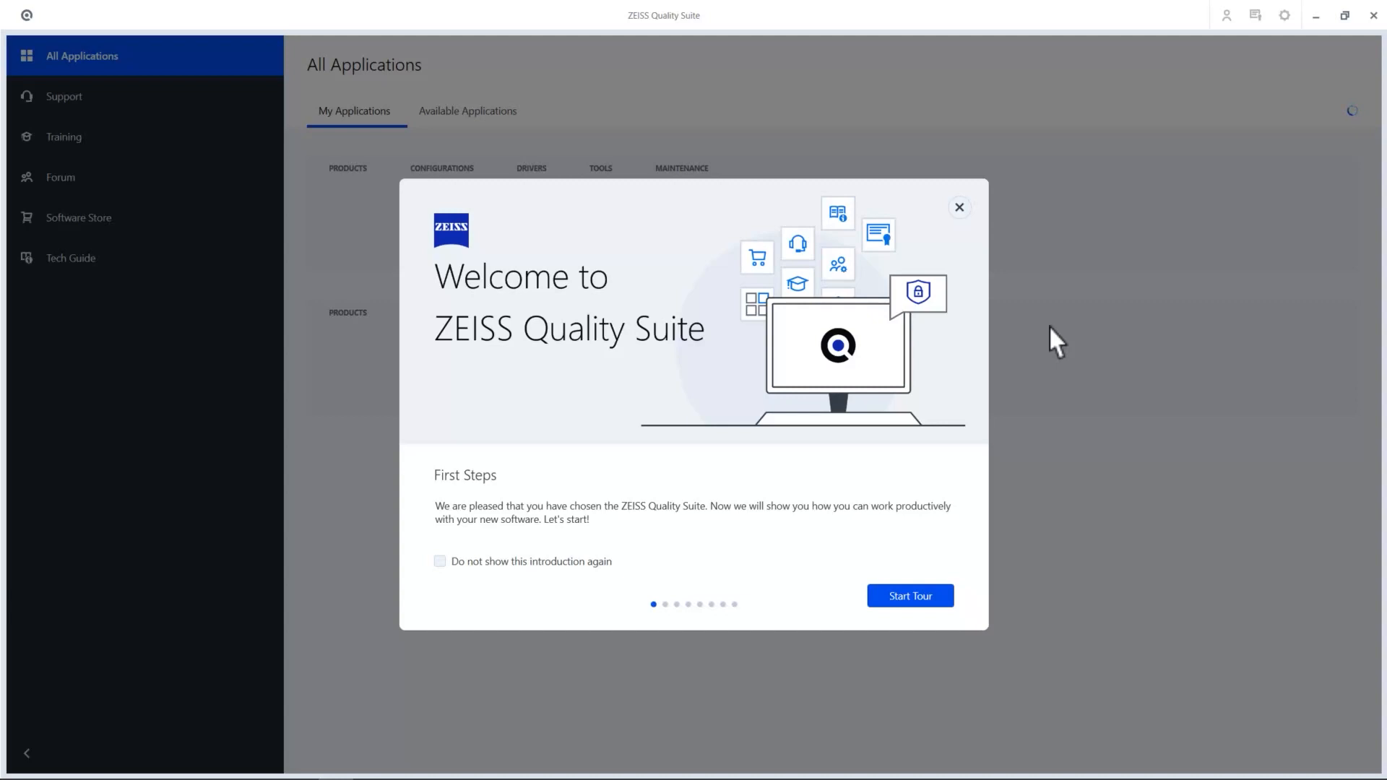
mouse_move(676, 392)
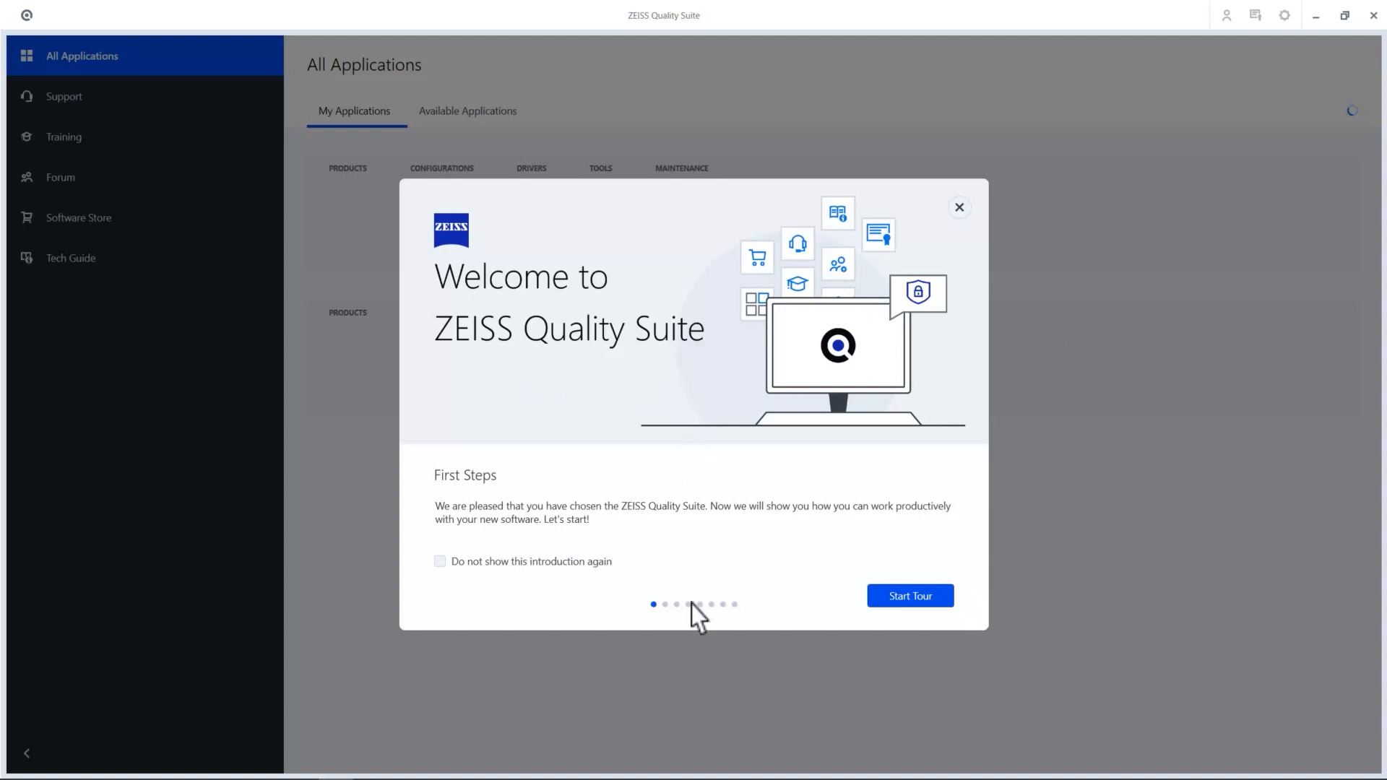
Dismiss the Welcome to ZEISS Quality Suite dialog to reach the ZEISS ID login page
click(908, 595)
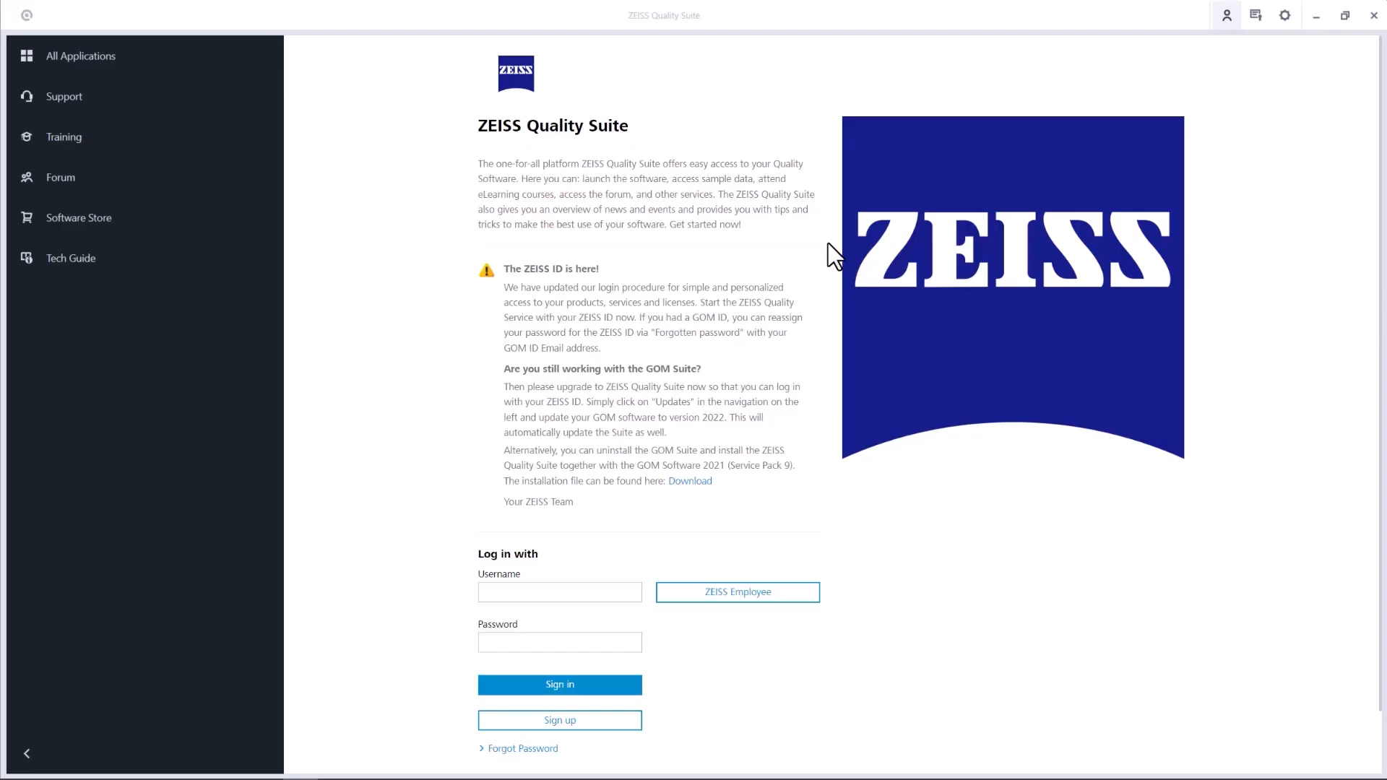
mouse_move(1237, 31)
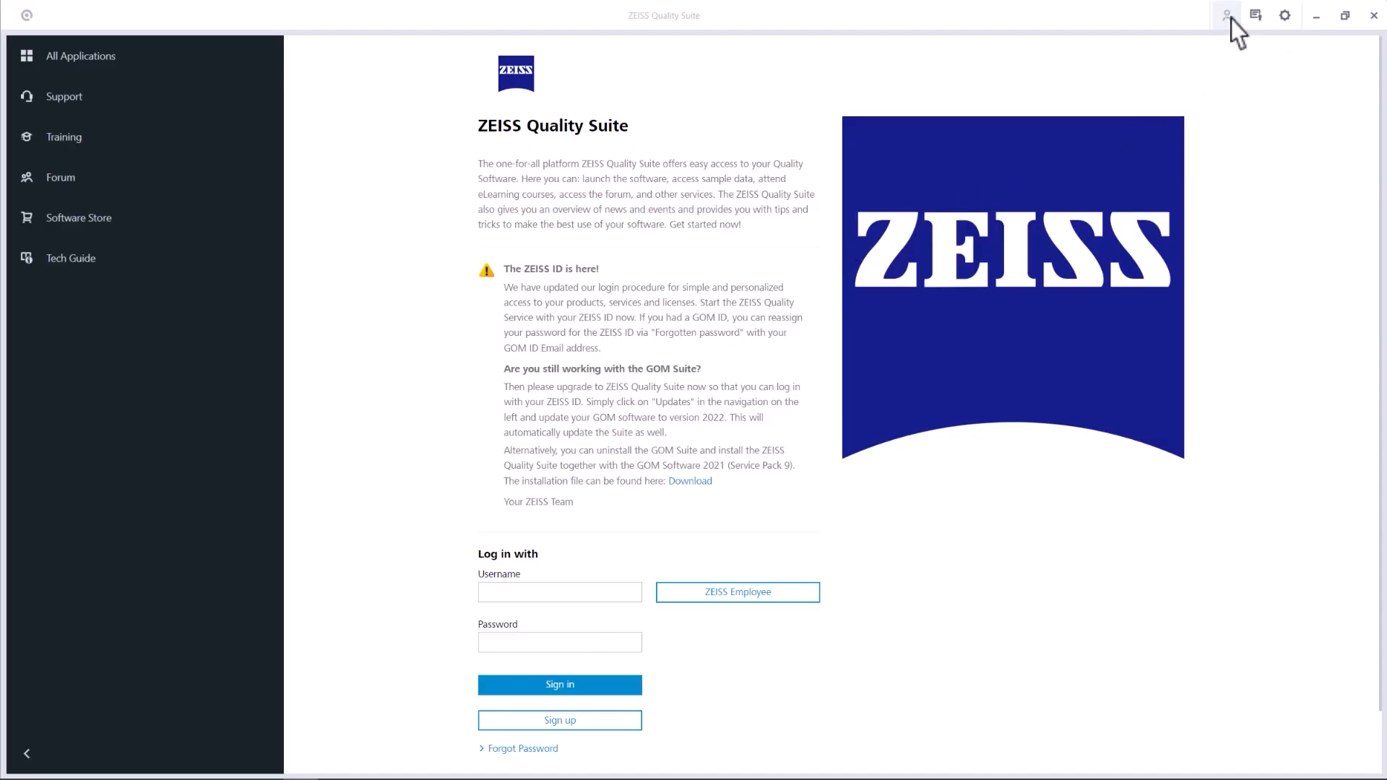
Leave the sign-in page and browse Available Applications, then return to My Applications
click(1226, 15)
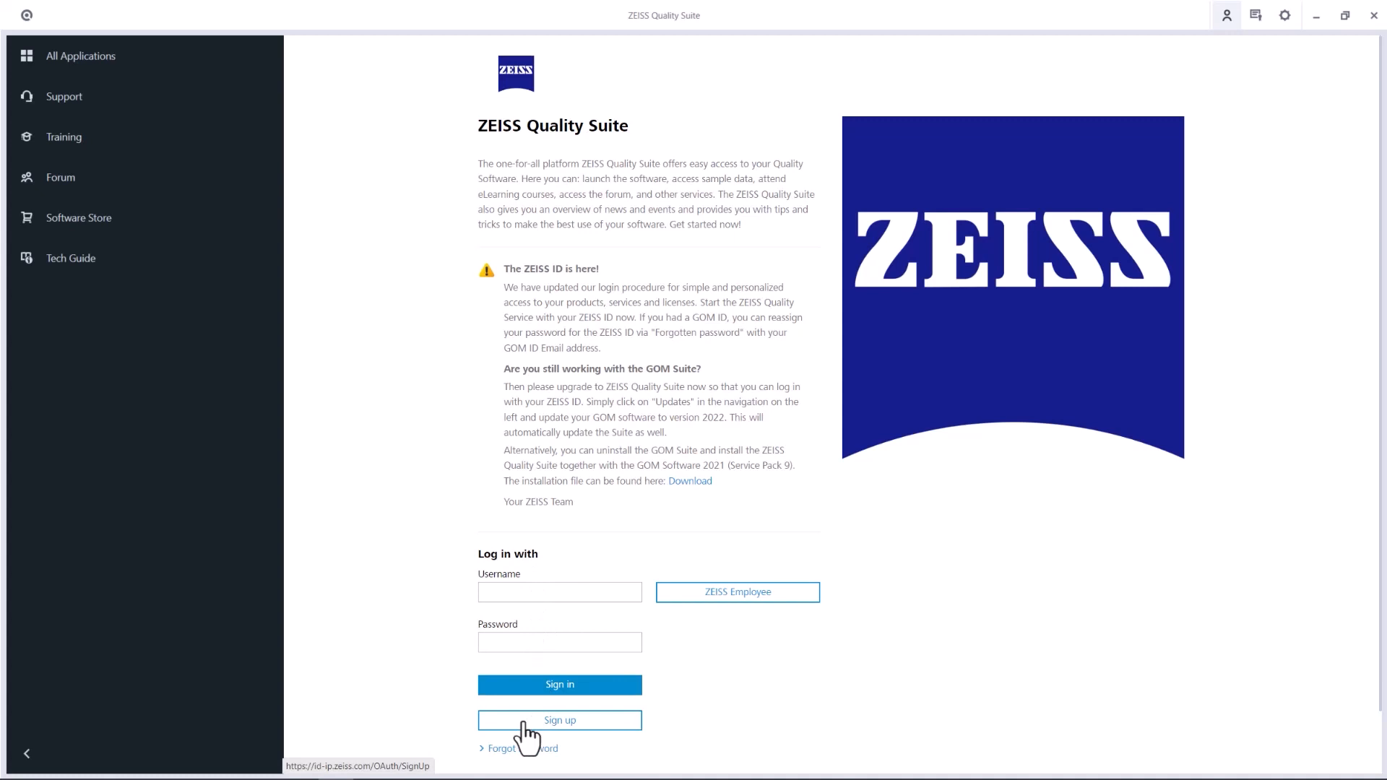
mouse_move(593, 743)
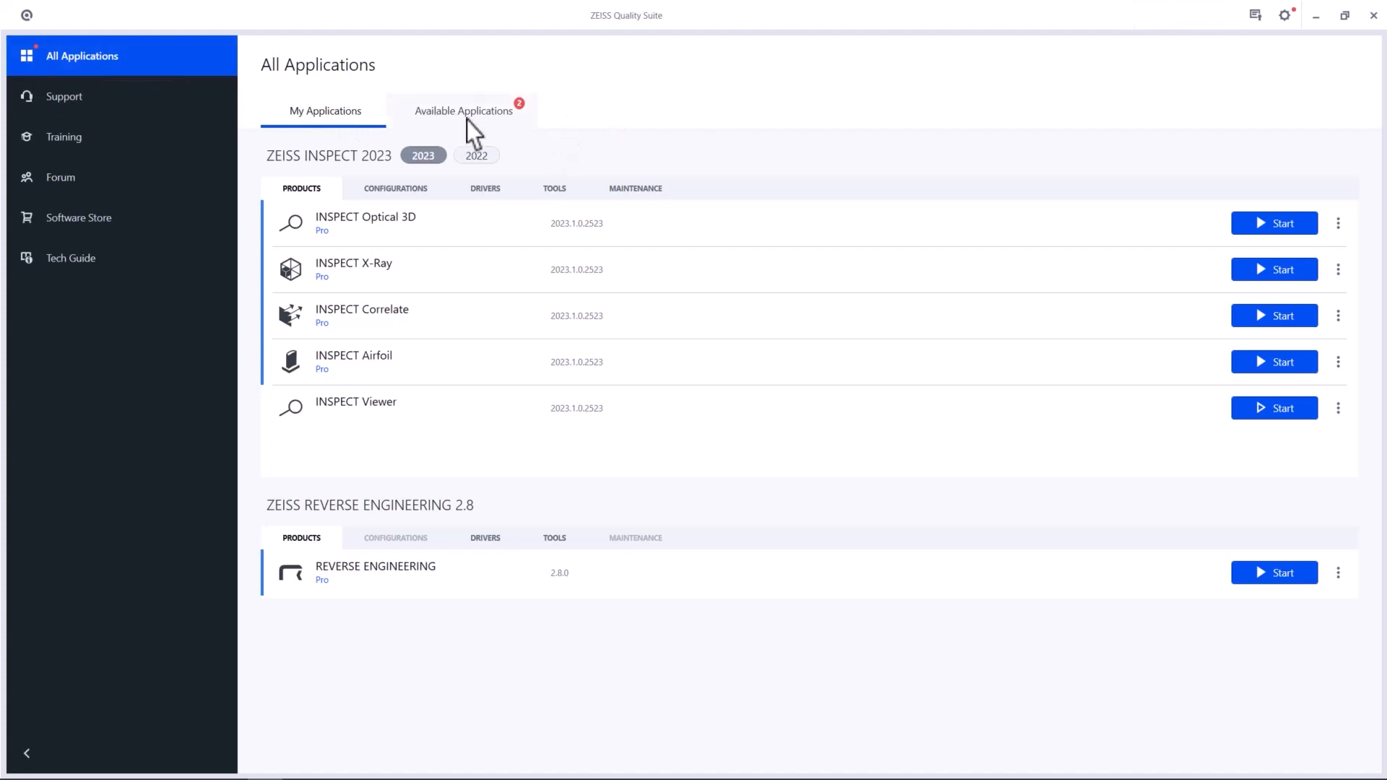
click(464, 111)
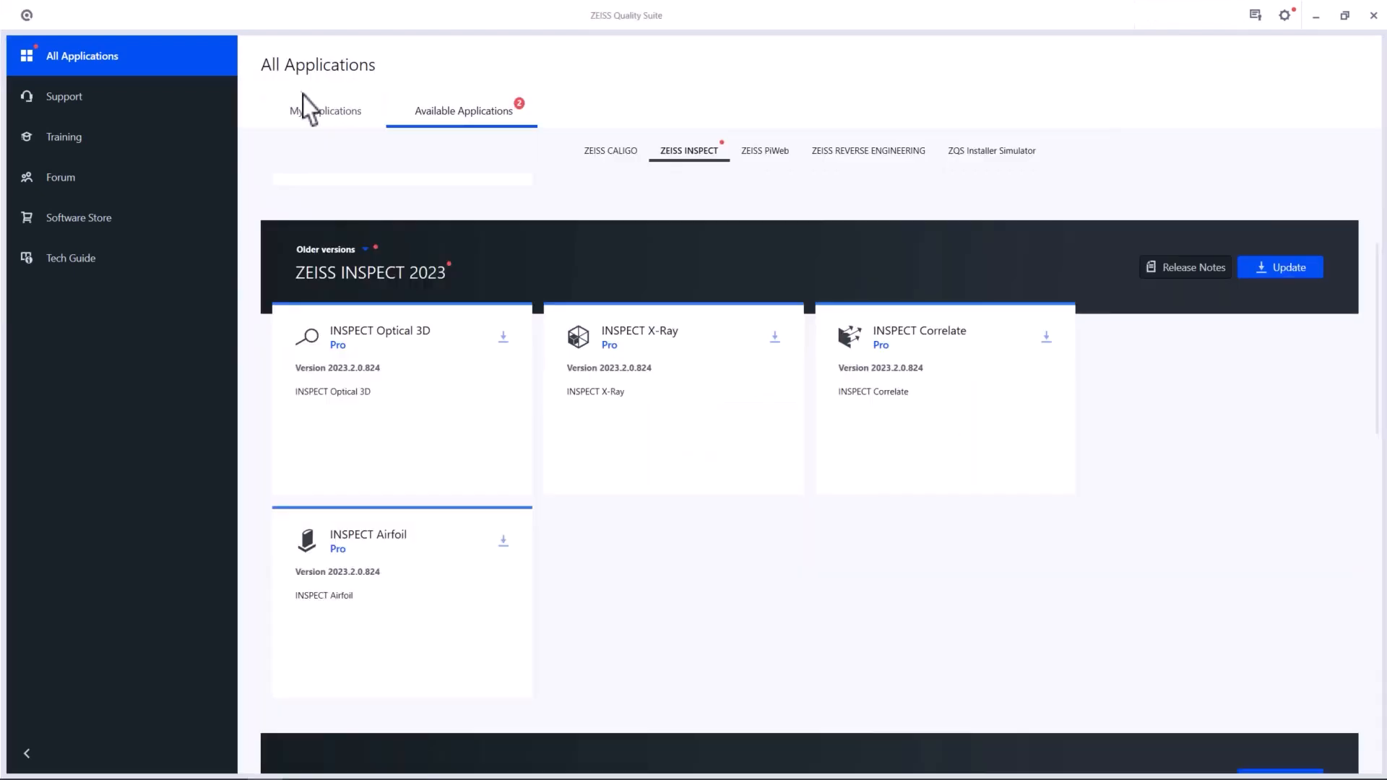
click(325, 110)
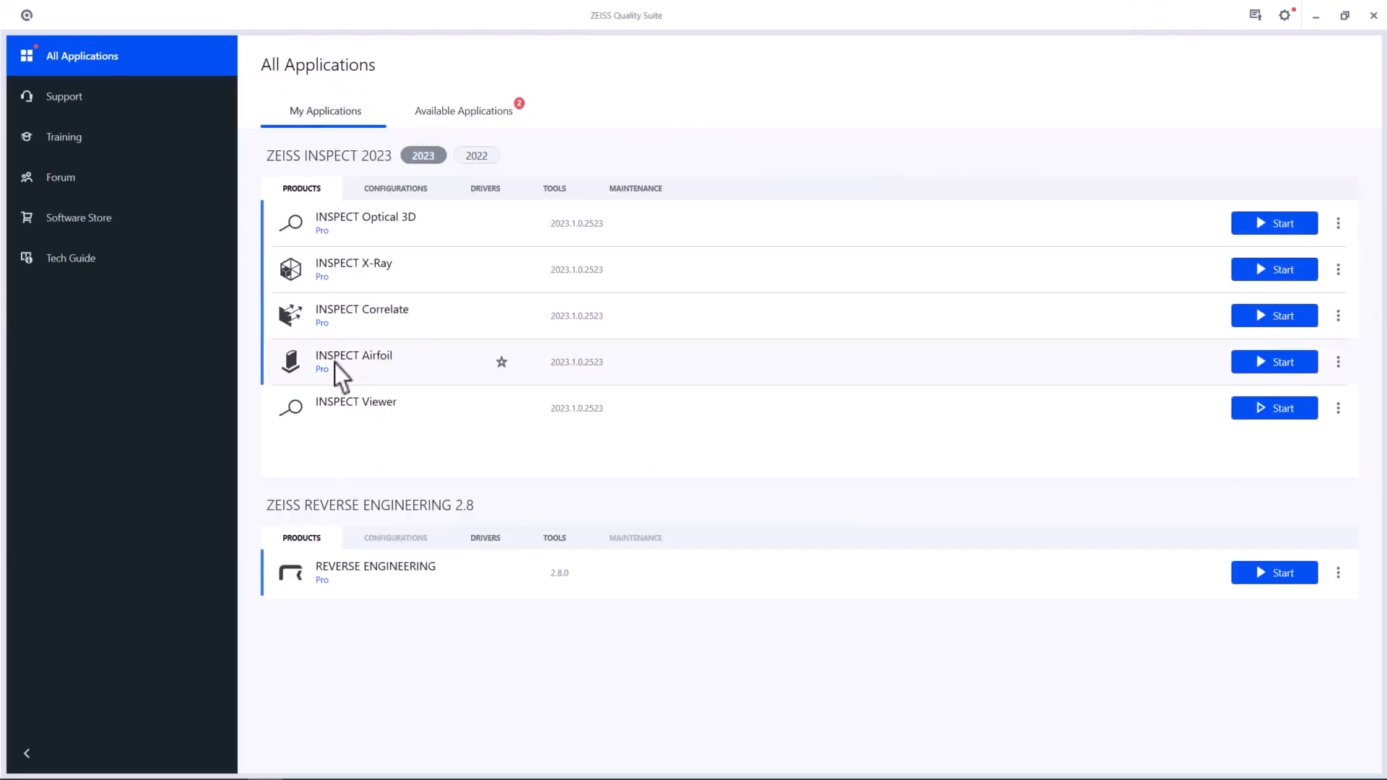
mouse_move(1195, 376)
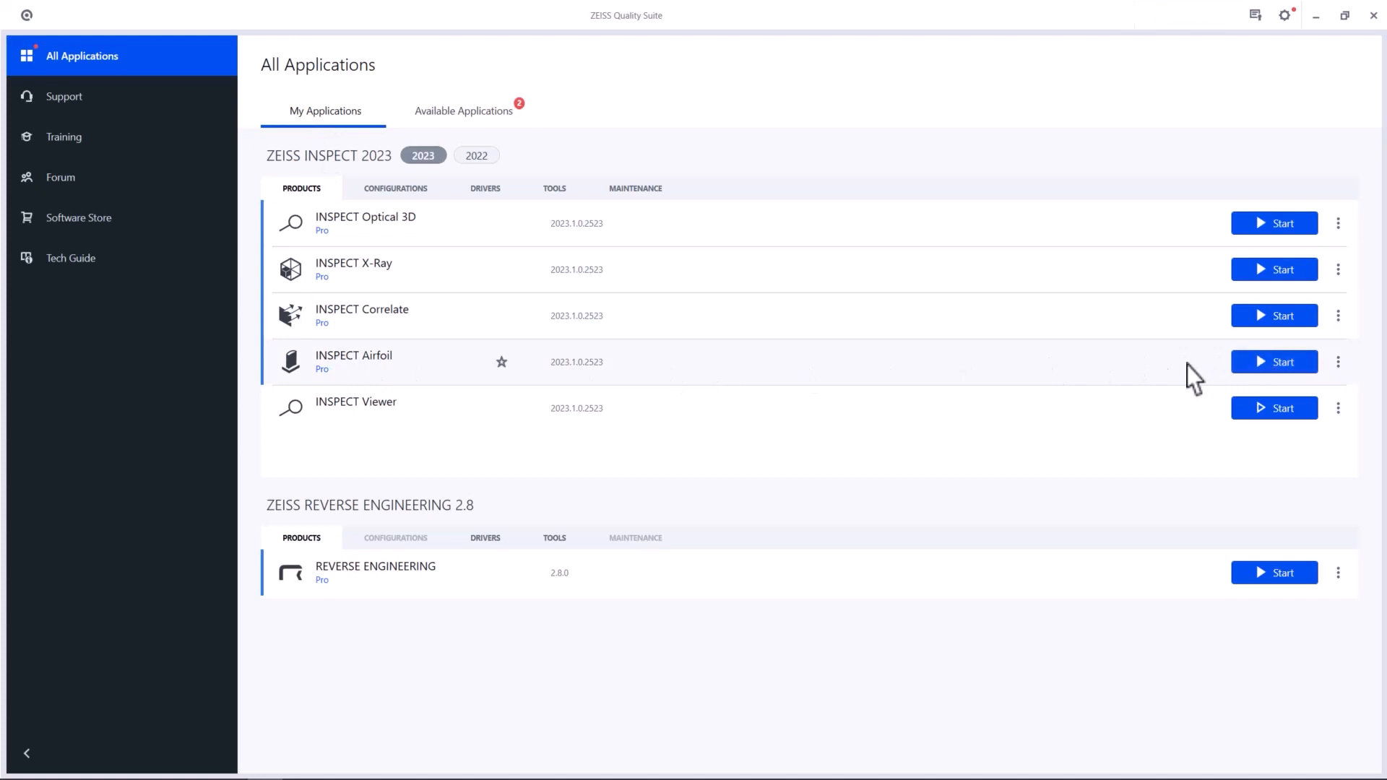
Star INSPECT Airfoil 2023 as a favourite and launch it from its sidebar shortcut
click(501, 361)
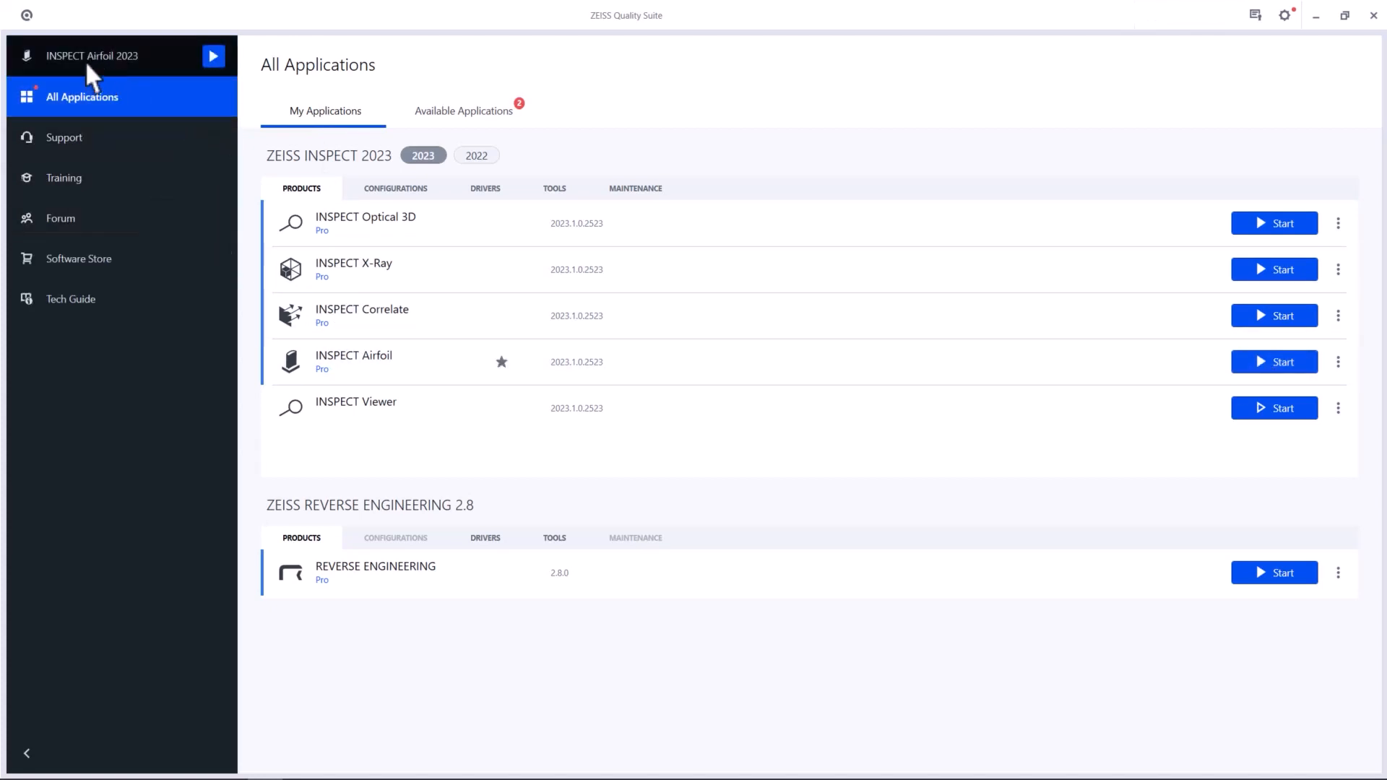
click(214, 56)
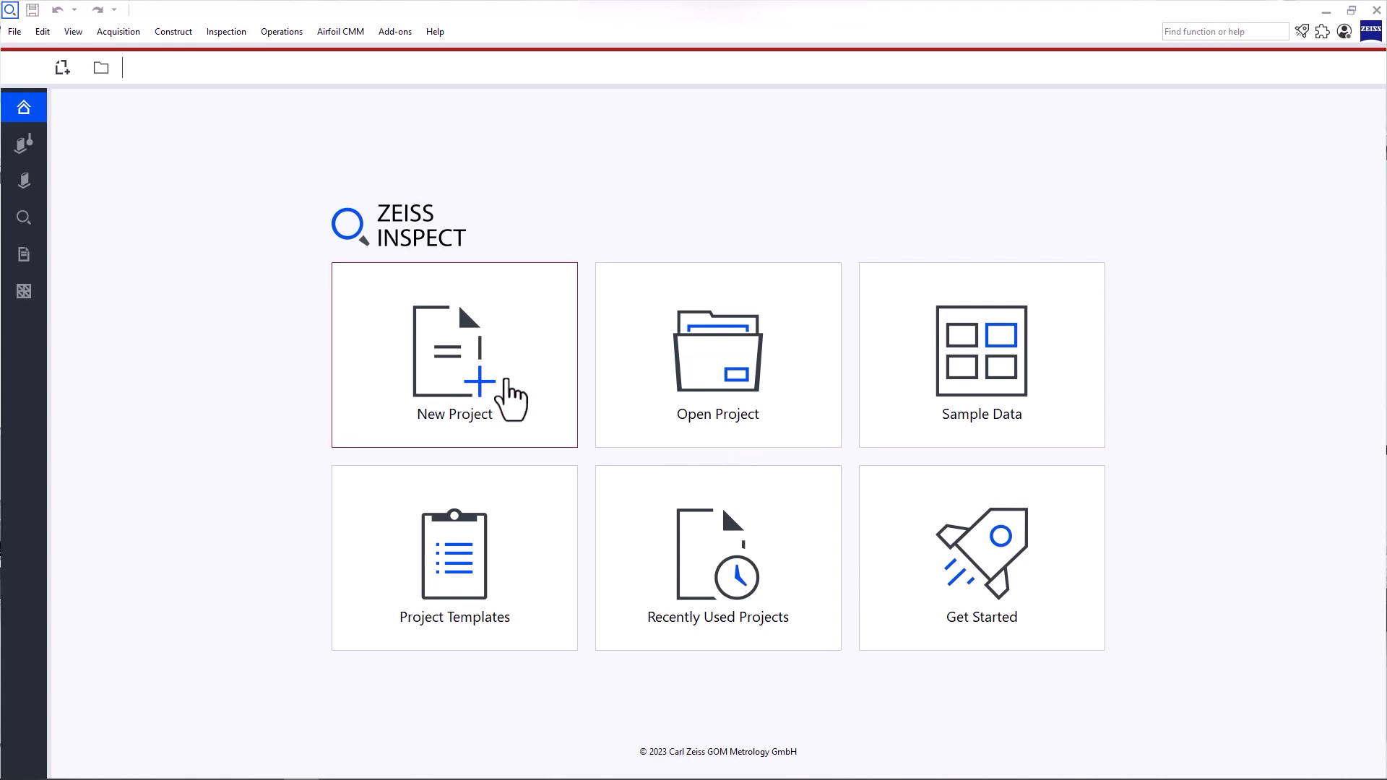
mouse_move(650, 408)
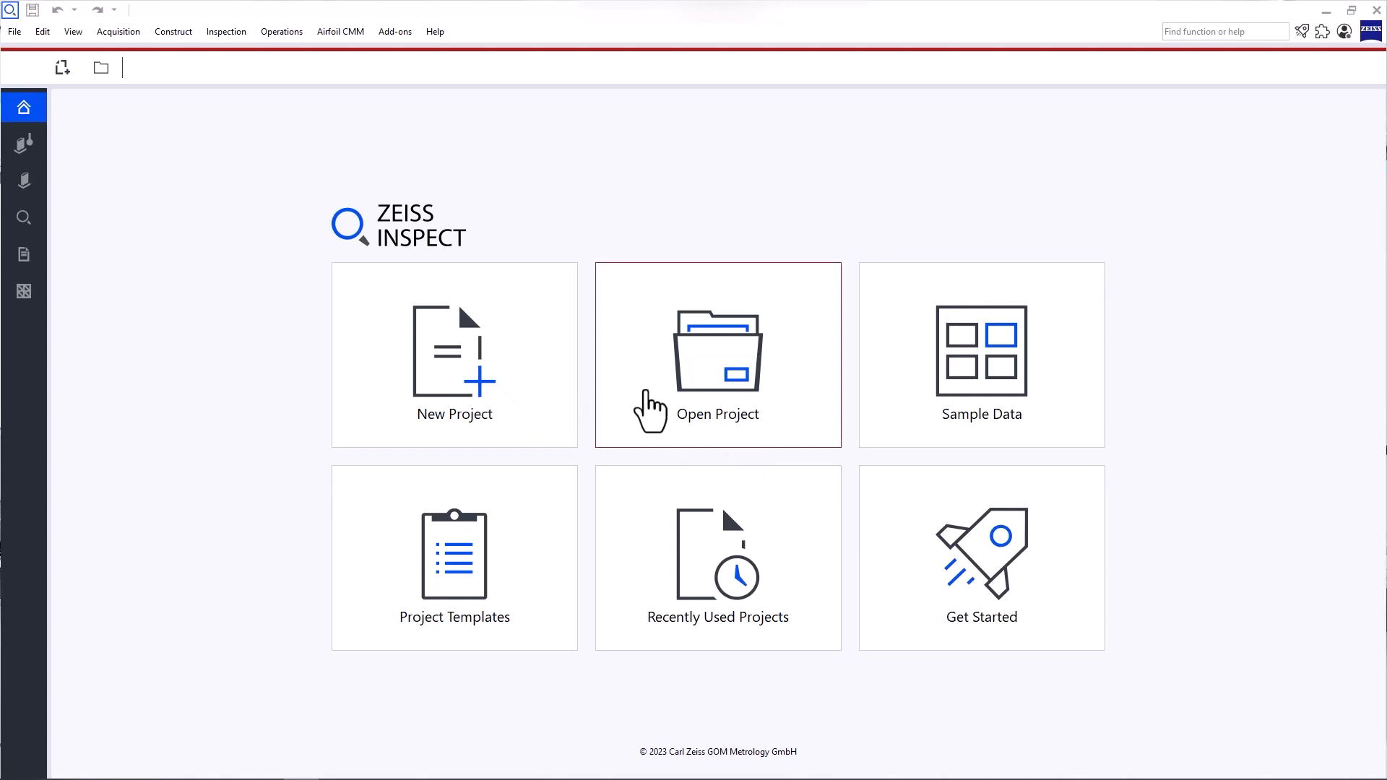
mouse_move(683, 557)
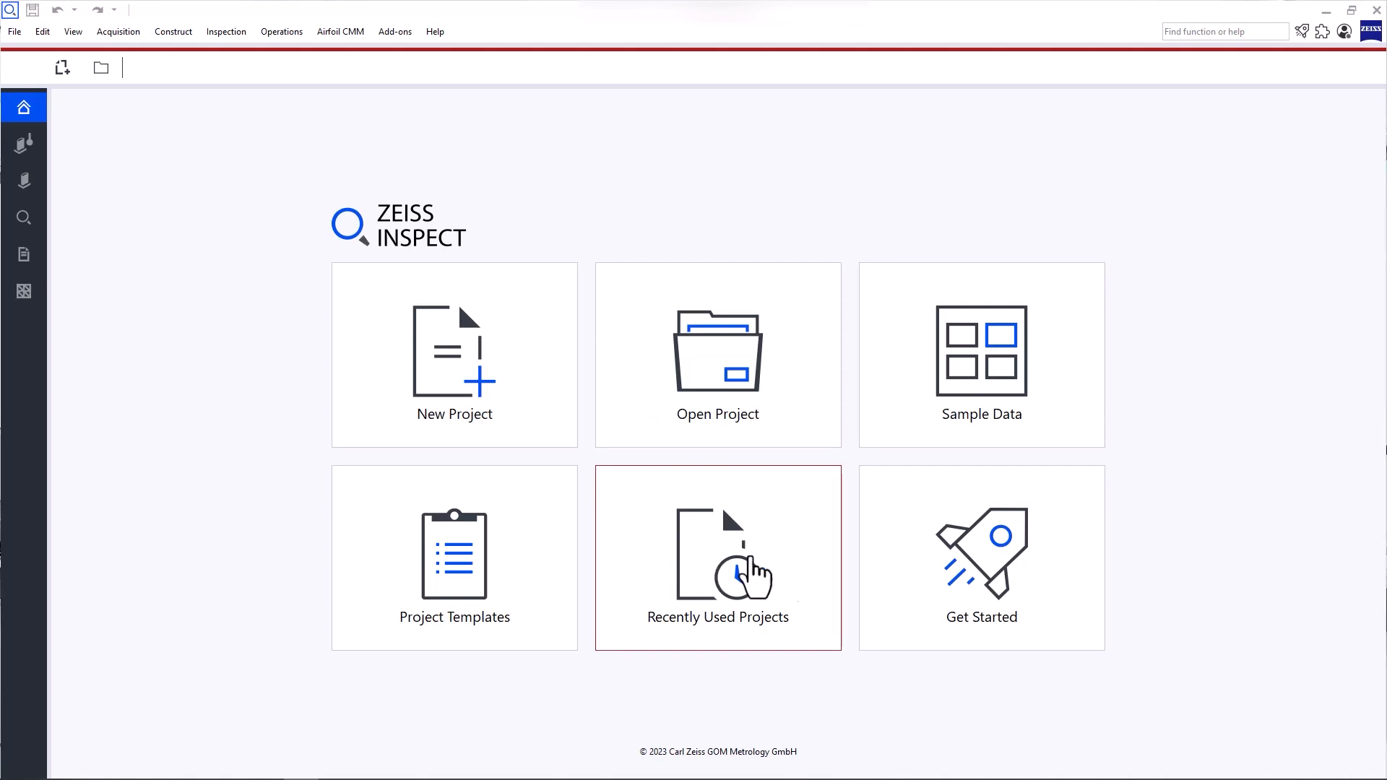
click(979, 557)
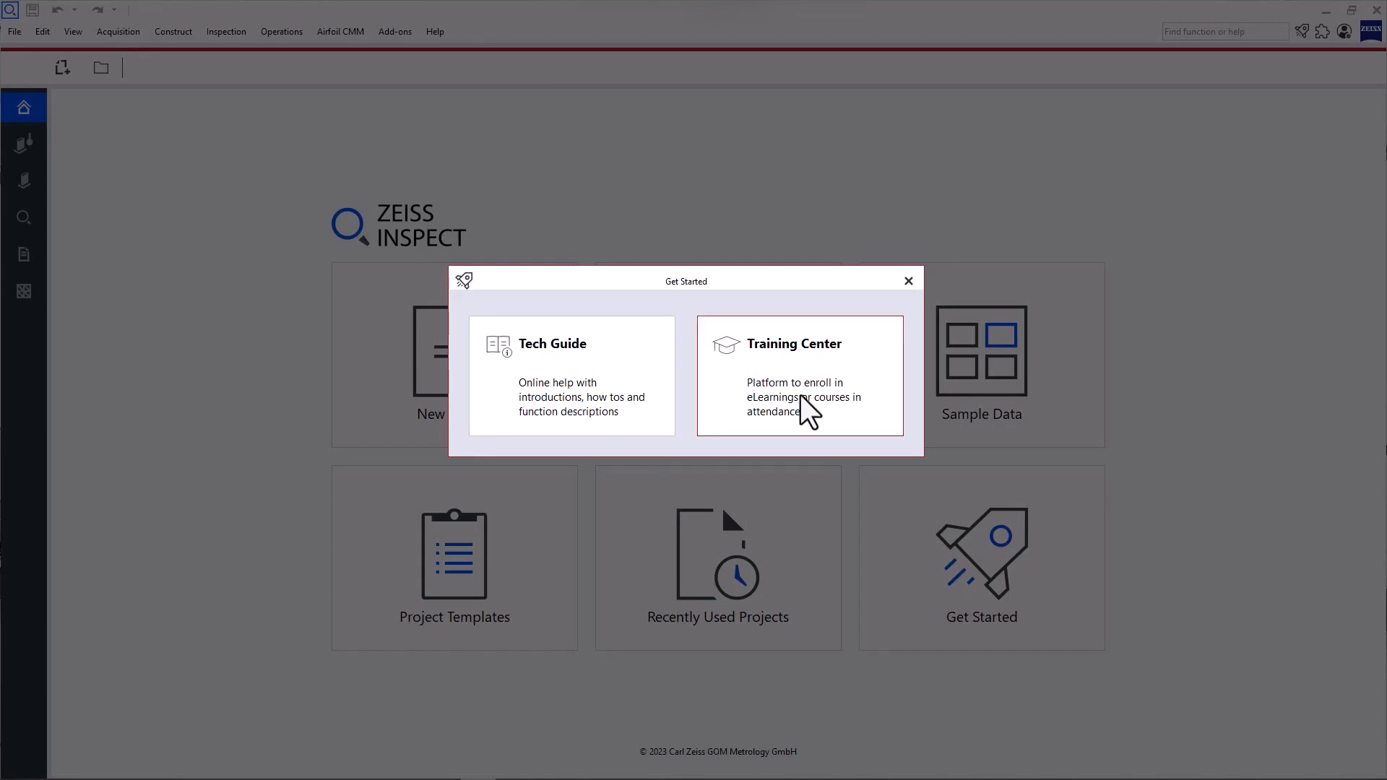
mouse_move(812, 407)
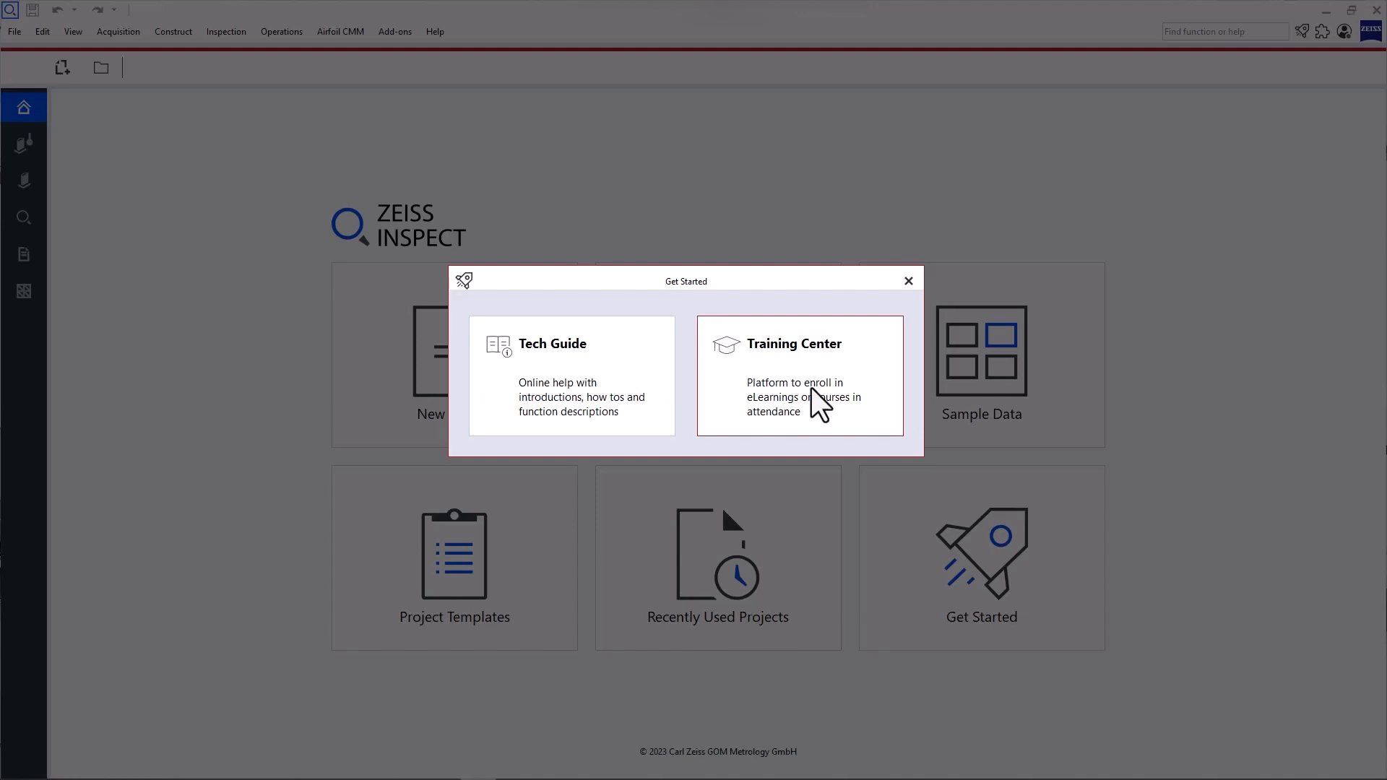
click(907, 280)
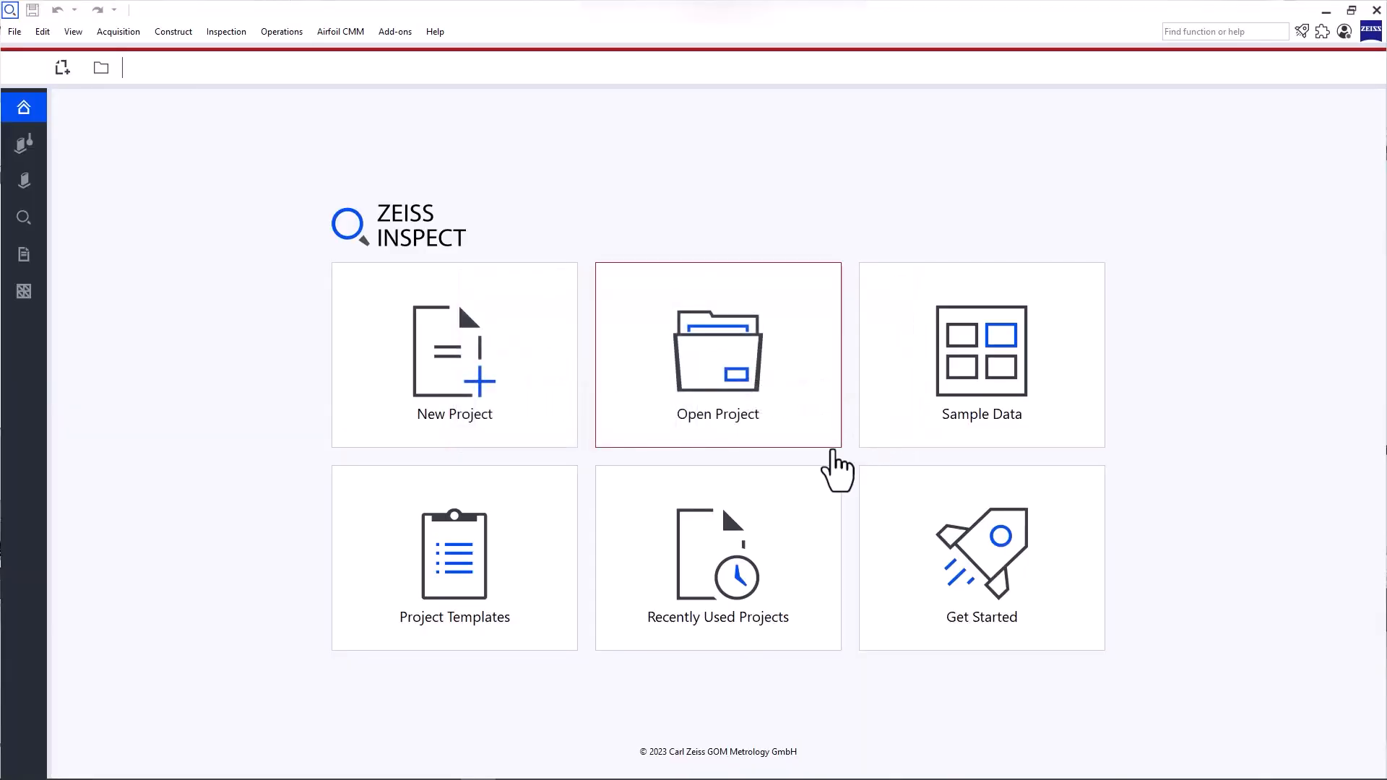
mouse_move(826, 474)
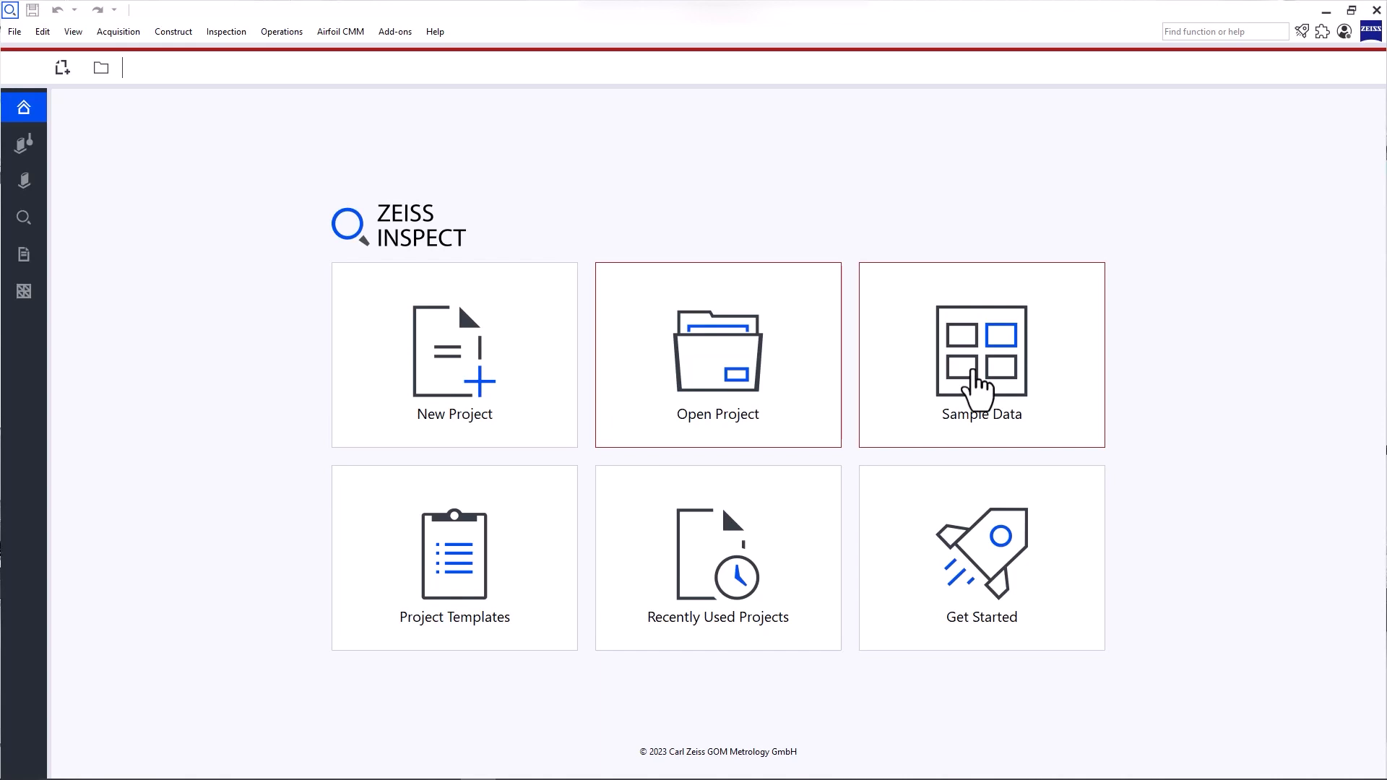
mouse_move(778, 544)
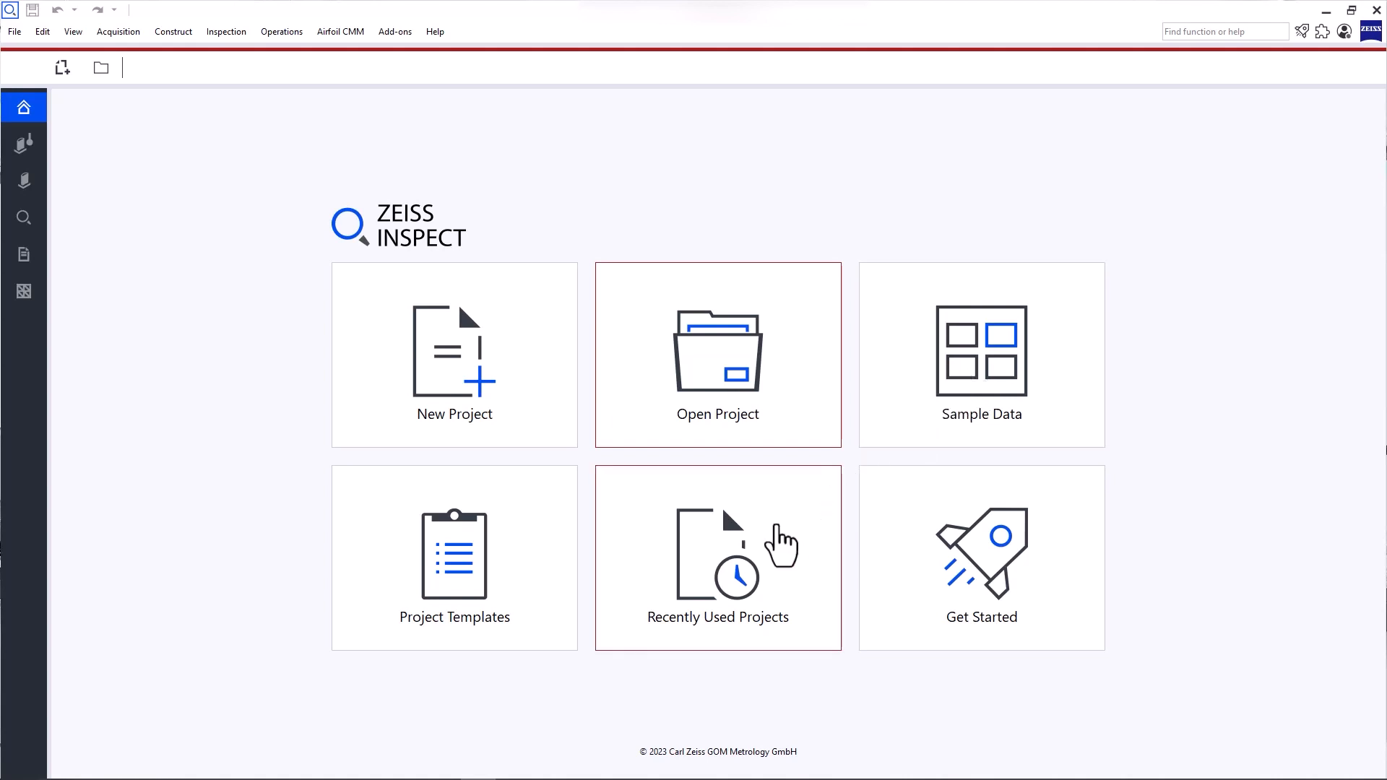
Load the 01_User Interface blade project from the recently used projects
click(718, 558)
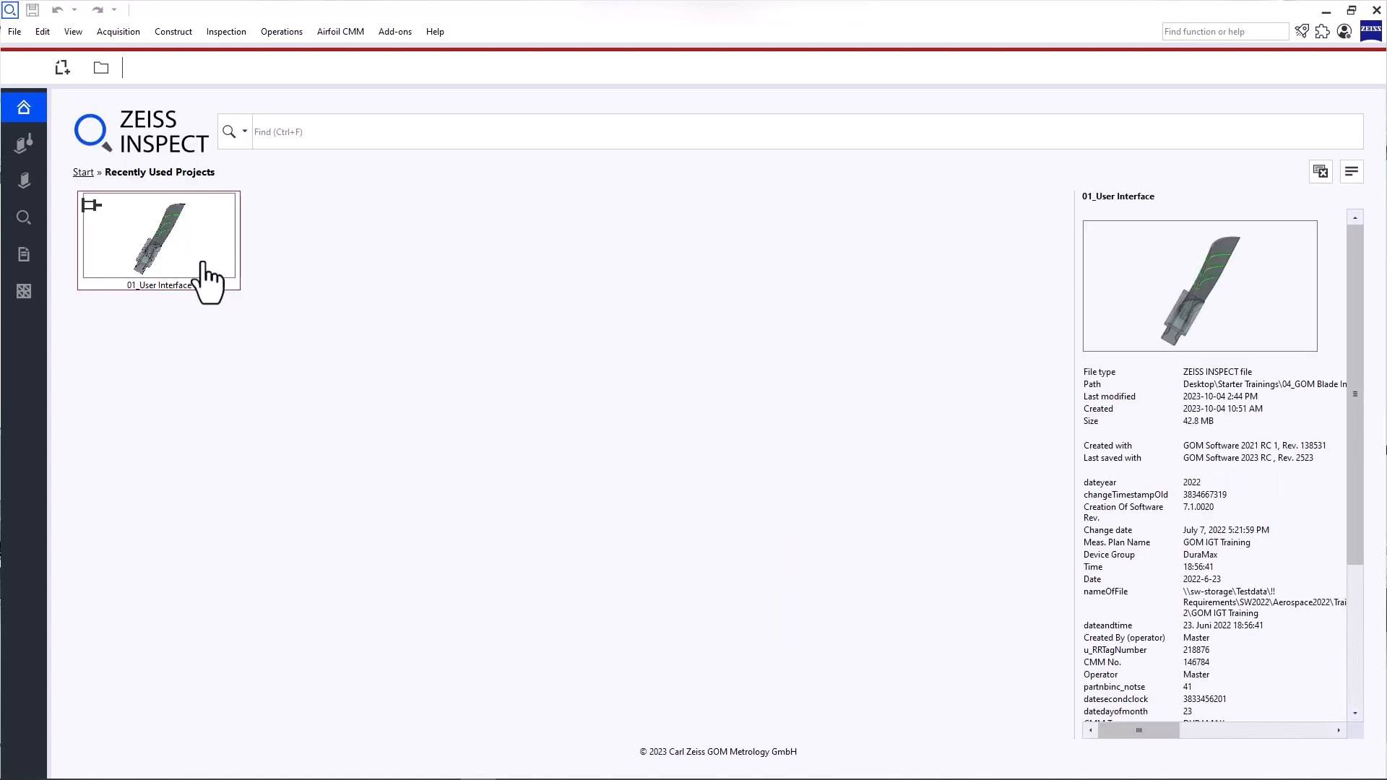
double_click(157, 235)
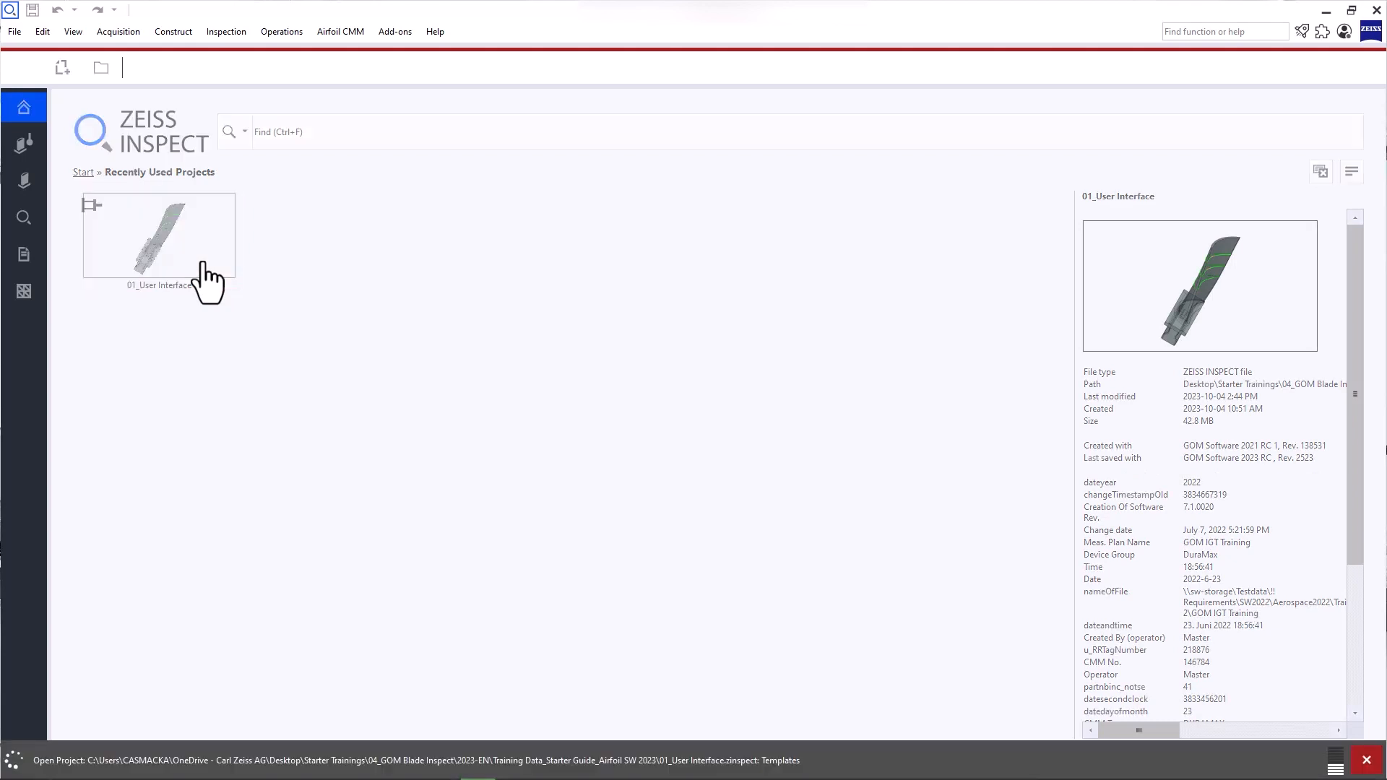
double_click(157, 234)
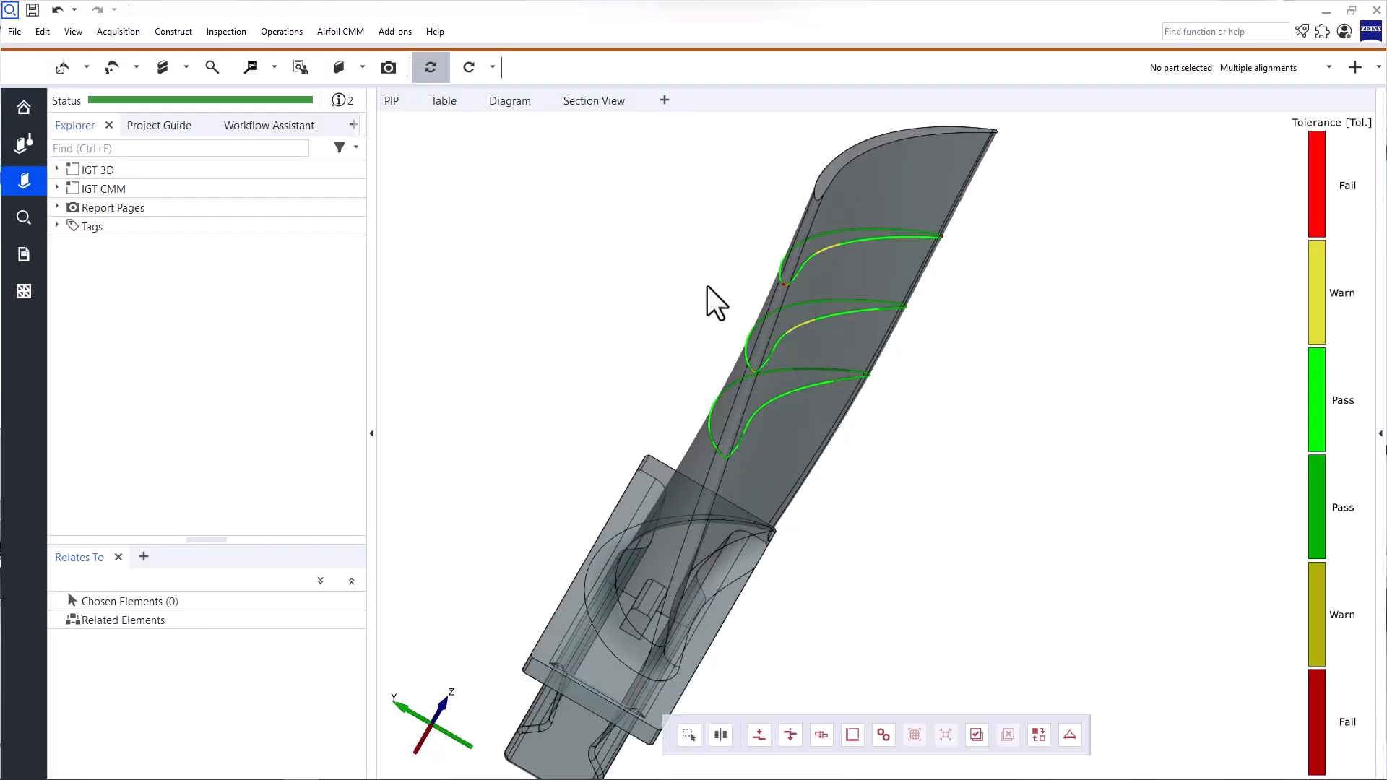
mouse_move(1008, 200)
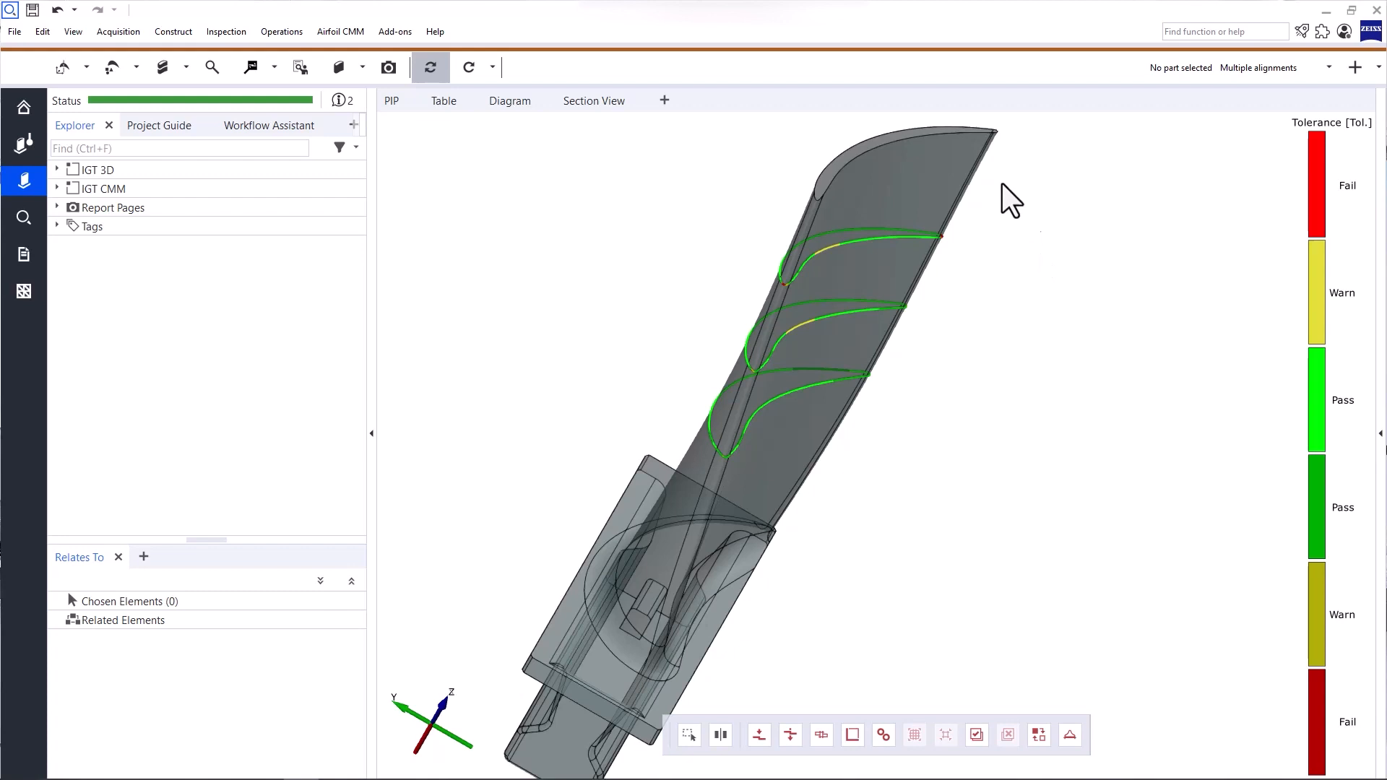
mouse_move(674, 271)
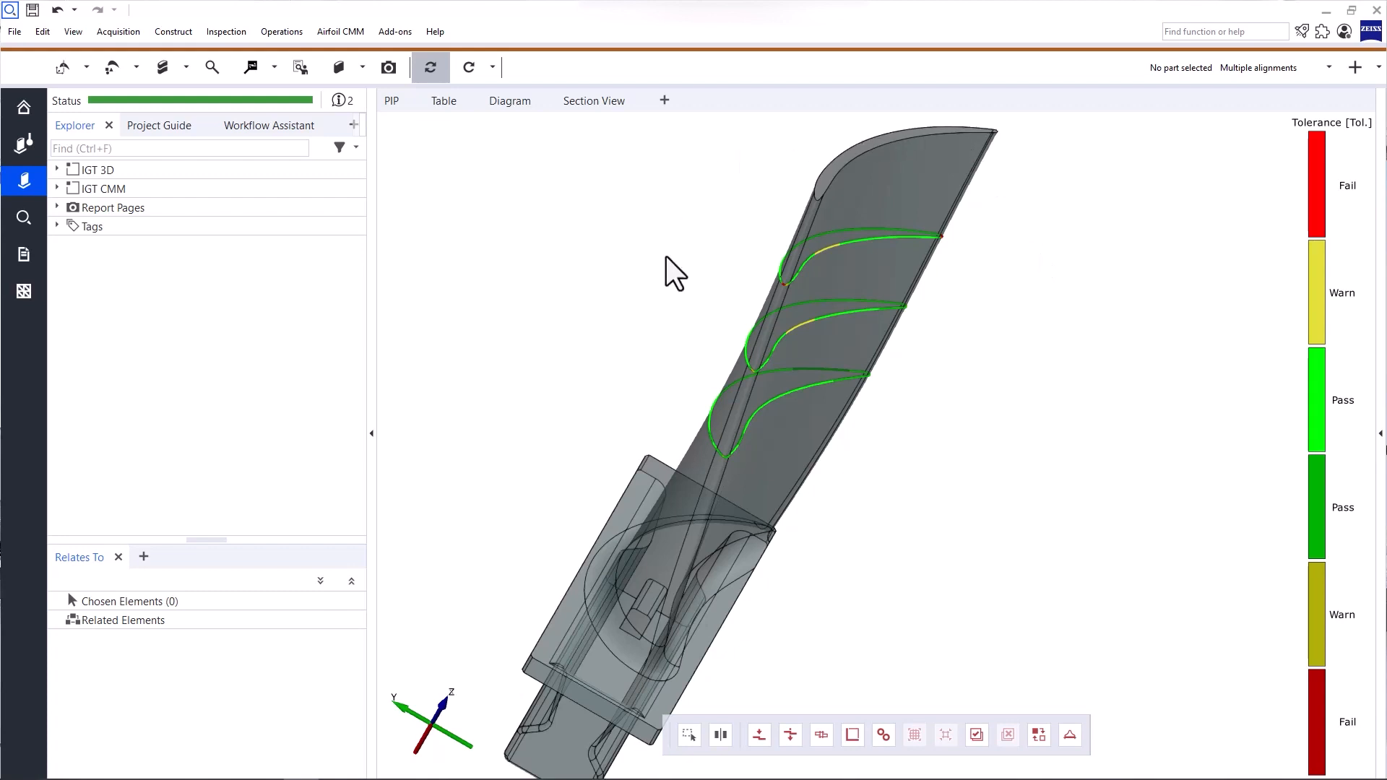
mouse_move(779, 372)
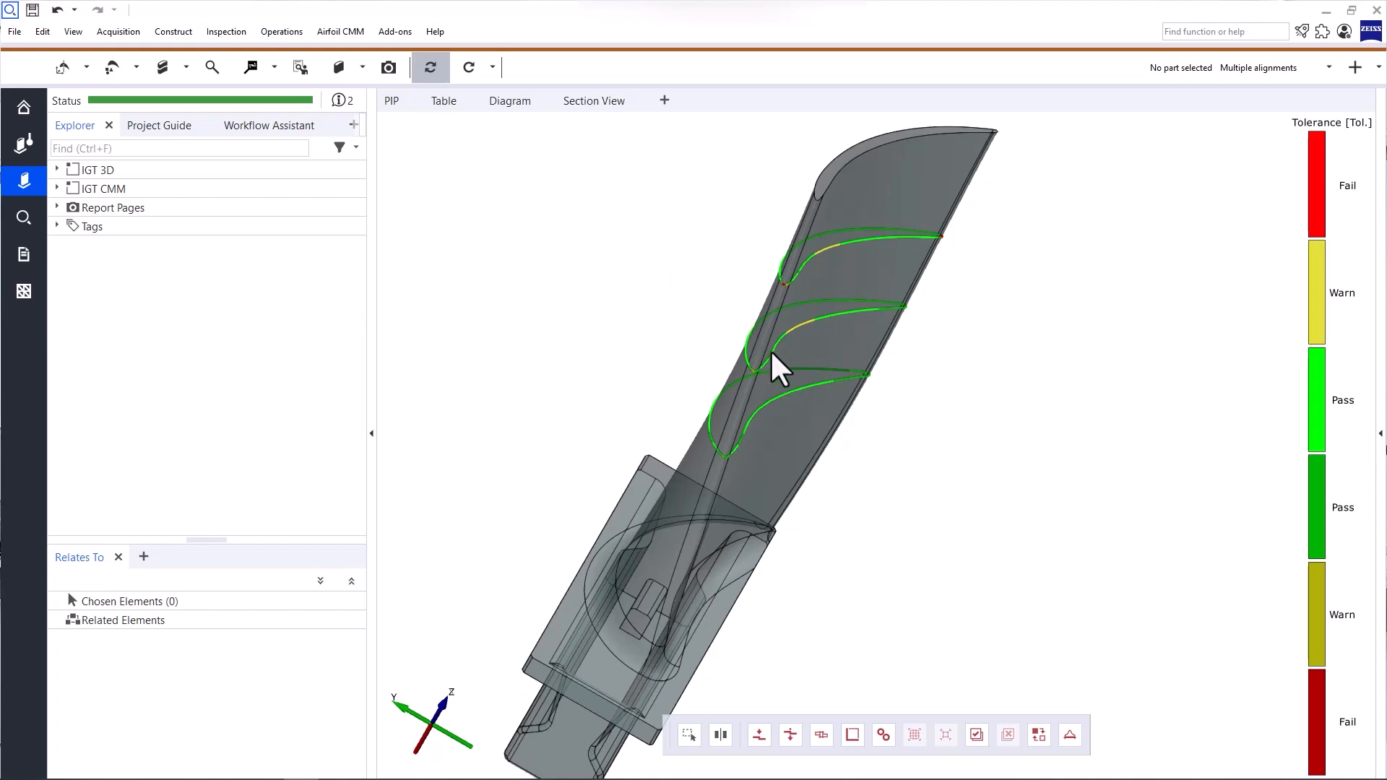
Orbit the turbine blade to other angles, then reset it to the standard orientation via the view cube
drag(779, 367, 897, 446)
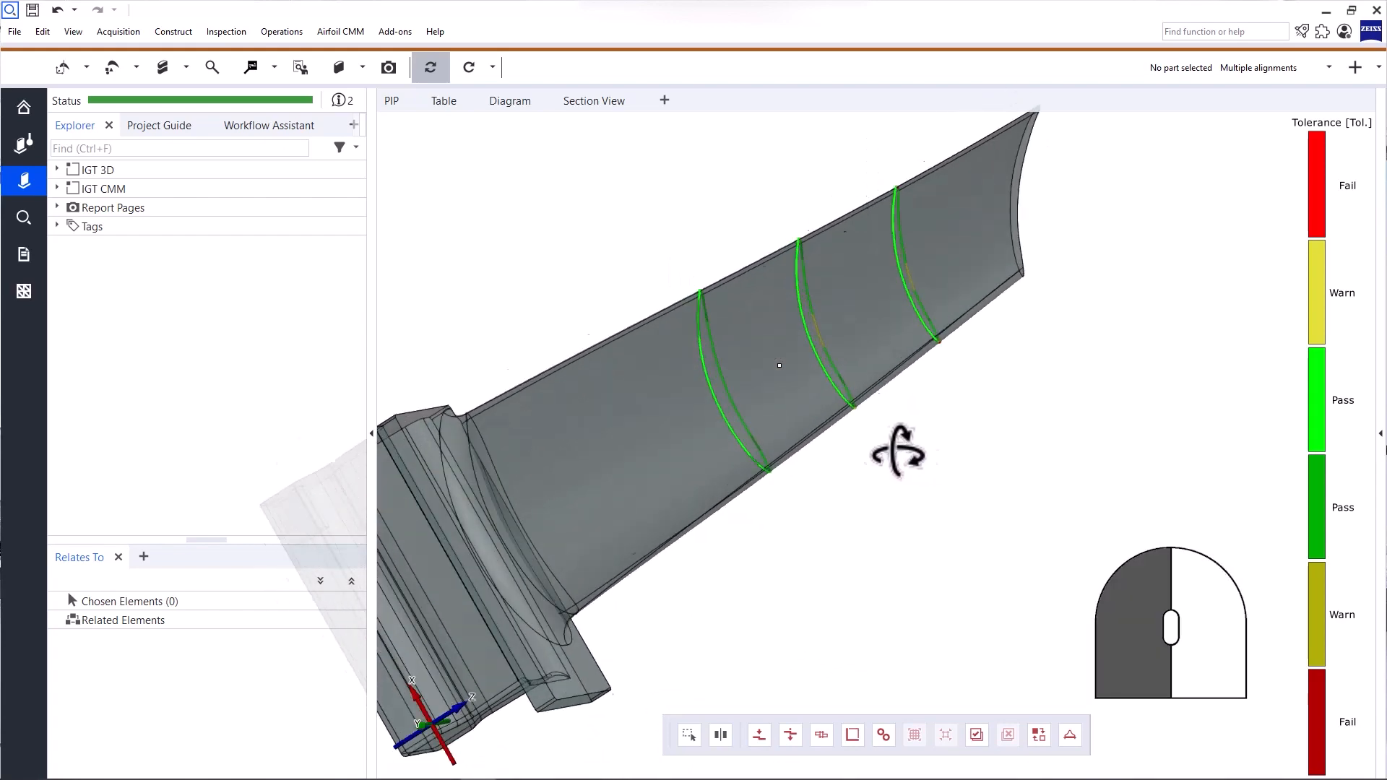
drag(897, 446, 792, 345)
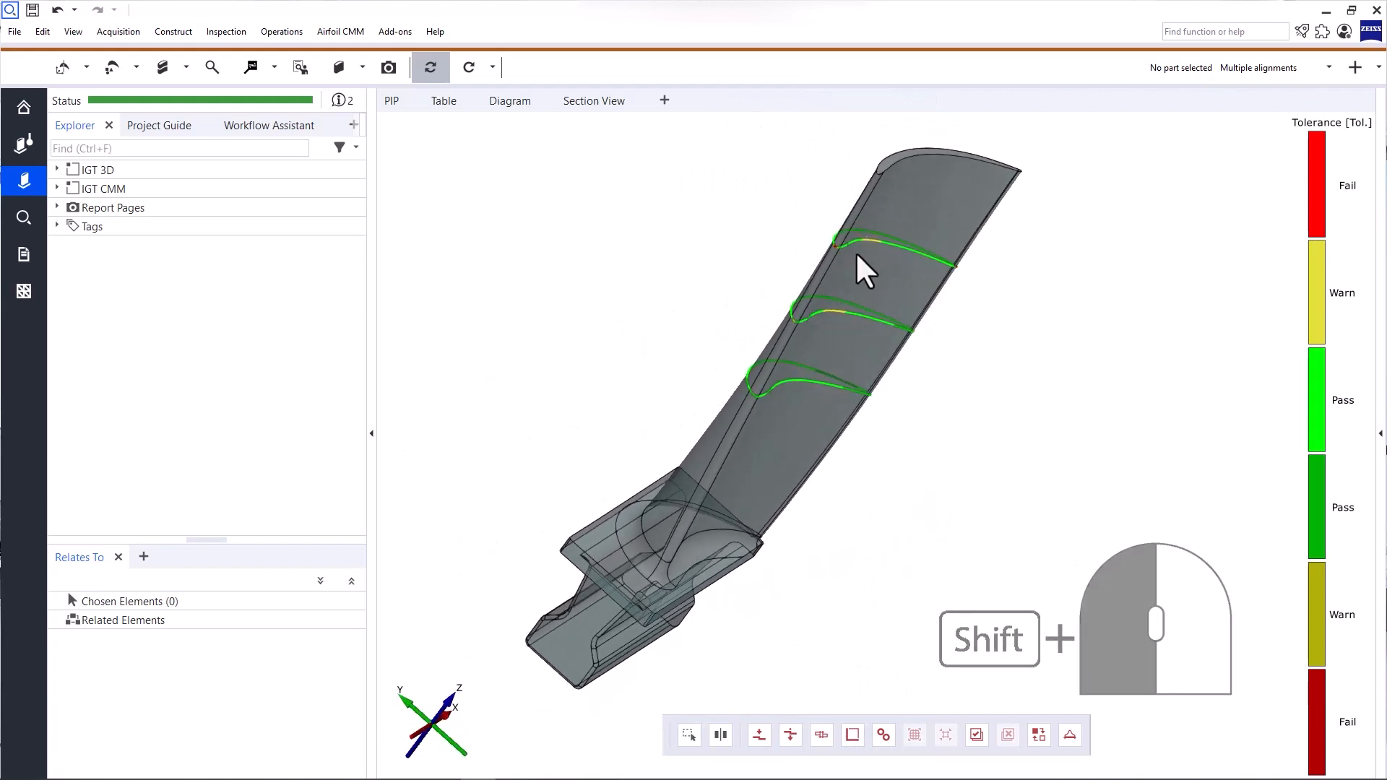
mouse_move(433, 725)
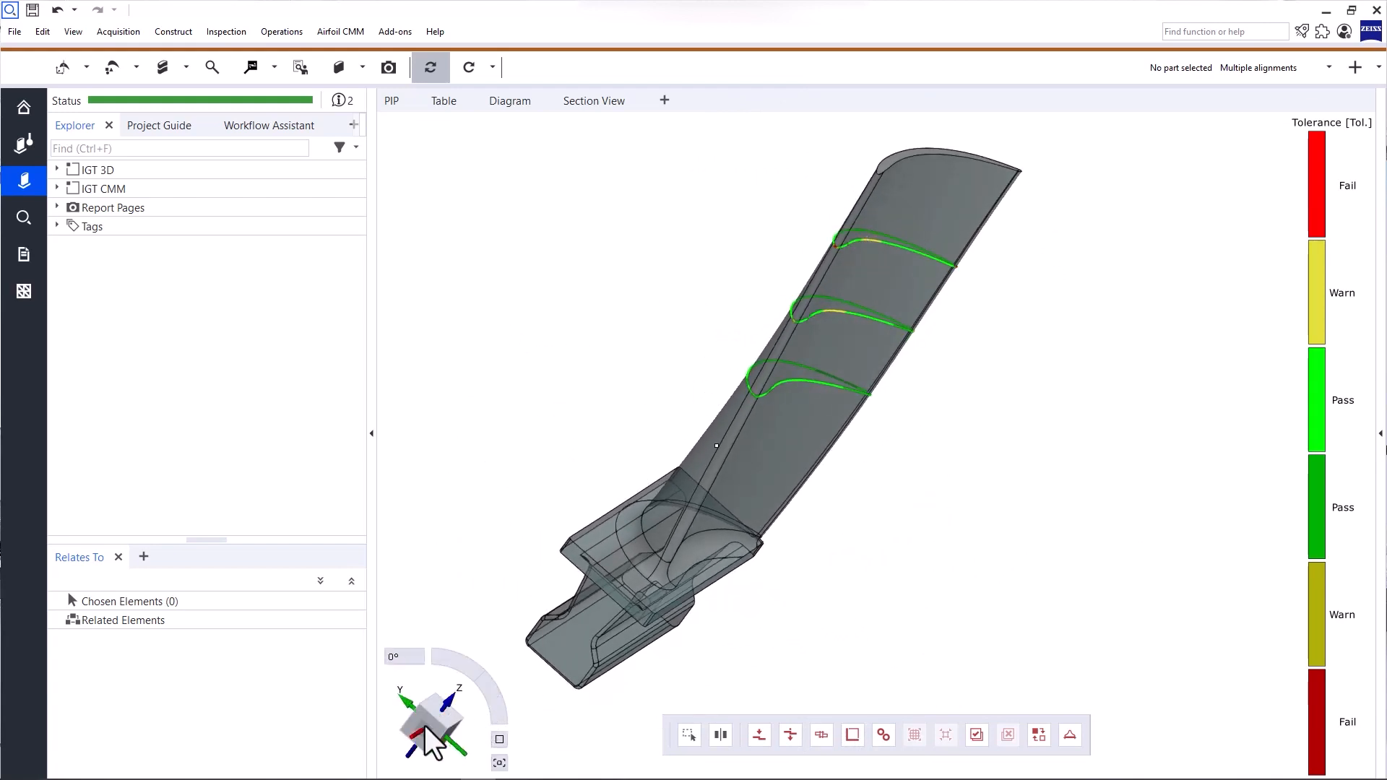
click(432, 725)
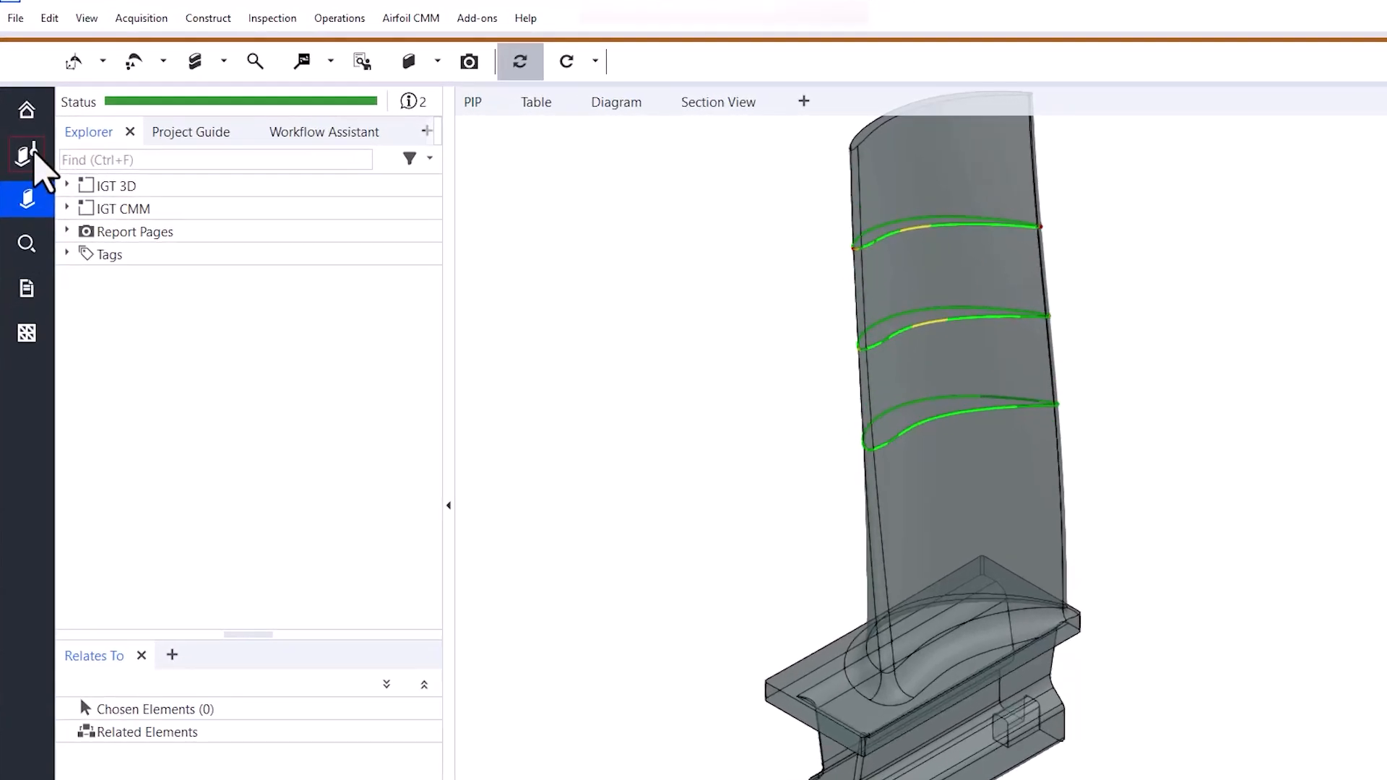
mouse_move(28, 155)
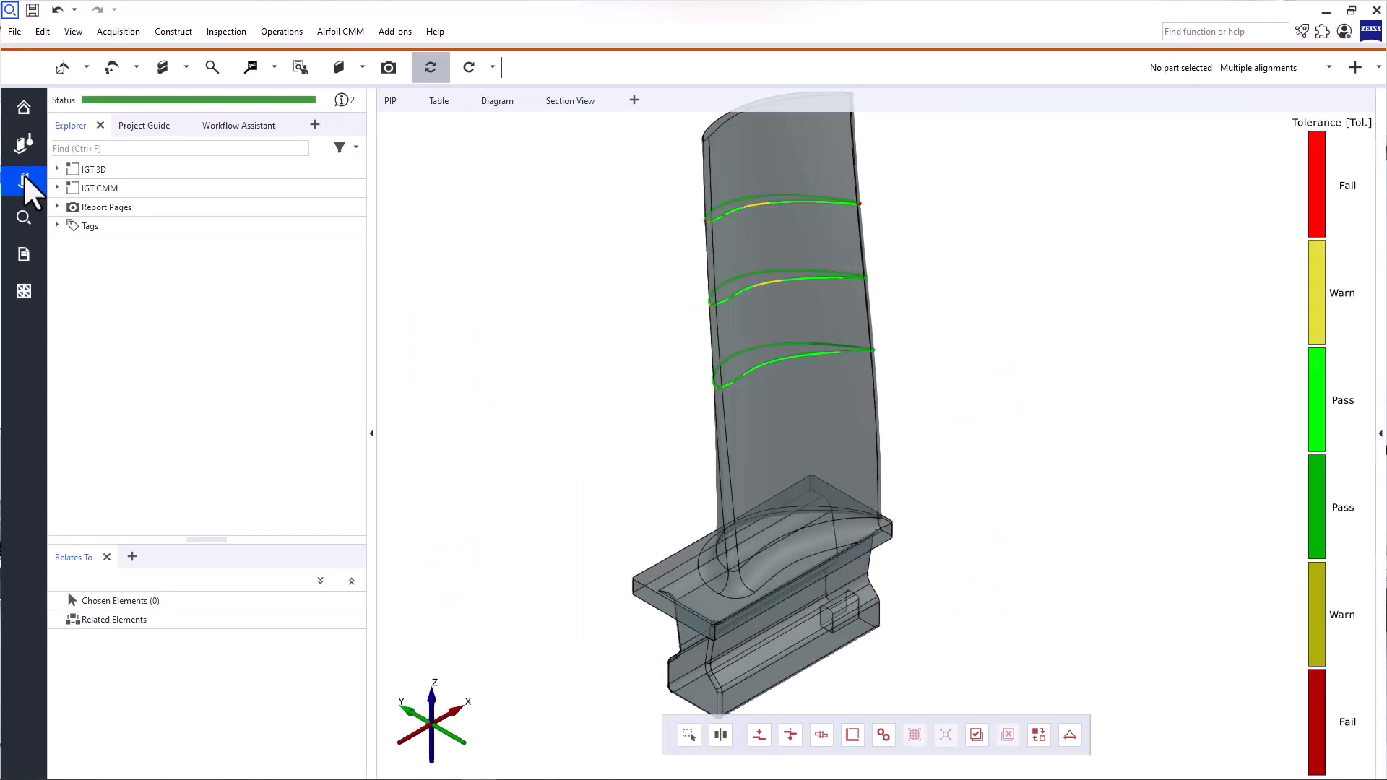
mouse_move(24, 182)
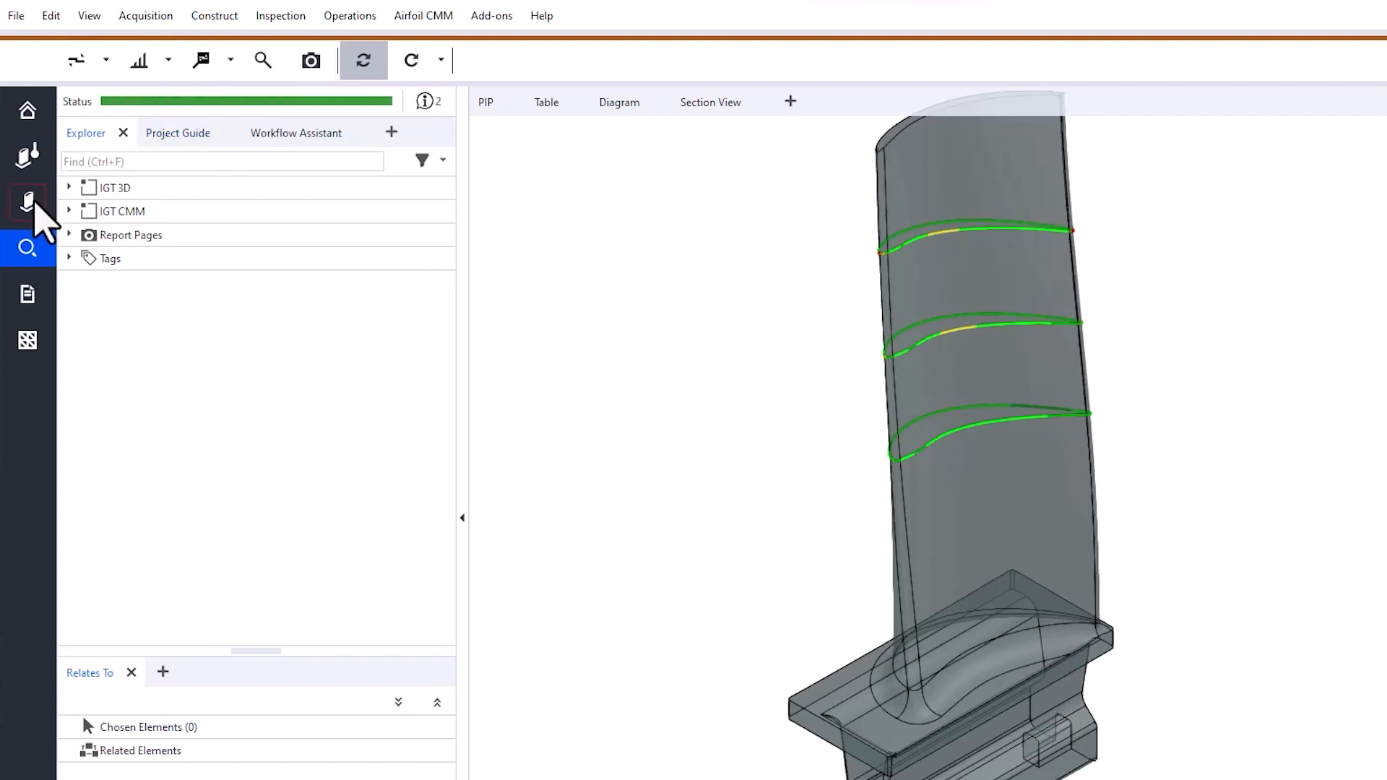
Switch to the second workspace with its different tool set via the sidebar icon
click(28, 202)
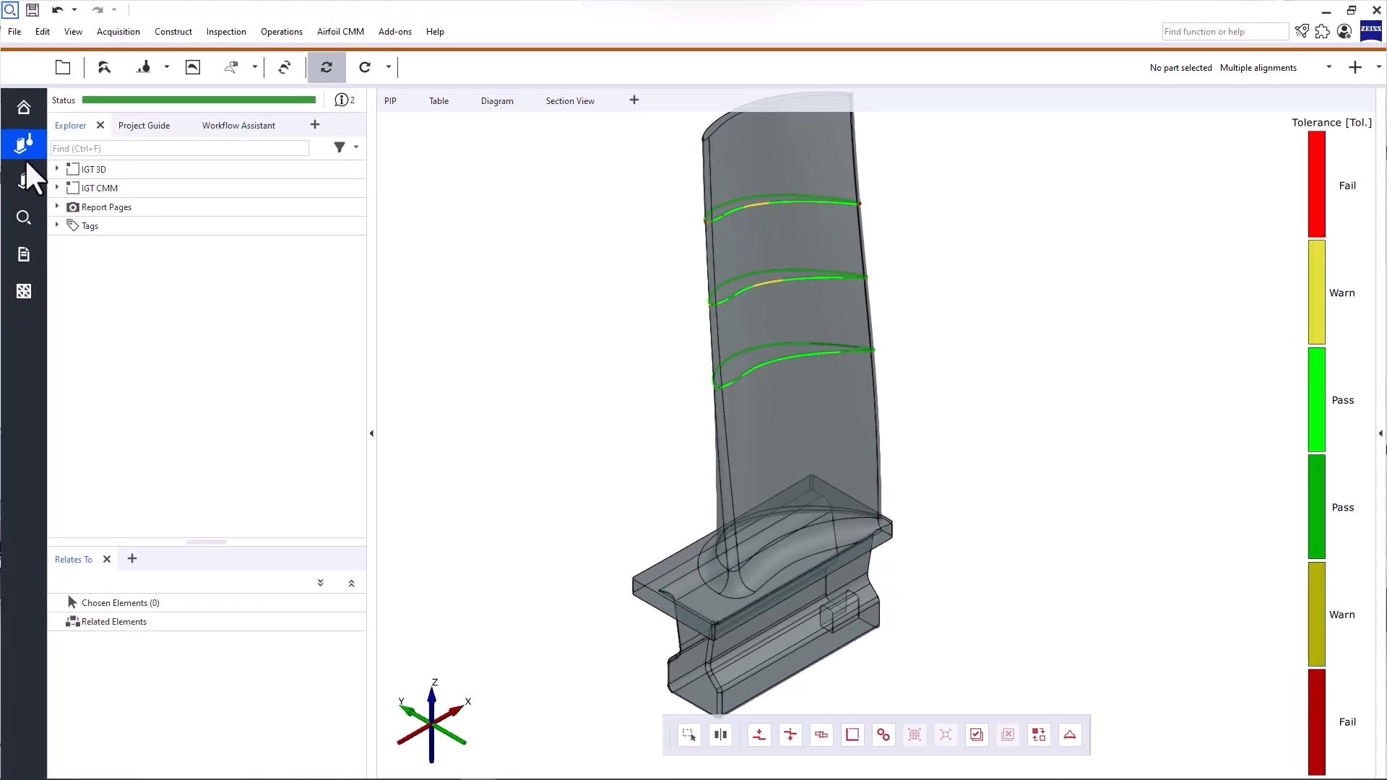
Return to the blade inspection workspace with its stacking axis and profile section tools
click(23, 182)
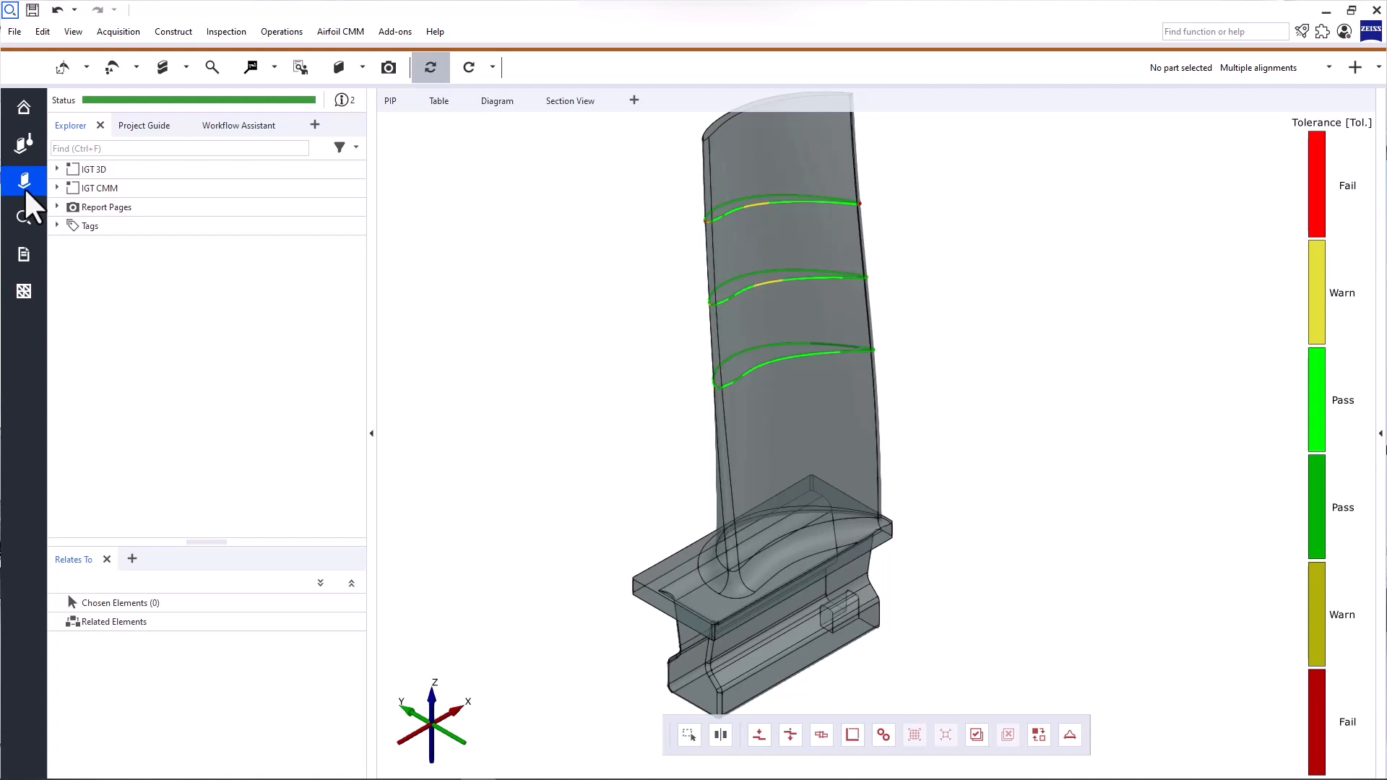
mouse_move(62, 67)
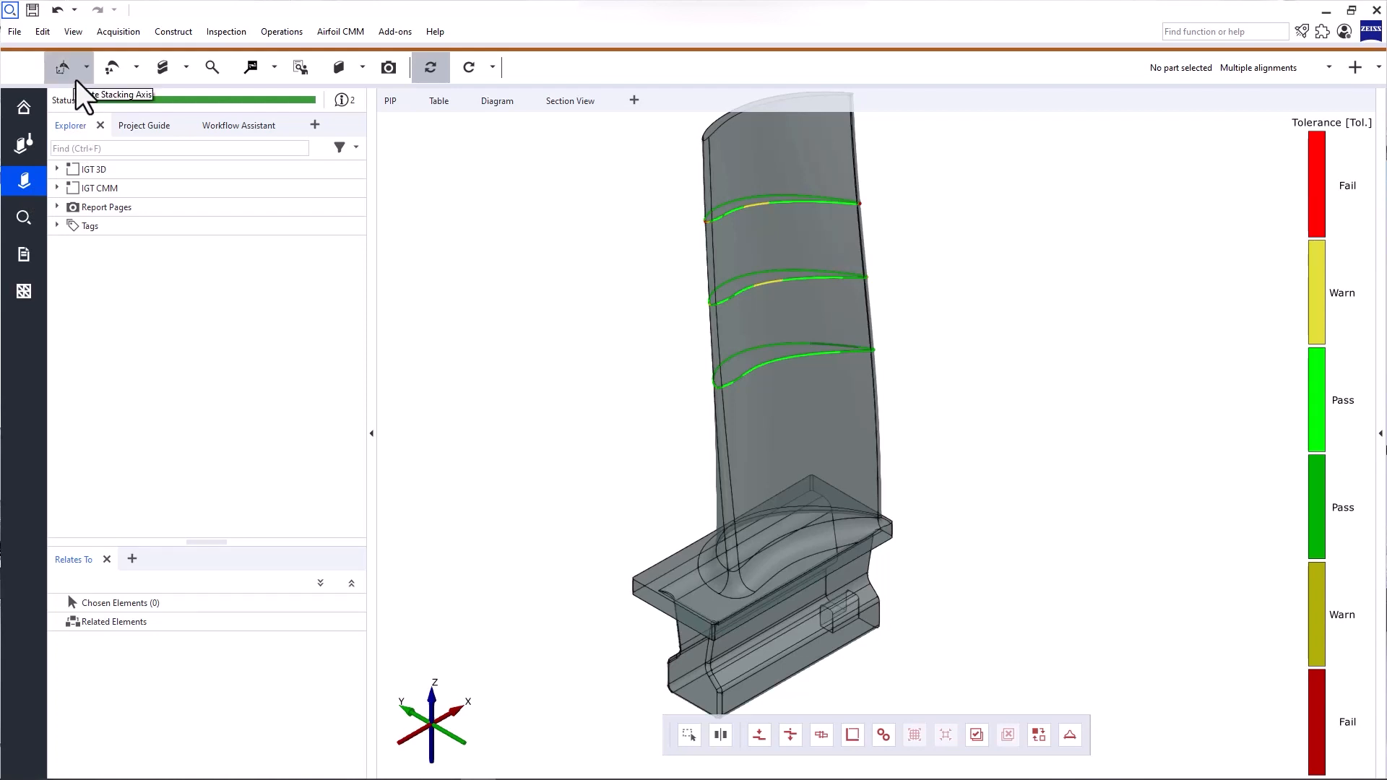
mouse_move(163, 68)
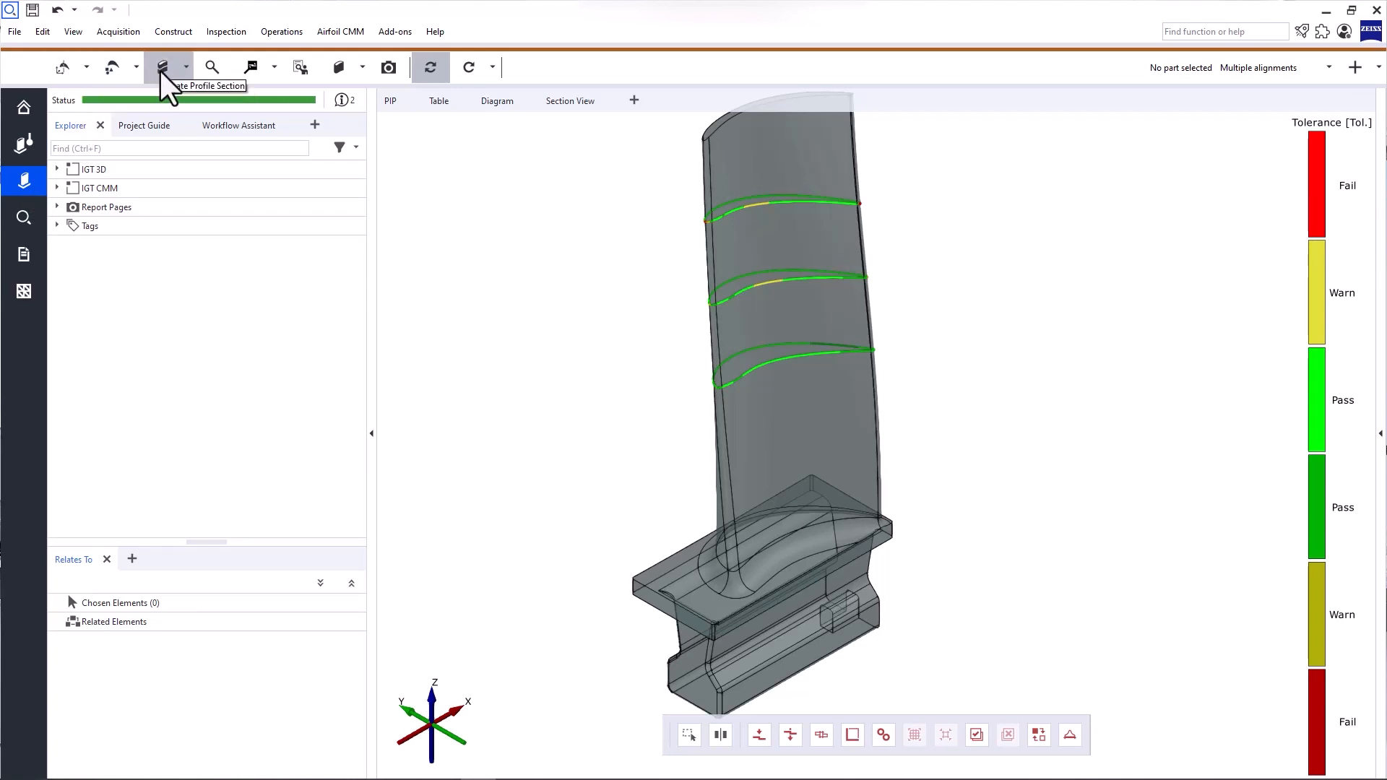
mouse_move(211, 68)
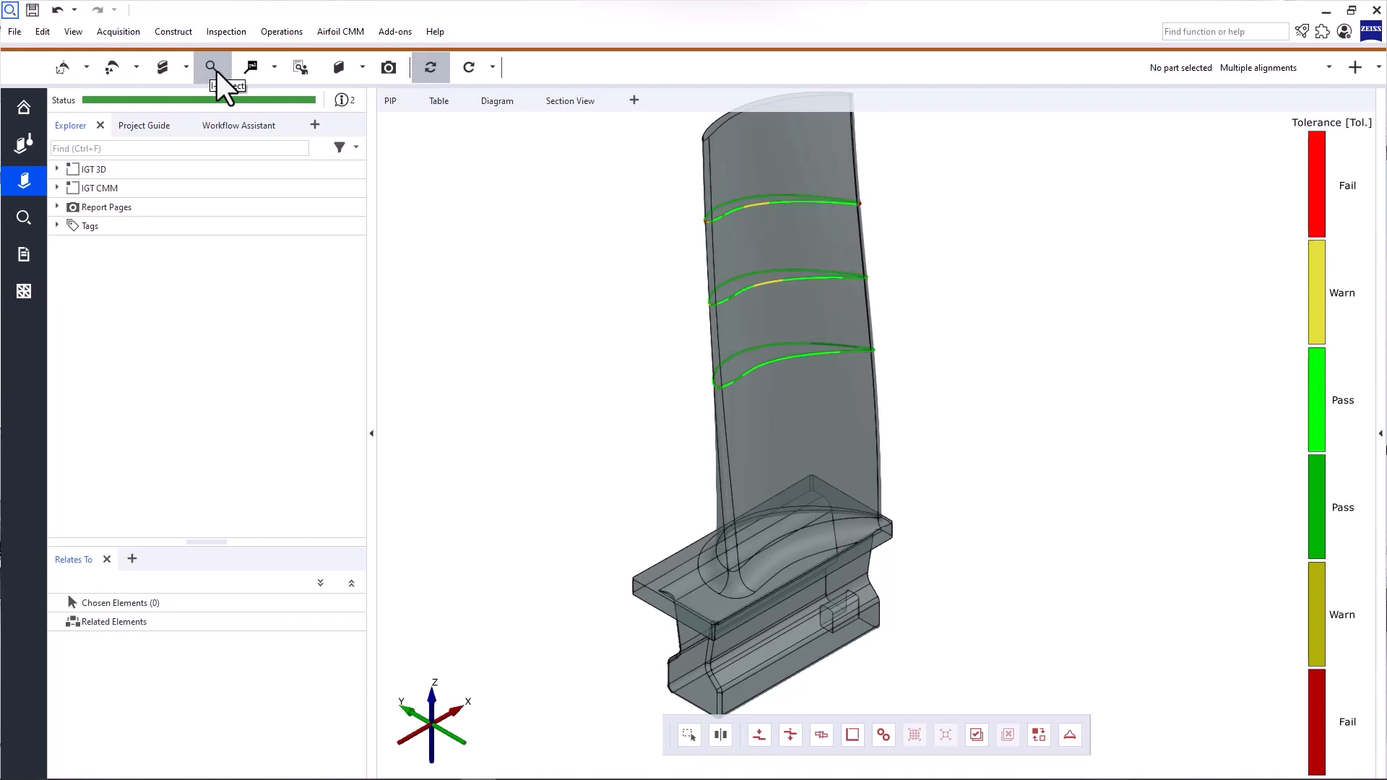
mouse_move(301, 68)
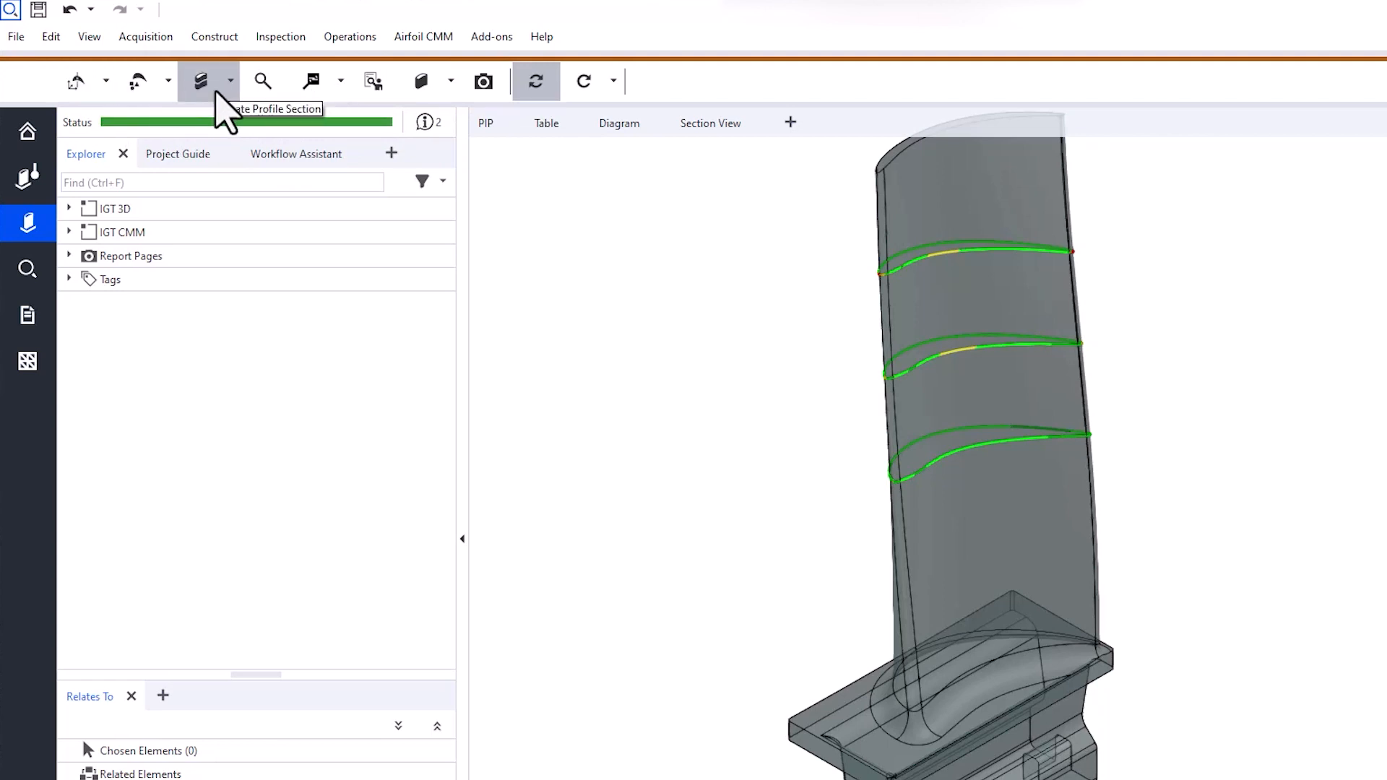
mouse_move(262, 81)
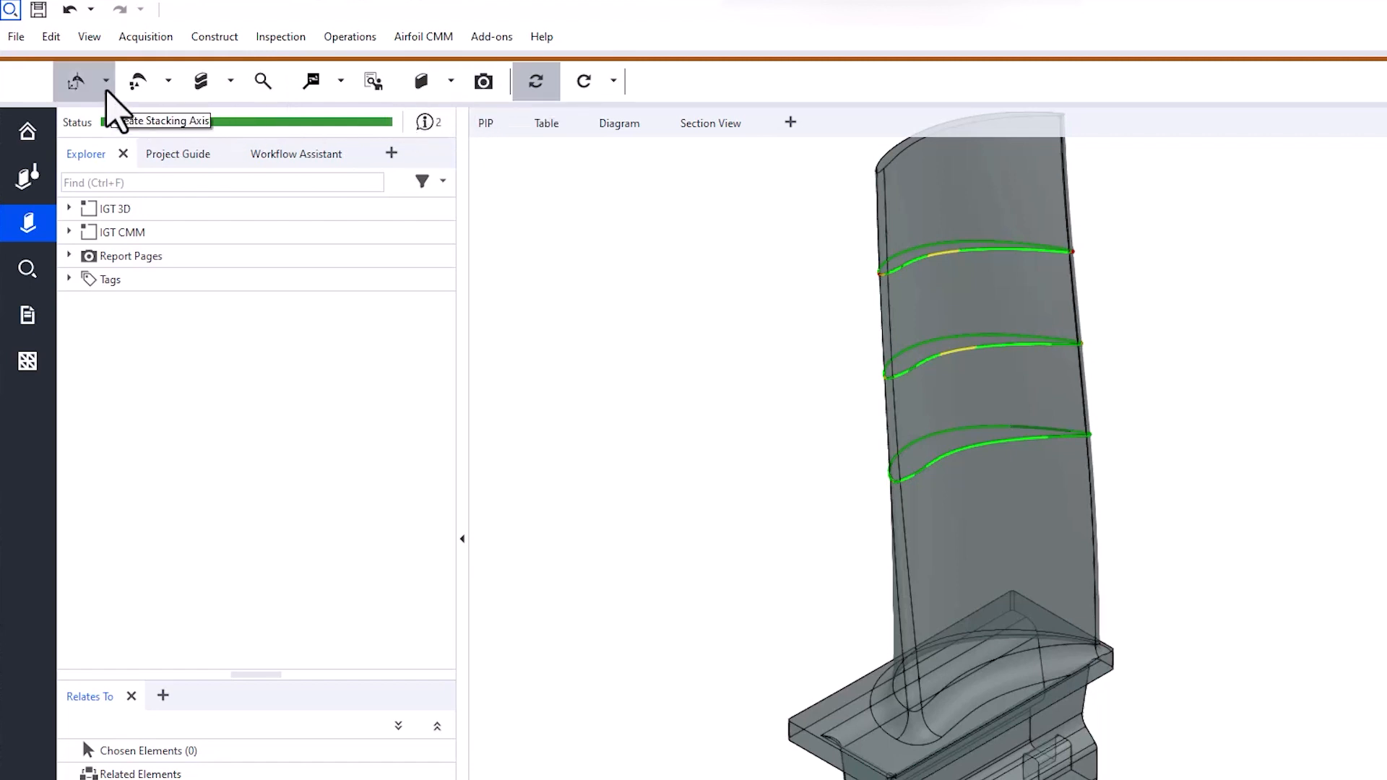
click(106, 81)
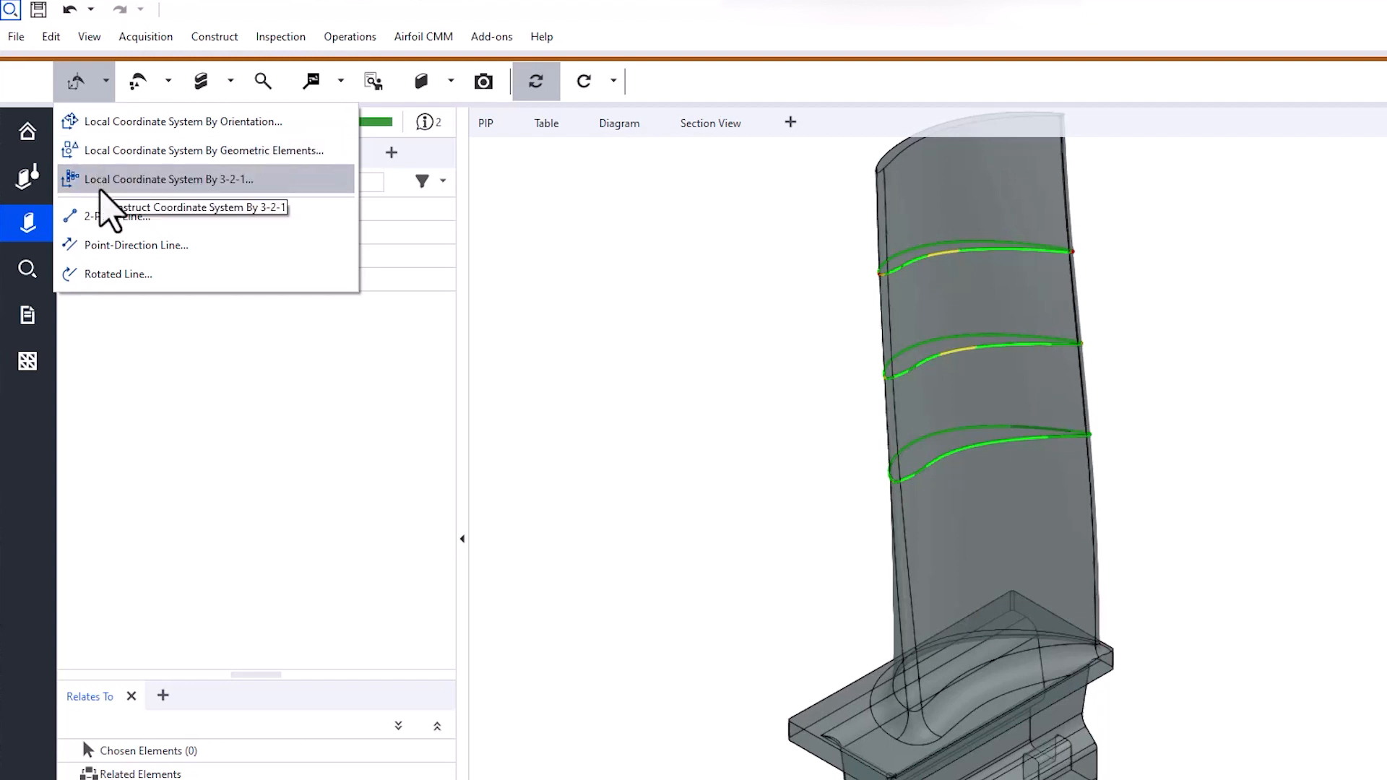
mouse_move(124, 163)
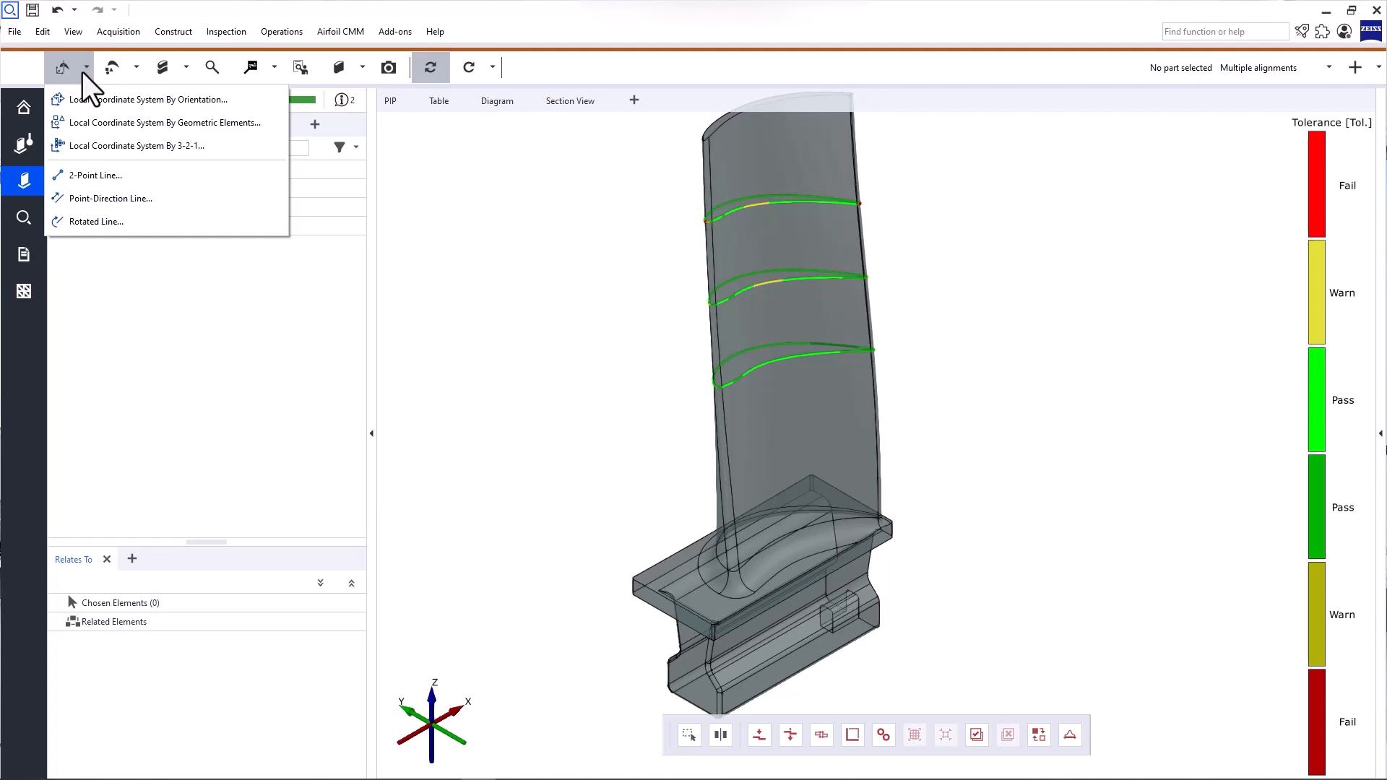
click(62, 68)
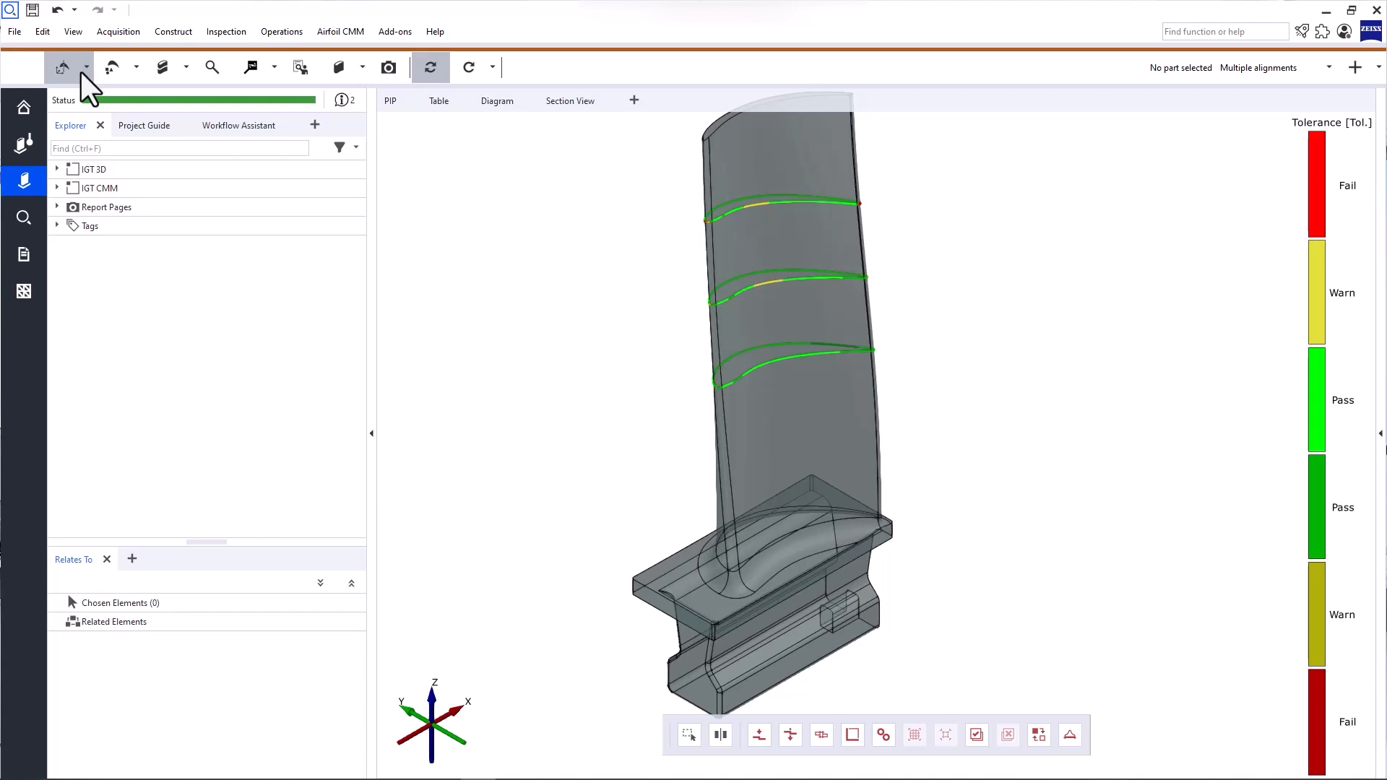
mouse_move(62, 68)
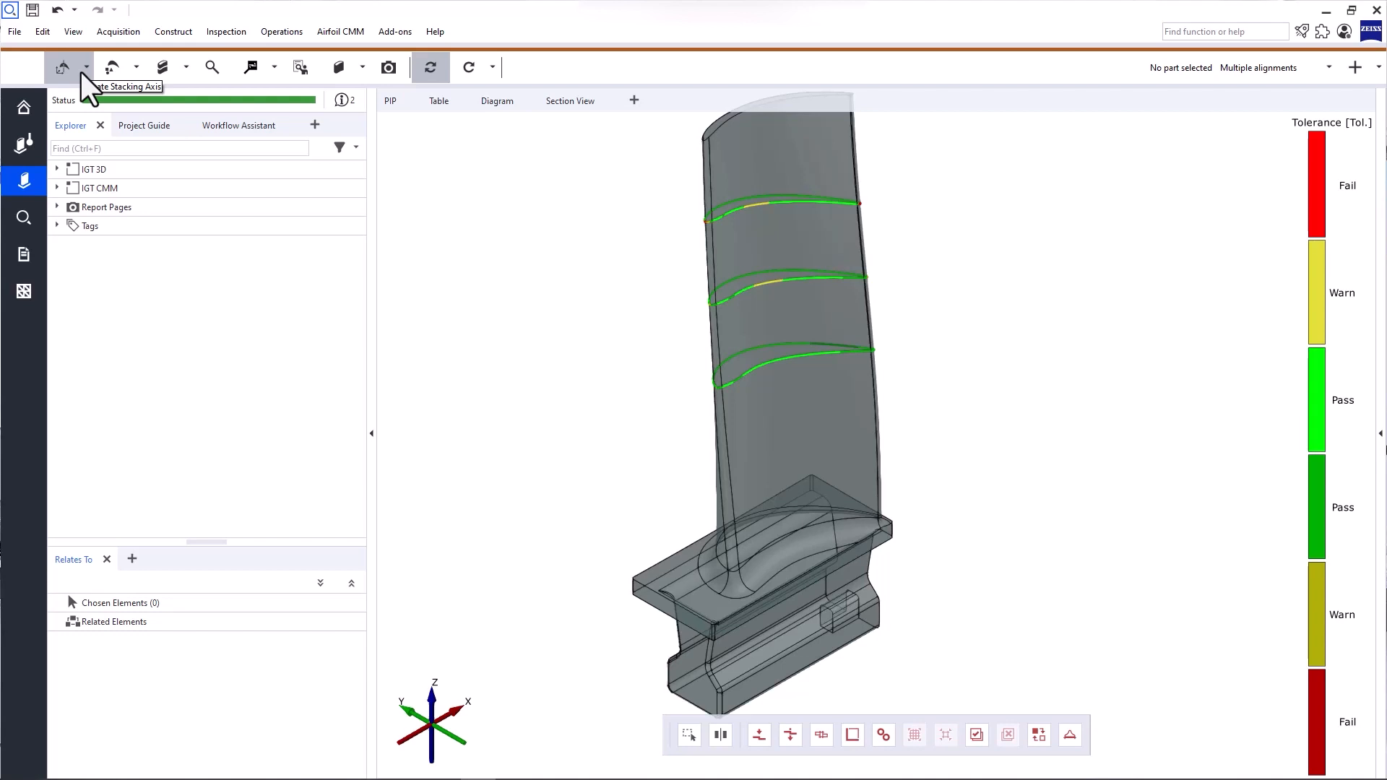
mouse_move(160, 68)
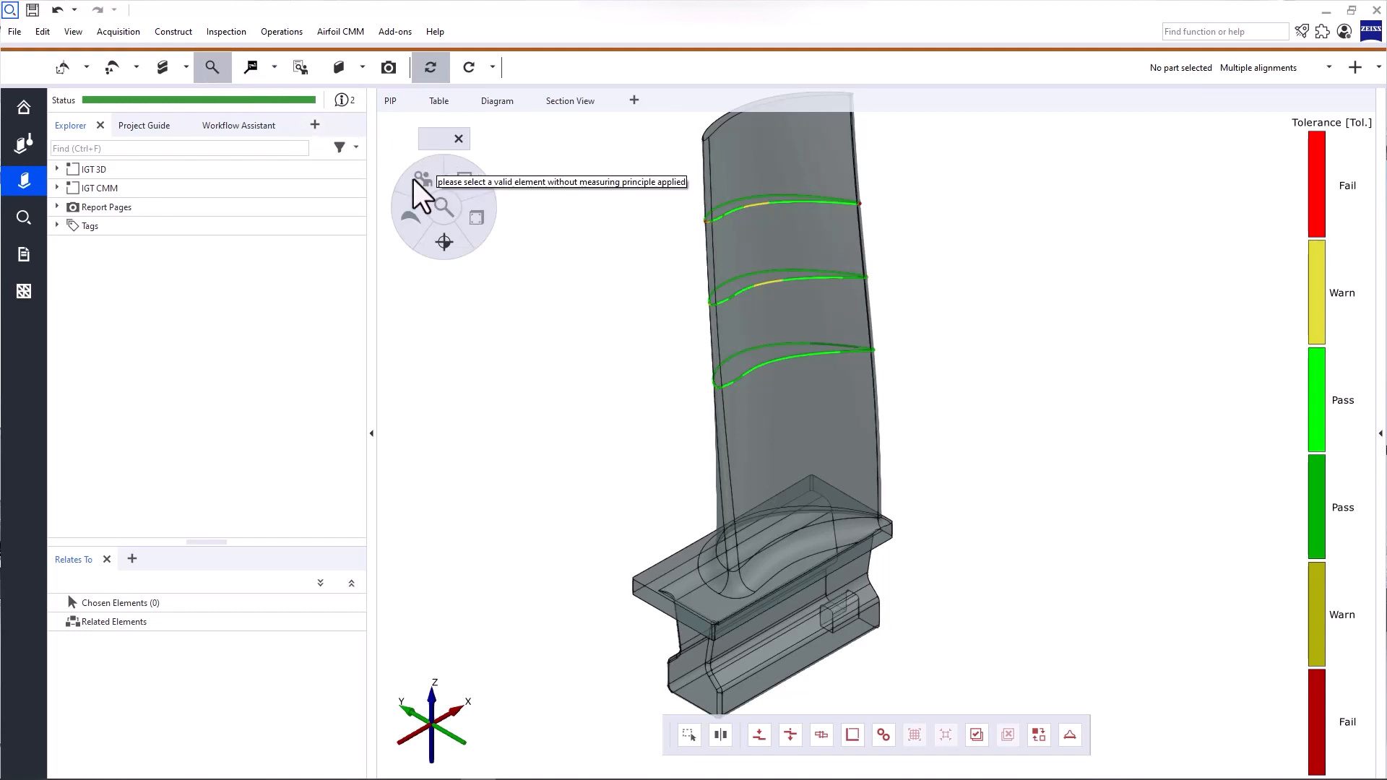
mouse_move(431, 204)
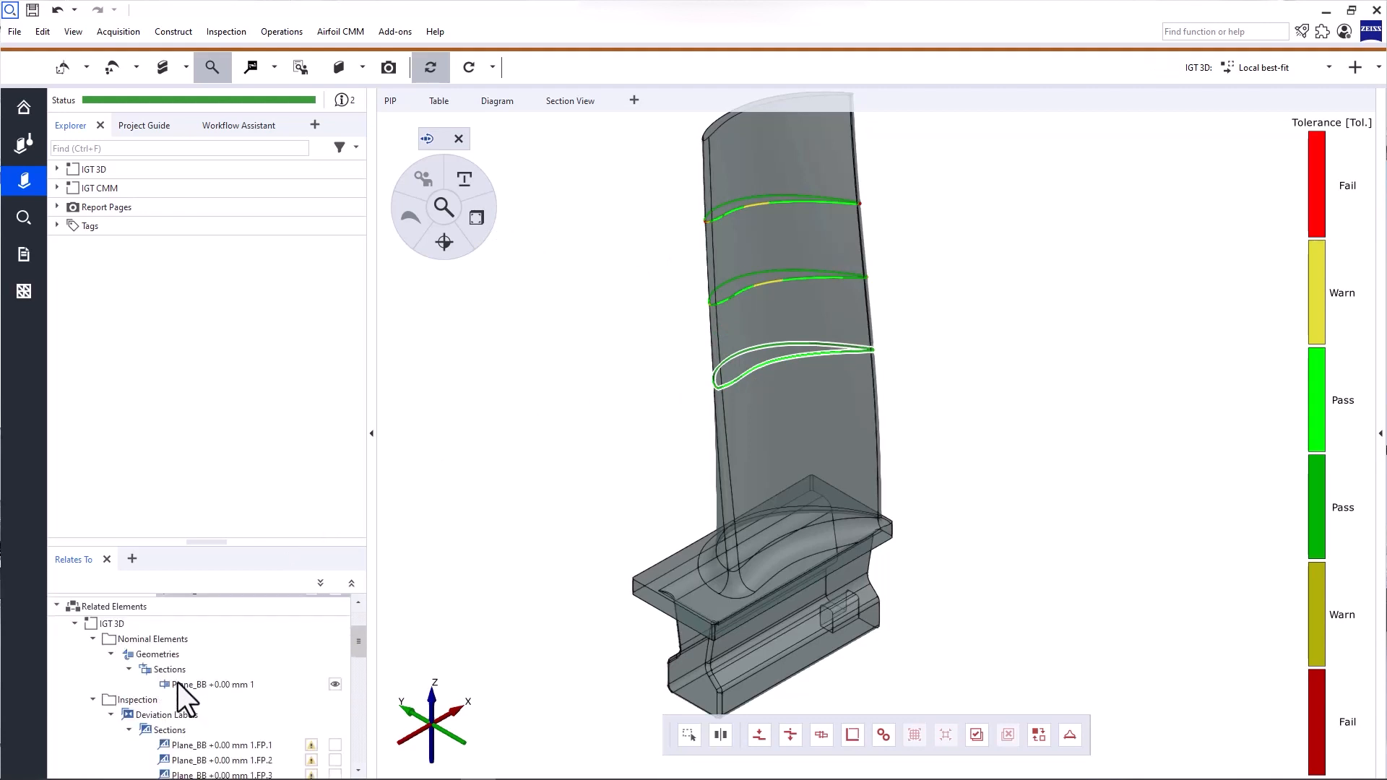
Select the bottom Plane_BB section, showing its deviation points and related elements
click(208, 683)
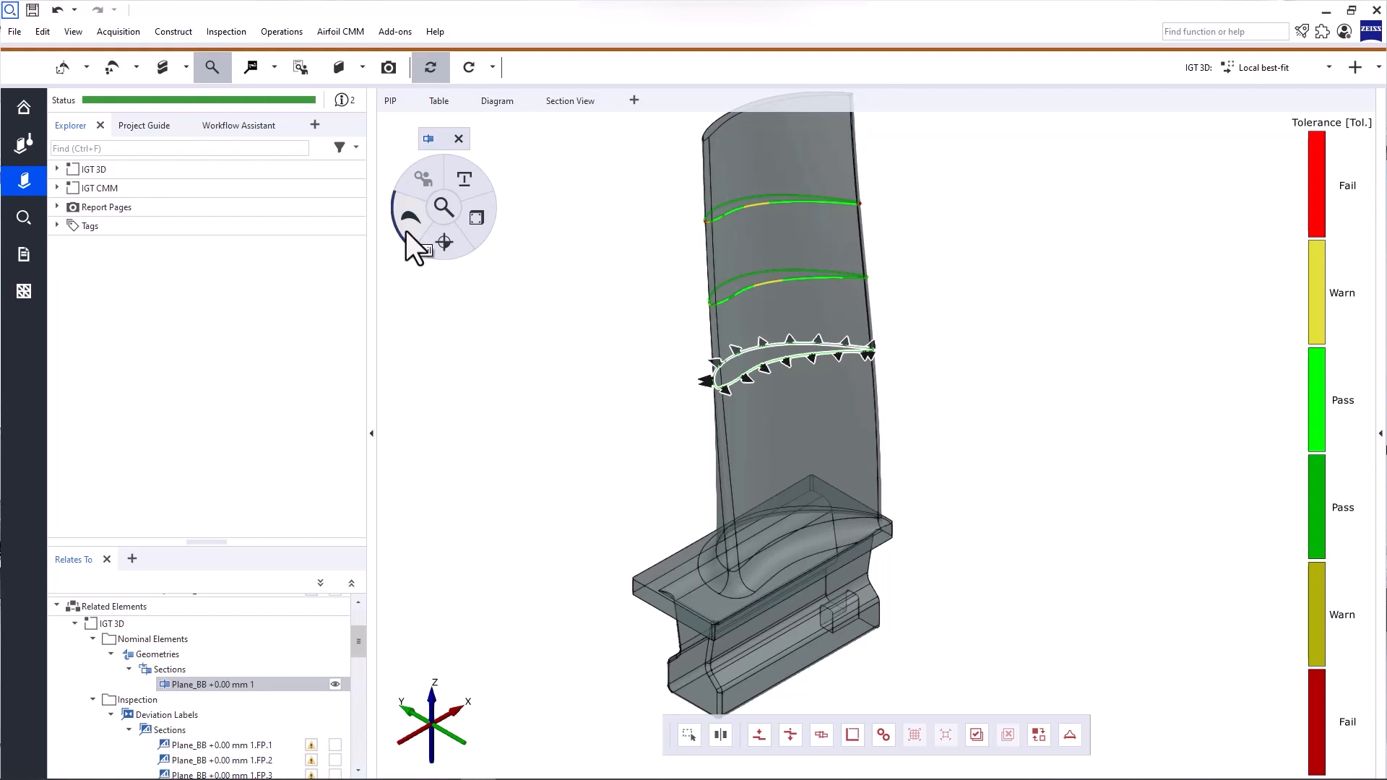
click(409, 217)
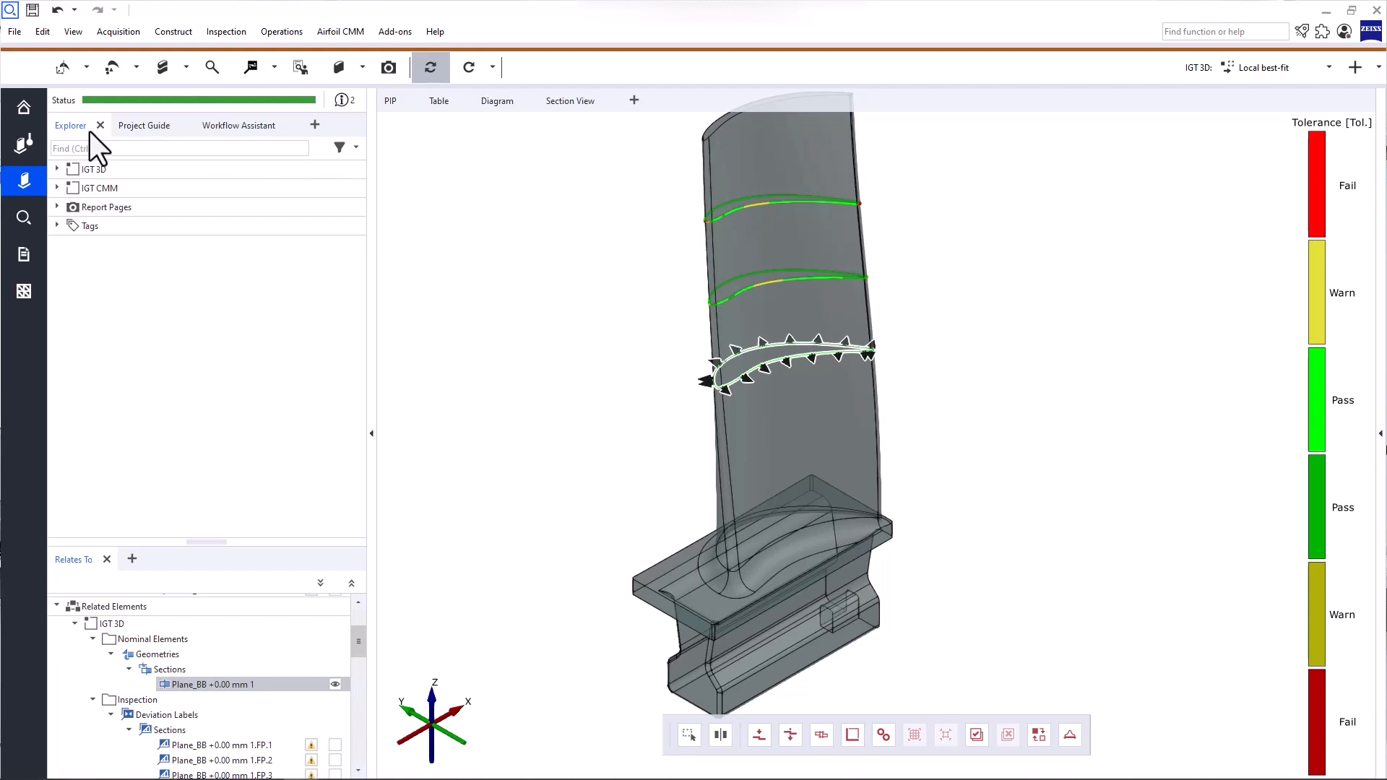
mouse_move(93, 191)
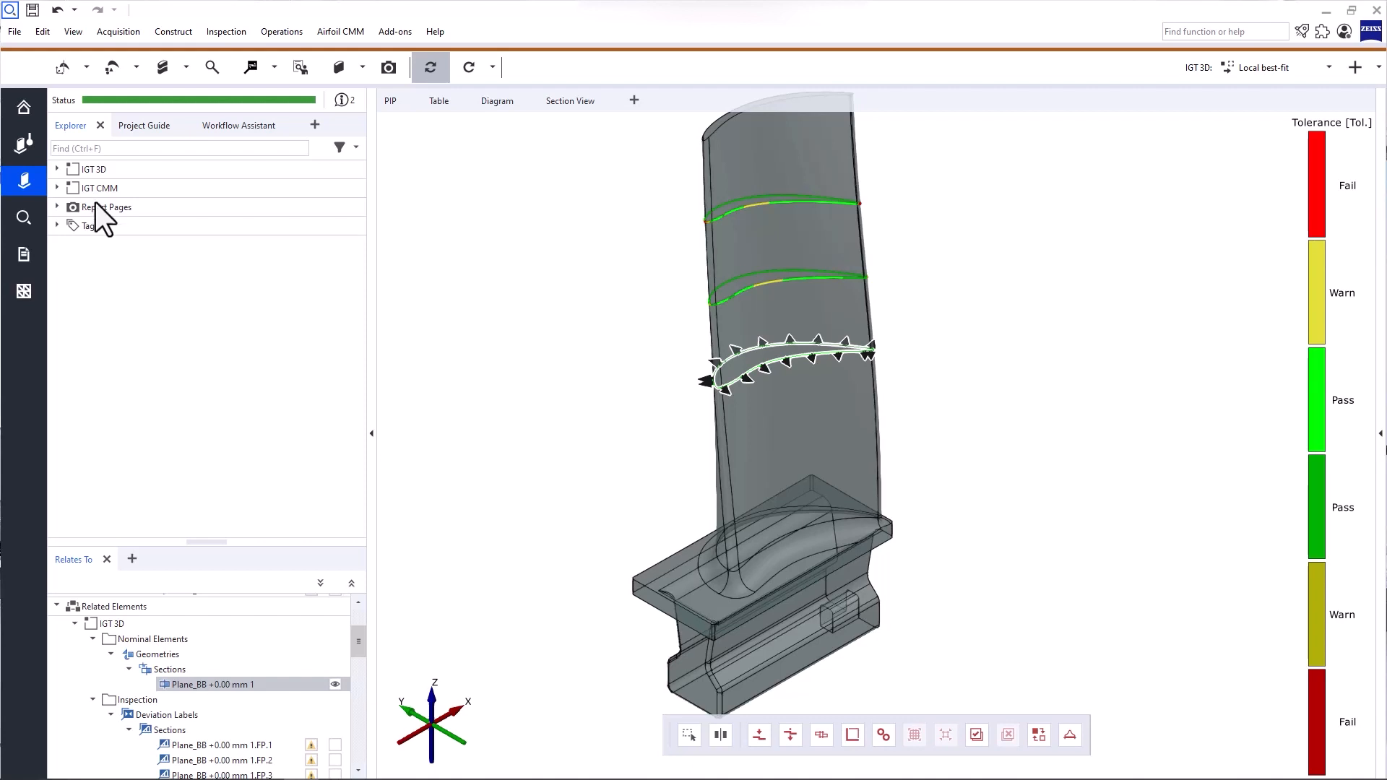
mouse_move(97, 191)
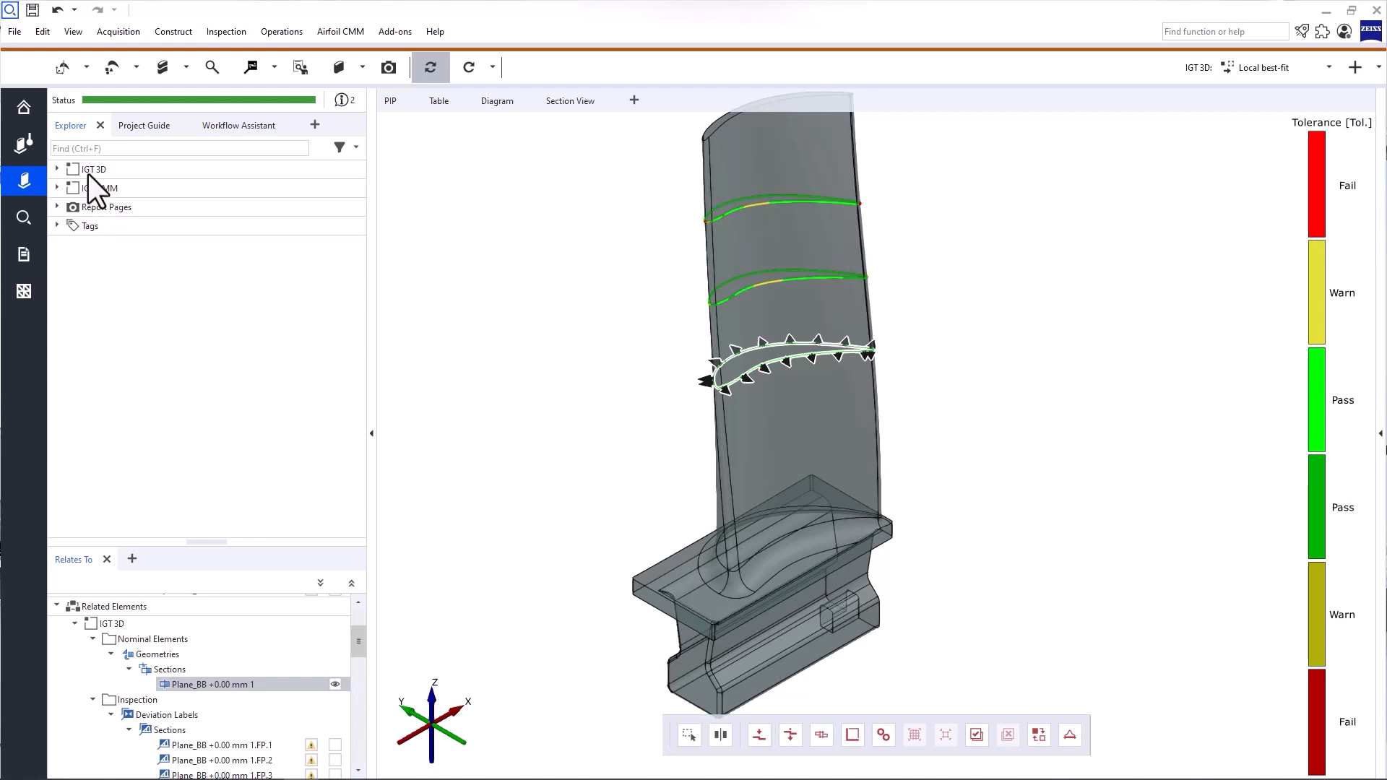
Expand the IGT 3D project tree and choose only its scanned mesh
click(58, 169)
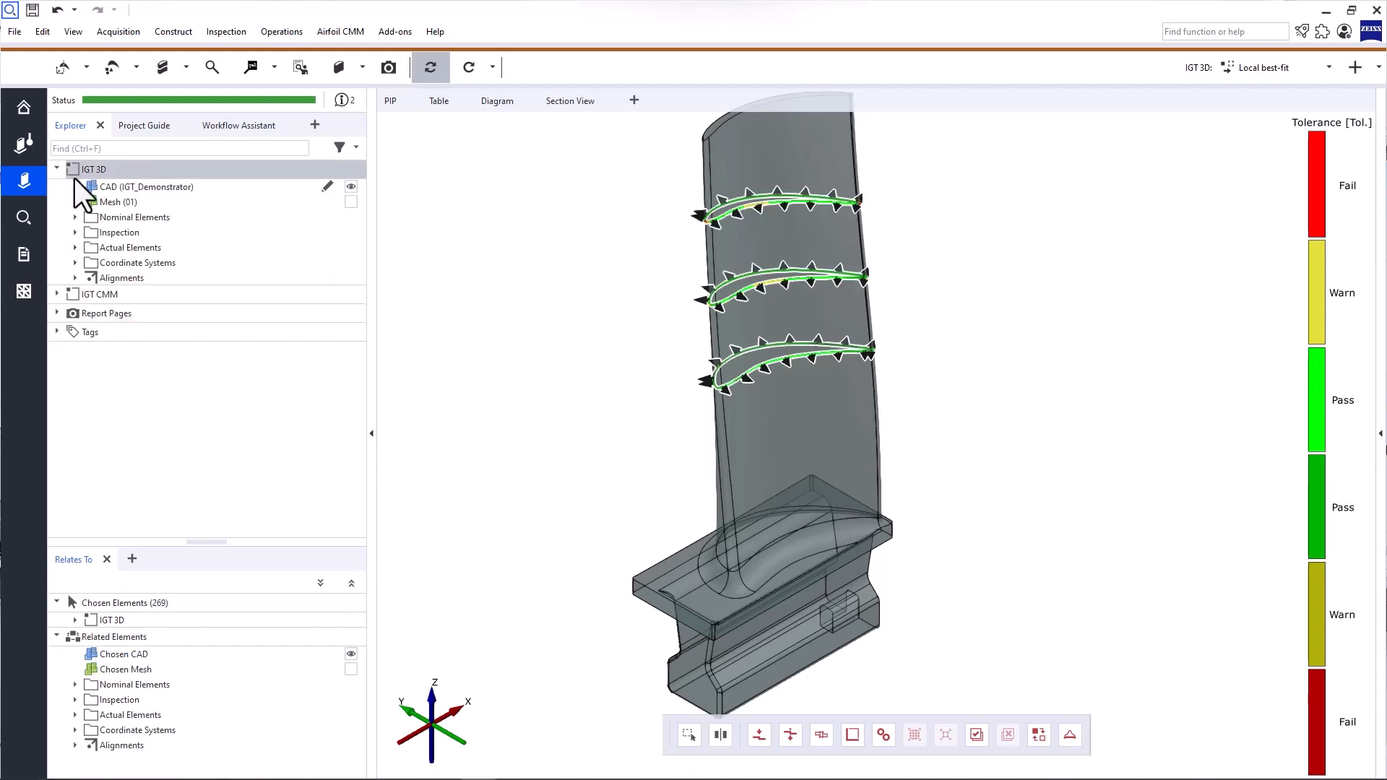
click(101, 293)
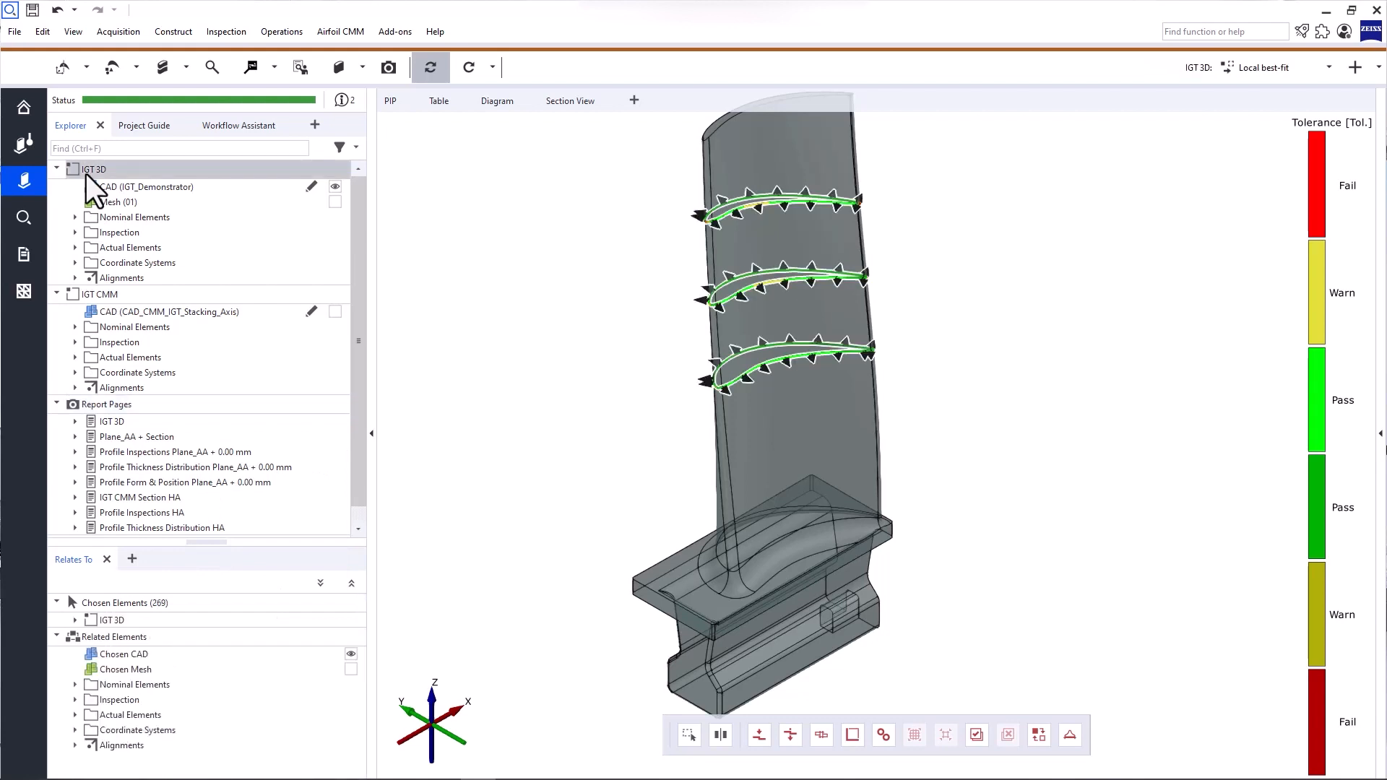
click(118, 202)
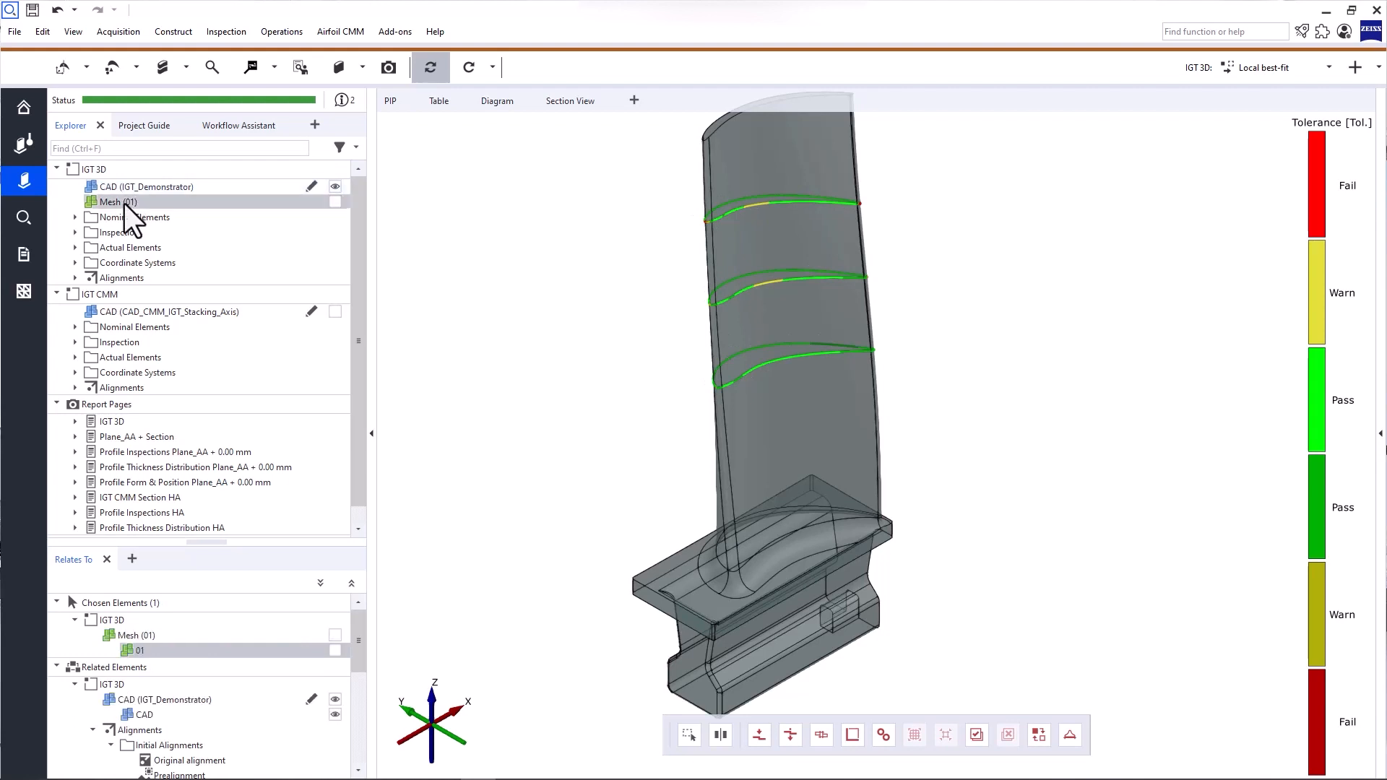
Expand the IGT 3D Inspection folder and collapse the IGT CMM branch
click(75, 231)
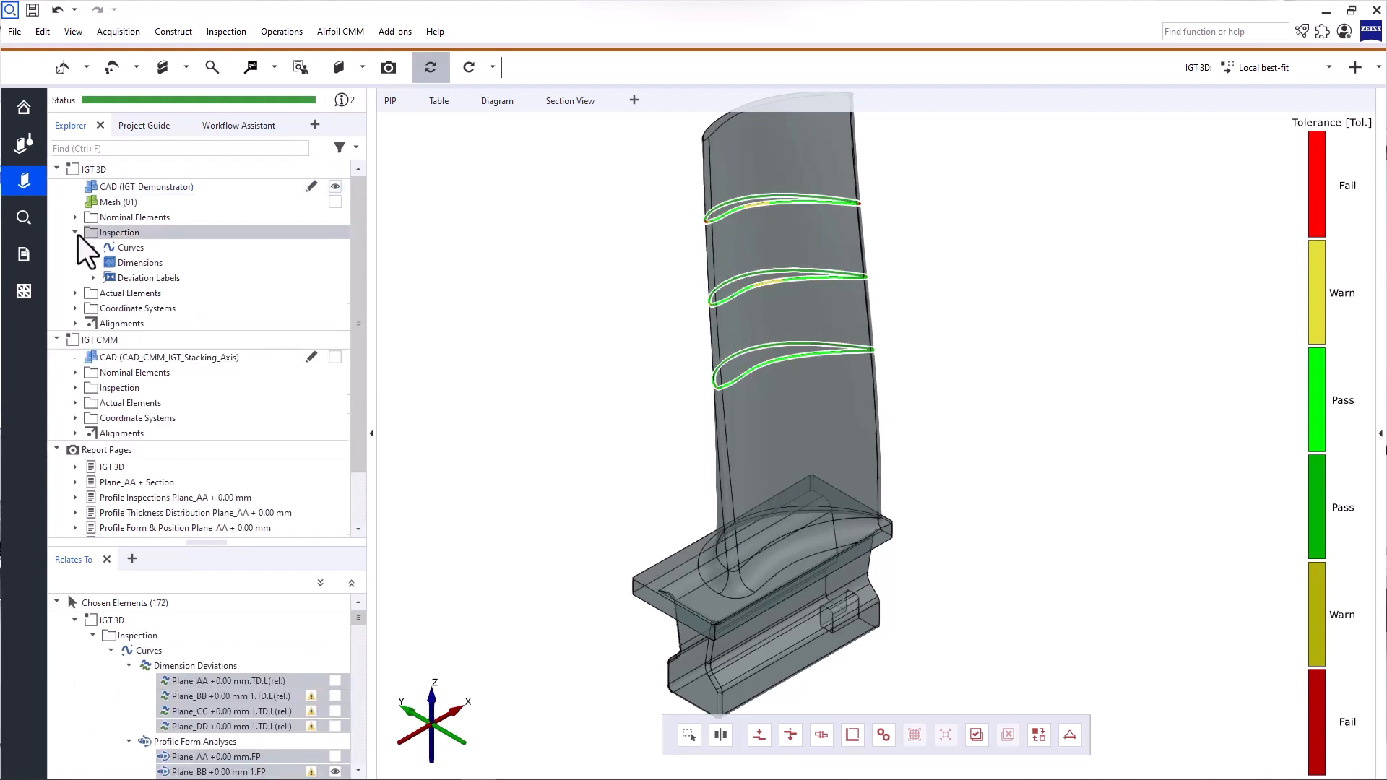
click(74, 231)
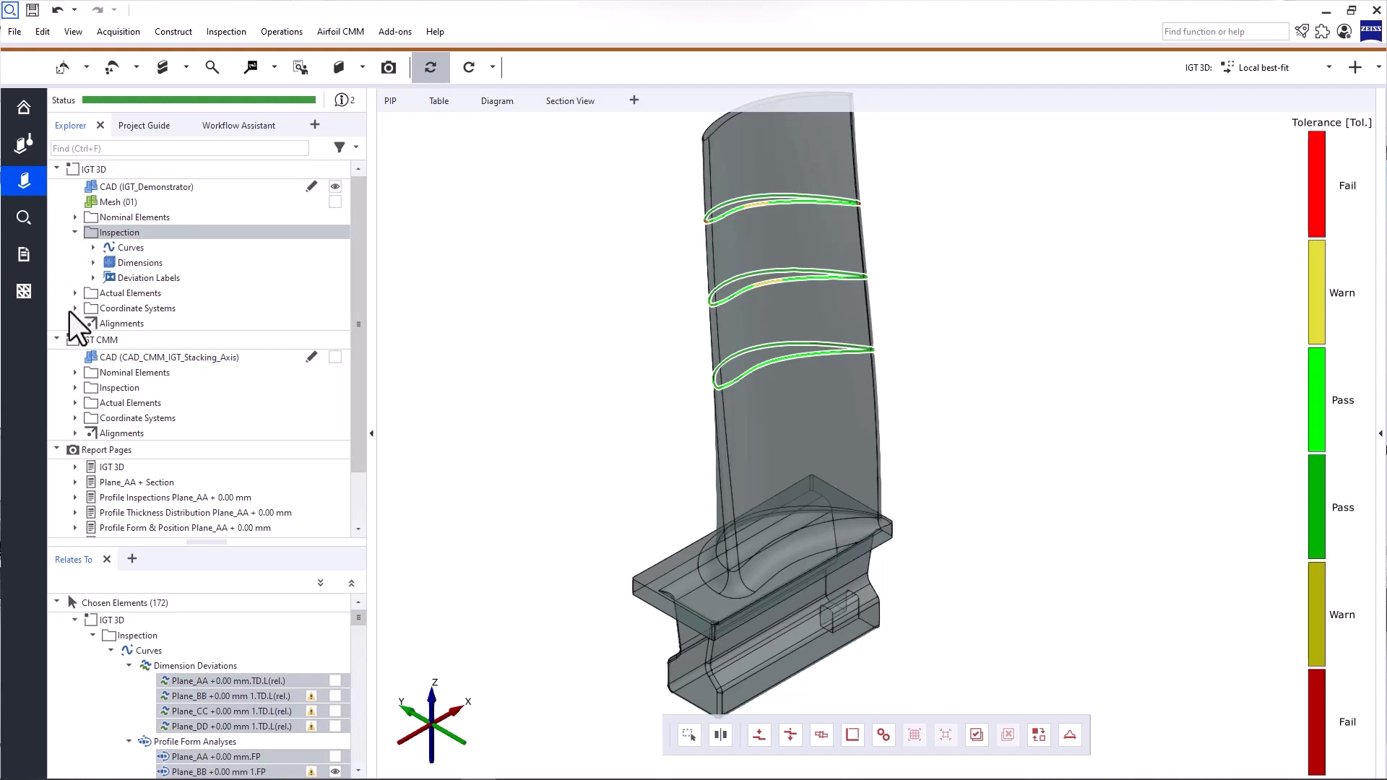
click(58, 338)
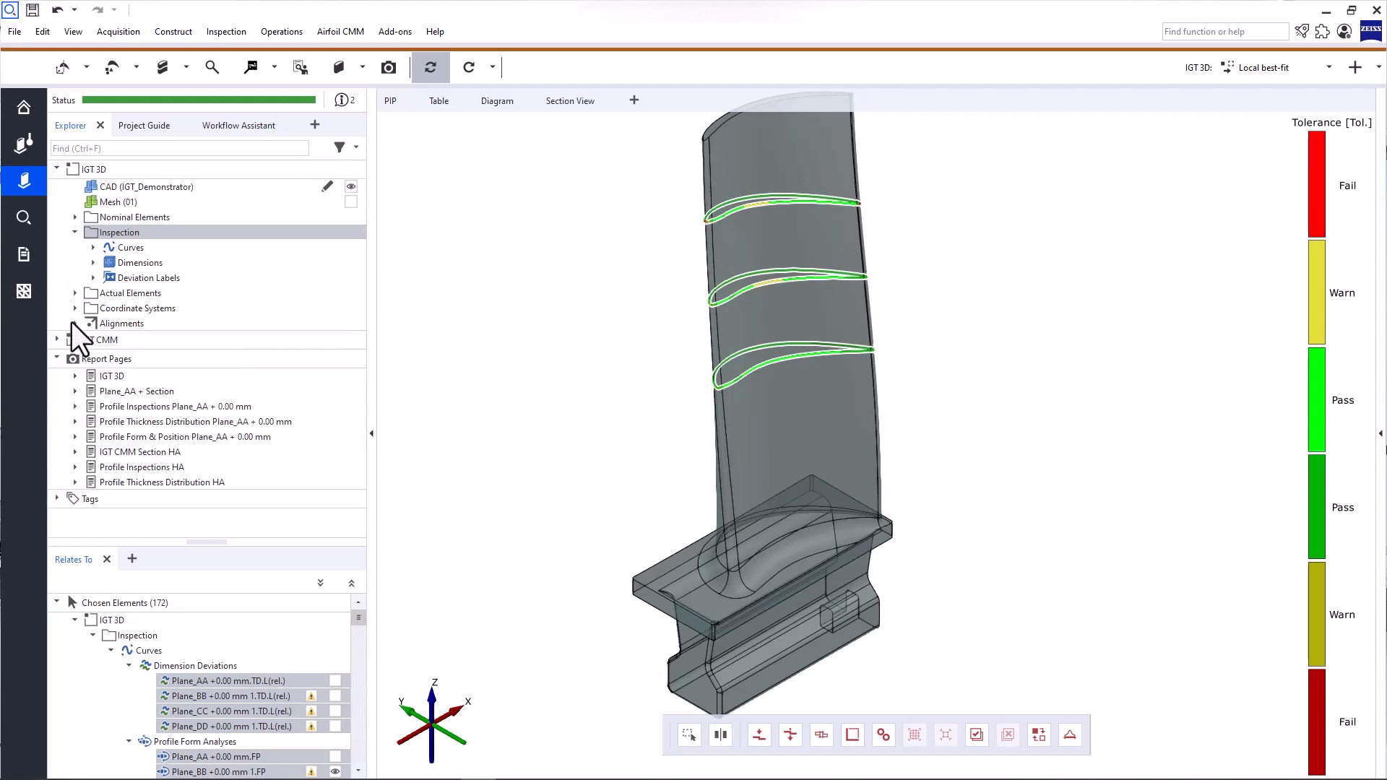
mouse_move(112, 291)
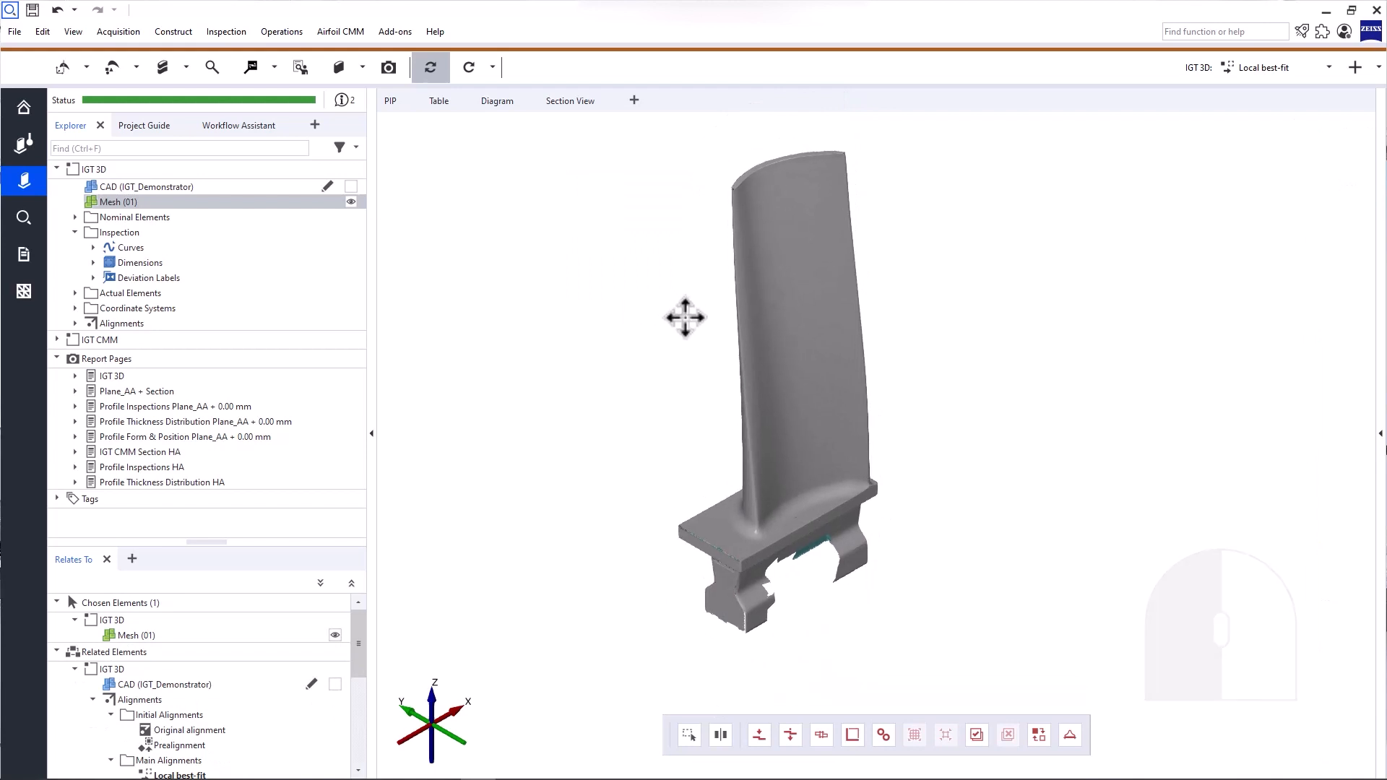
mouse_move(679, 333)
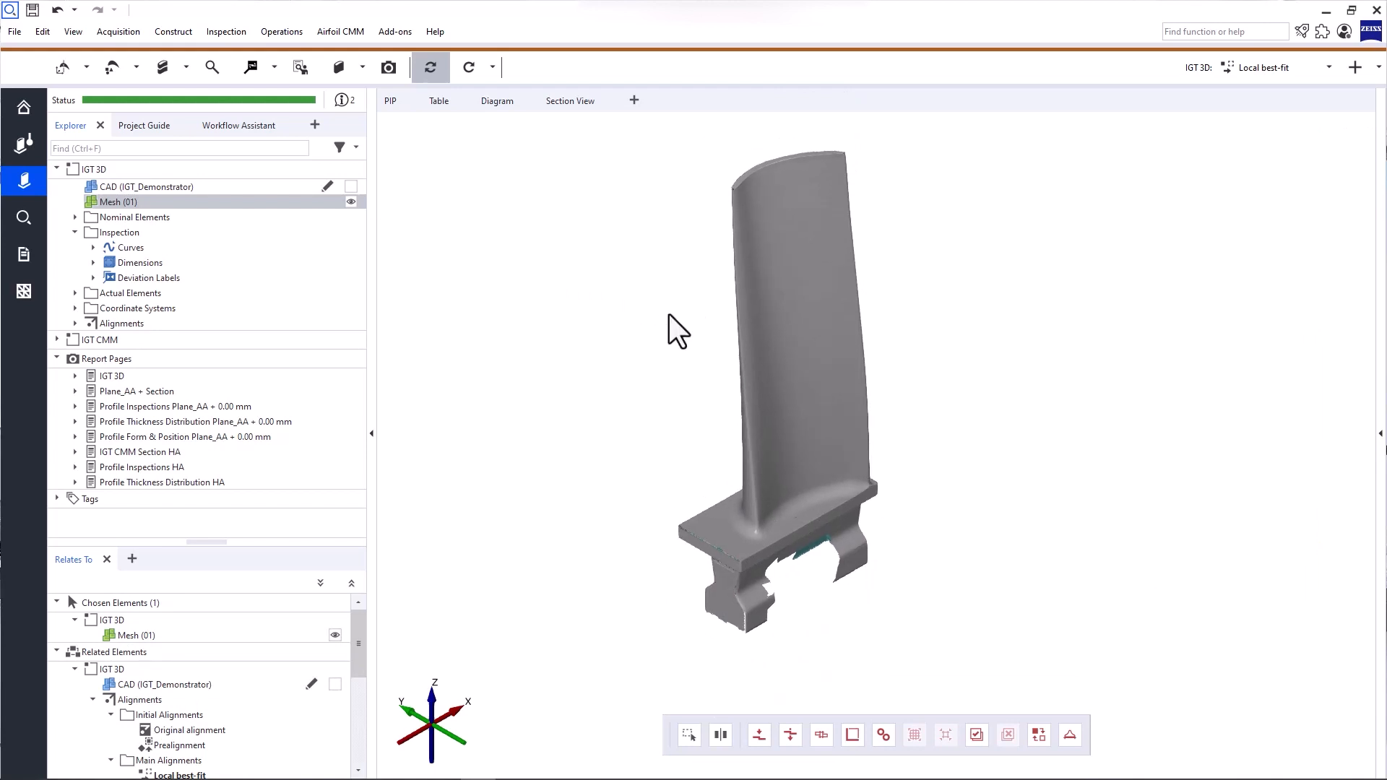
Show only the CAD blade instead of the mesh and expand its curves toward the Plane_AA profile form analysis
click(146, 186)
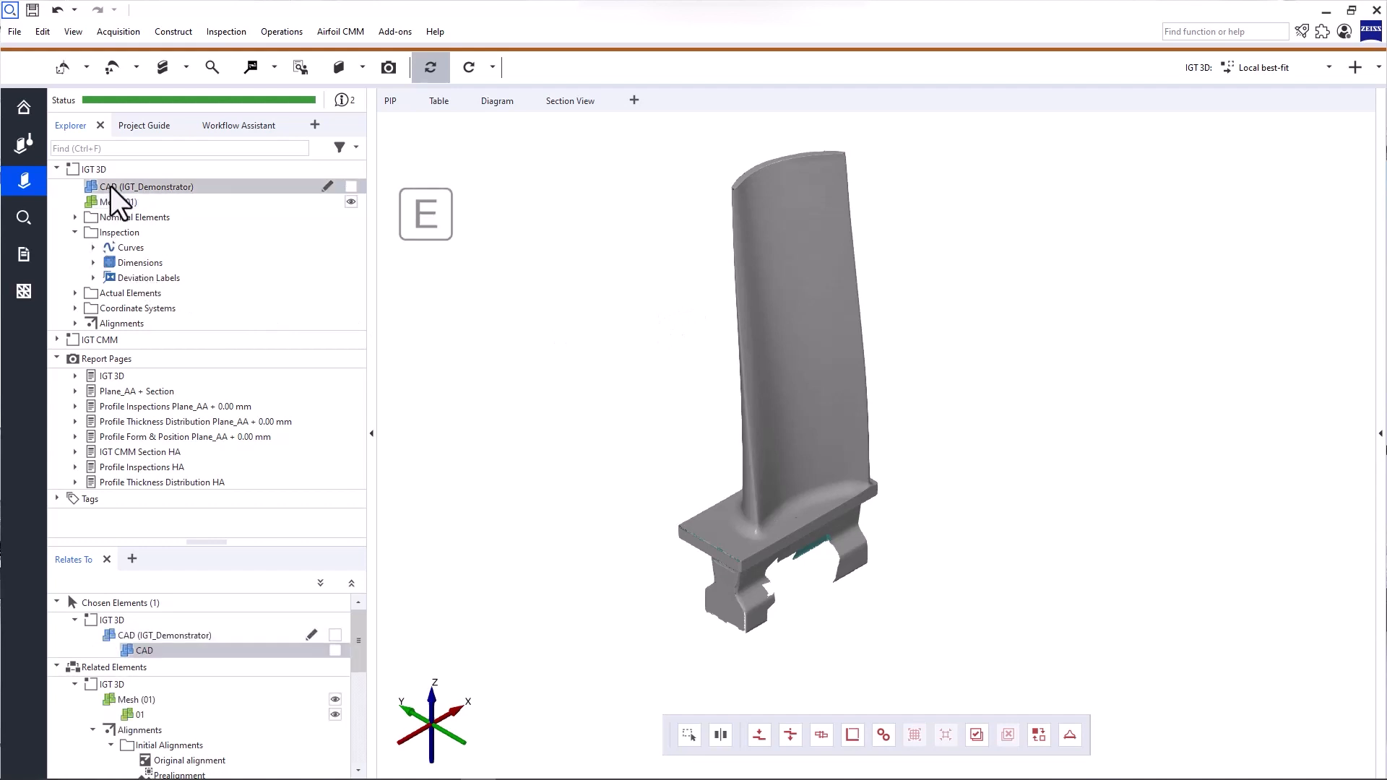
click(351, 202)
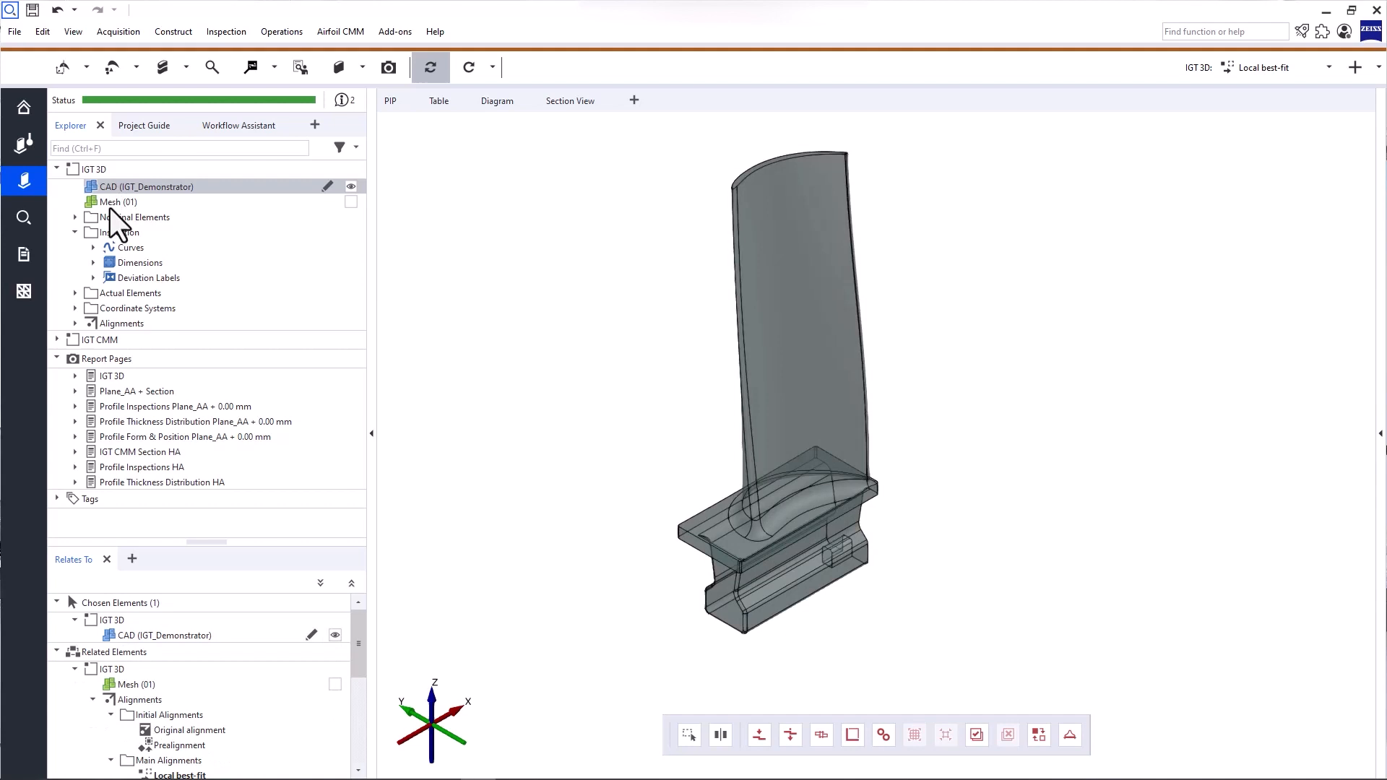
click(92, 247)
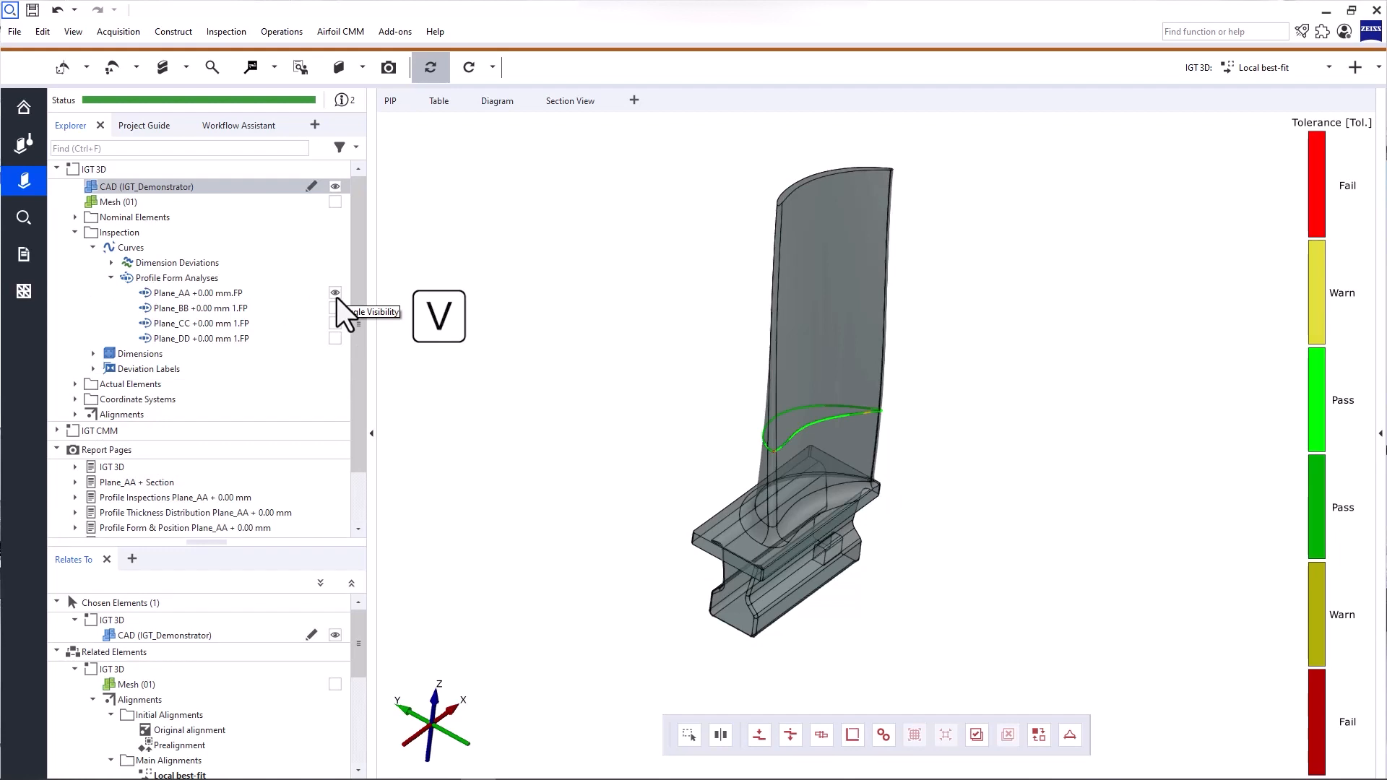
mouse_move(296, 272)
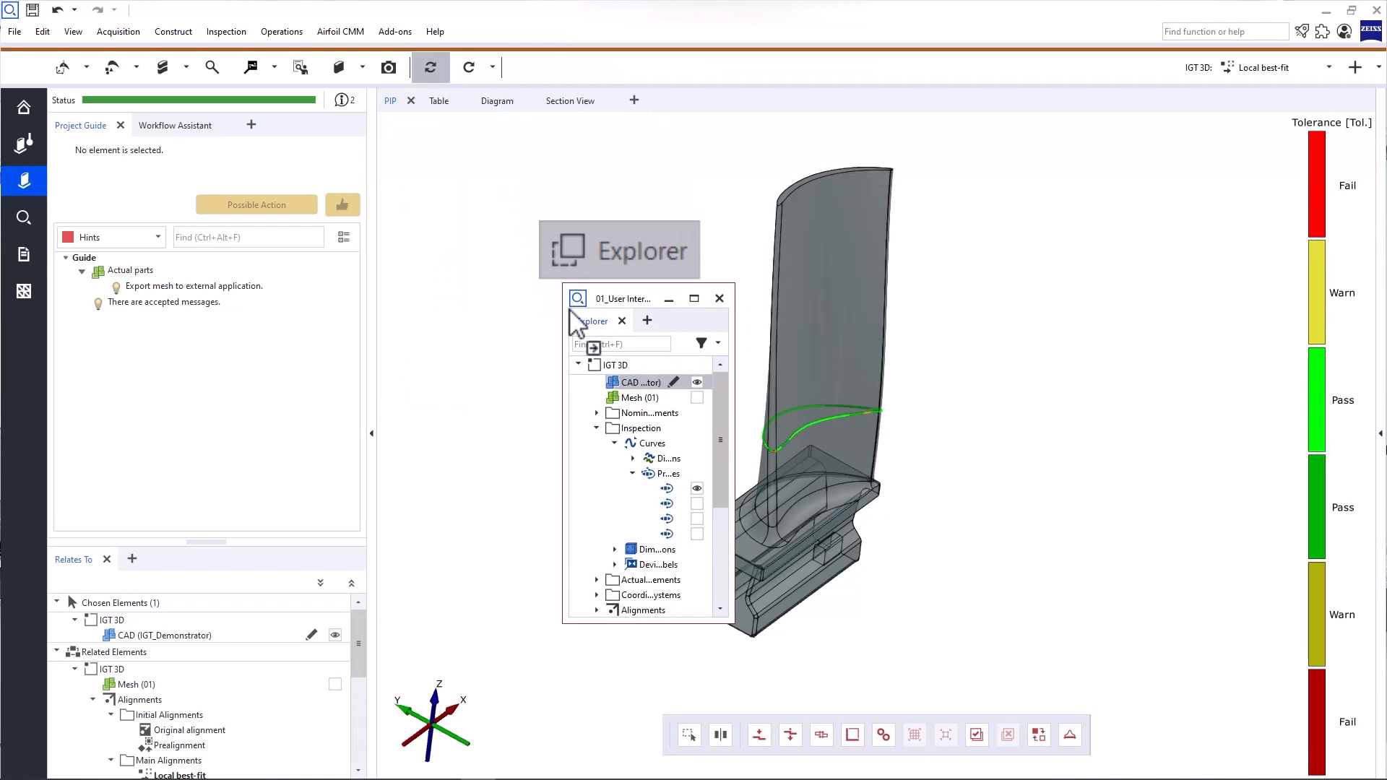
mouse_move(545, 317)
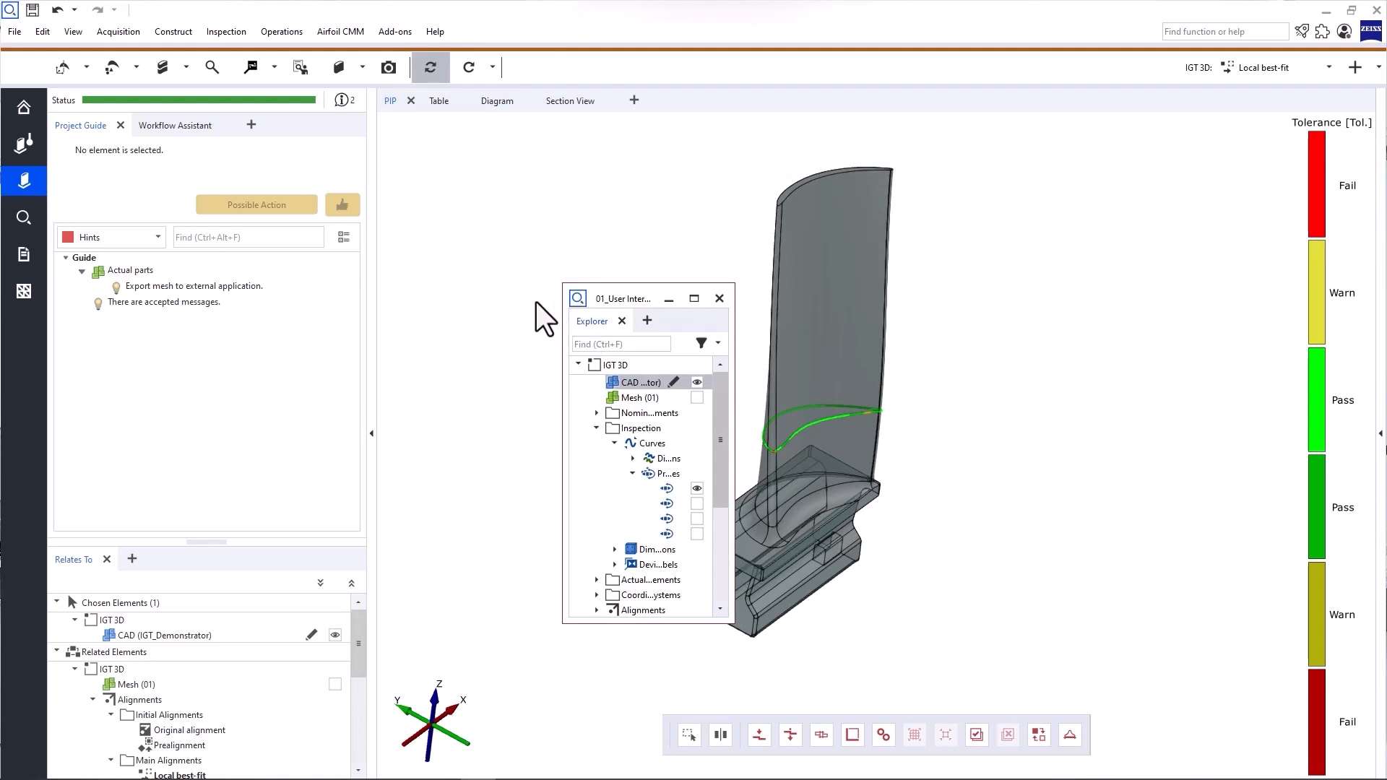
Add a Depends On panel beside the 3D view from the + tab list
click(634, 100)
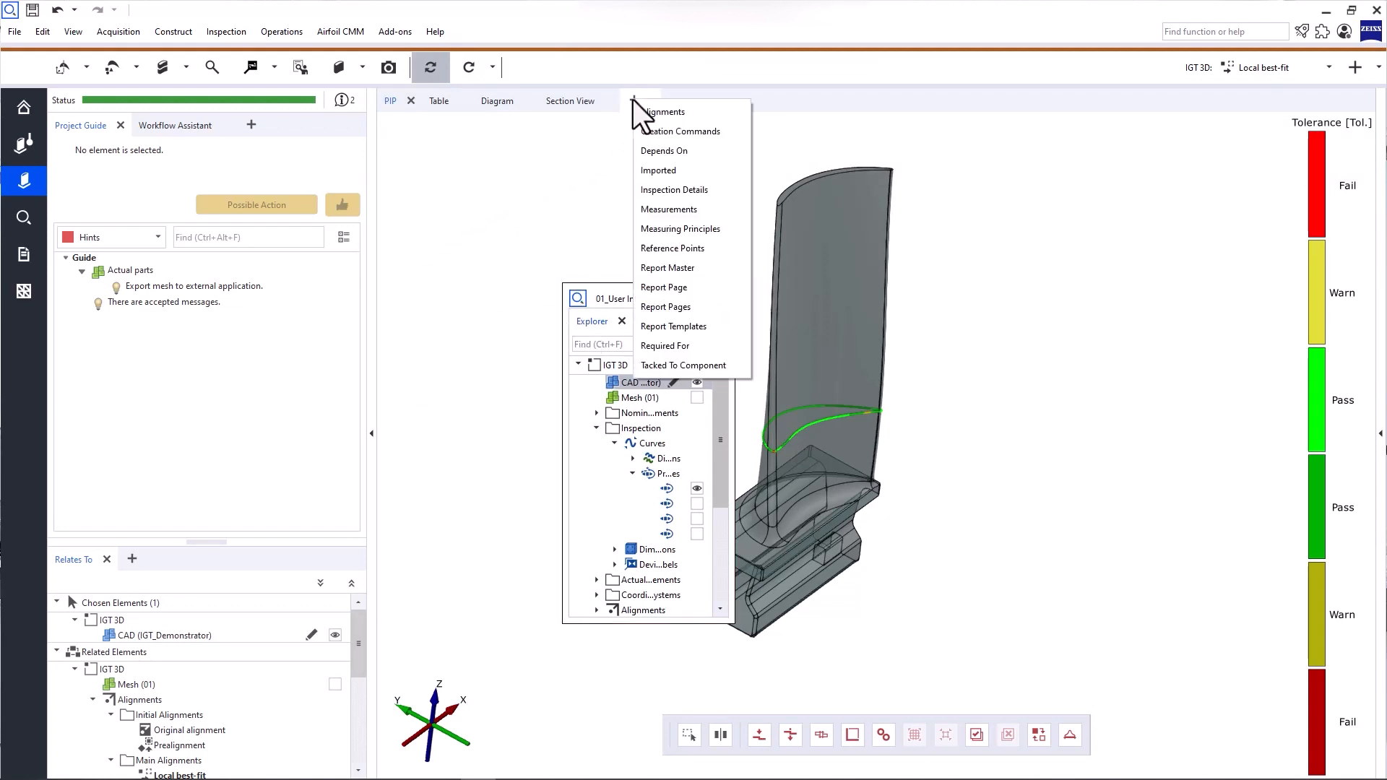
click(664, 150)
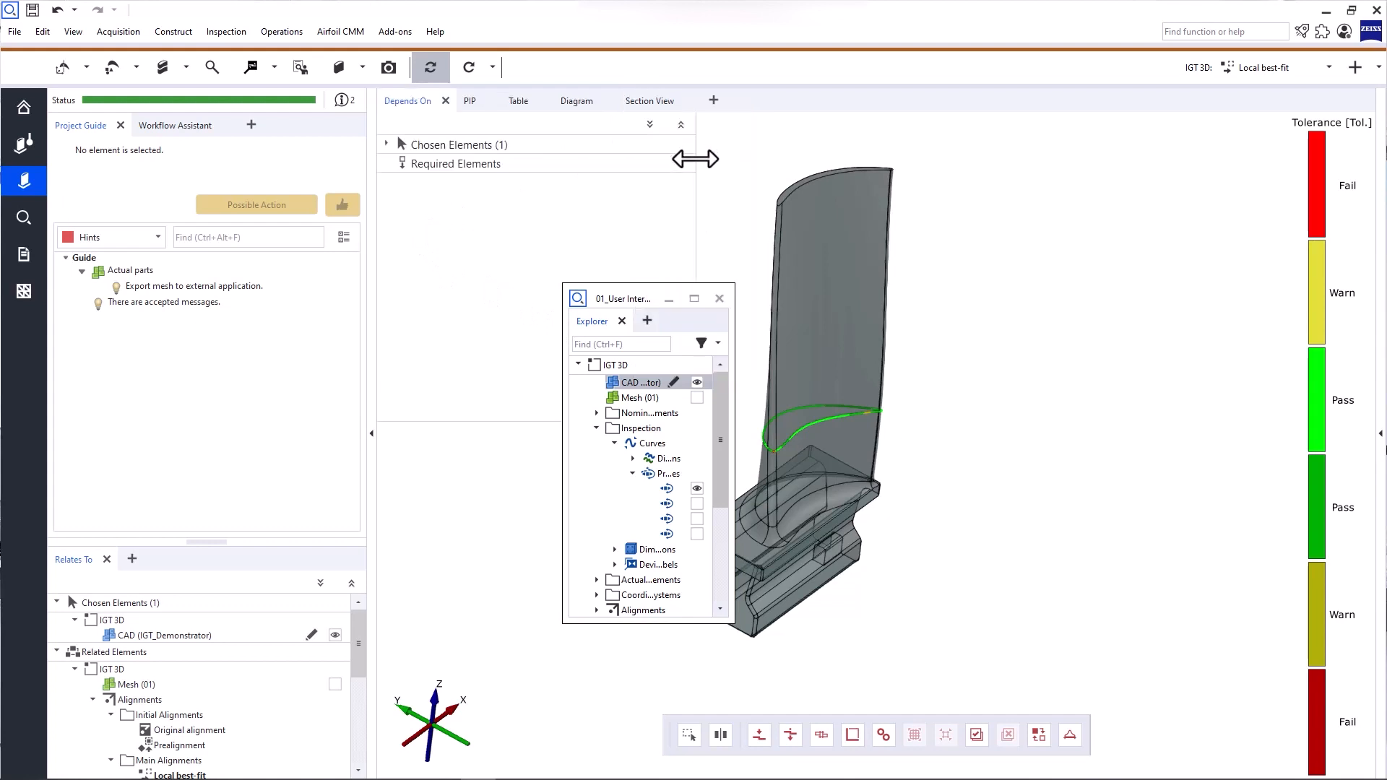
mouse_move(505, 220)
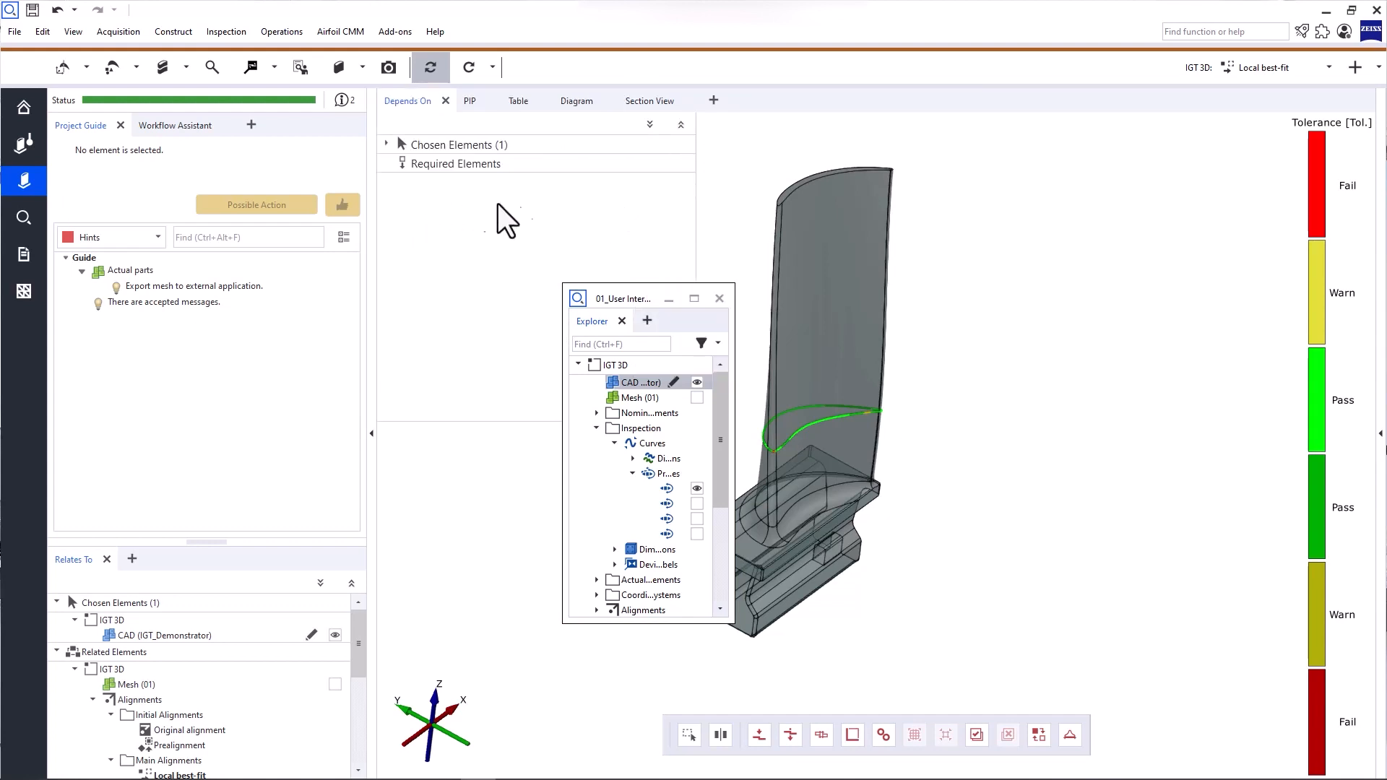
Reset all workspaces via View > Screen Setup, docking the Explorer and removing the extra panel
click(72, 31)
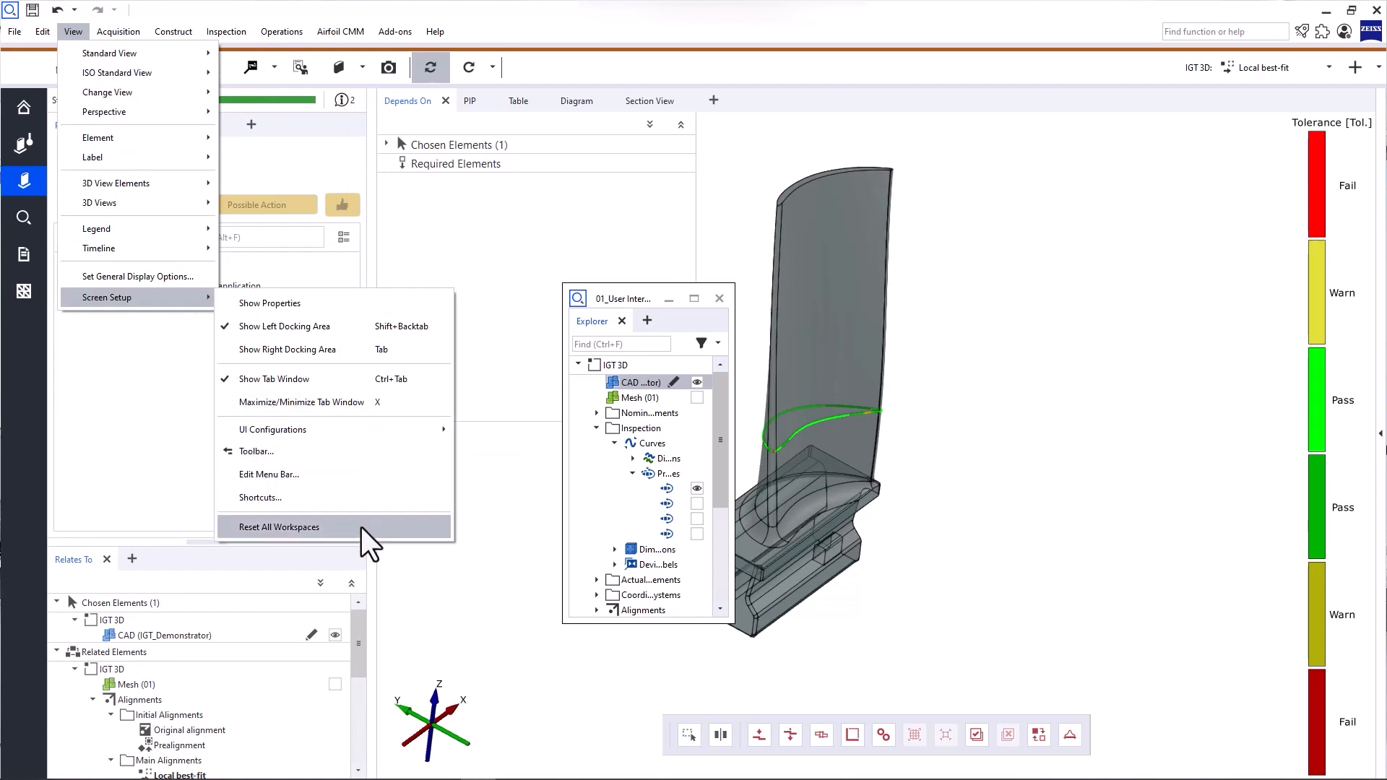
click(279, 526)
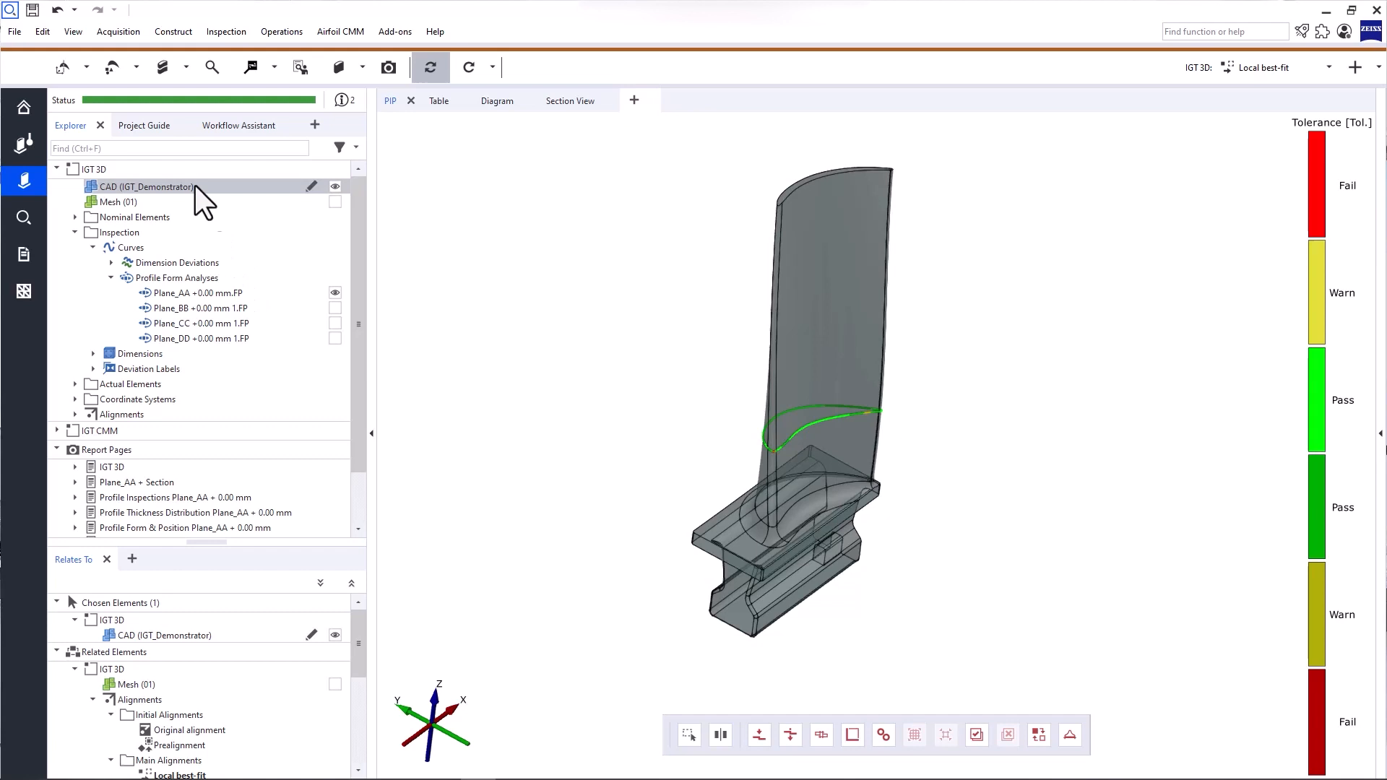
mouse_move(226, 126)
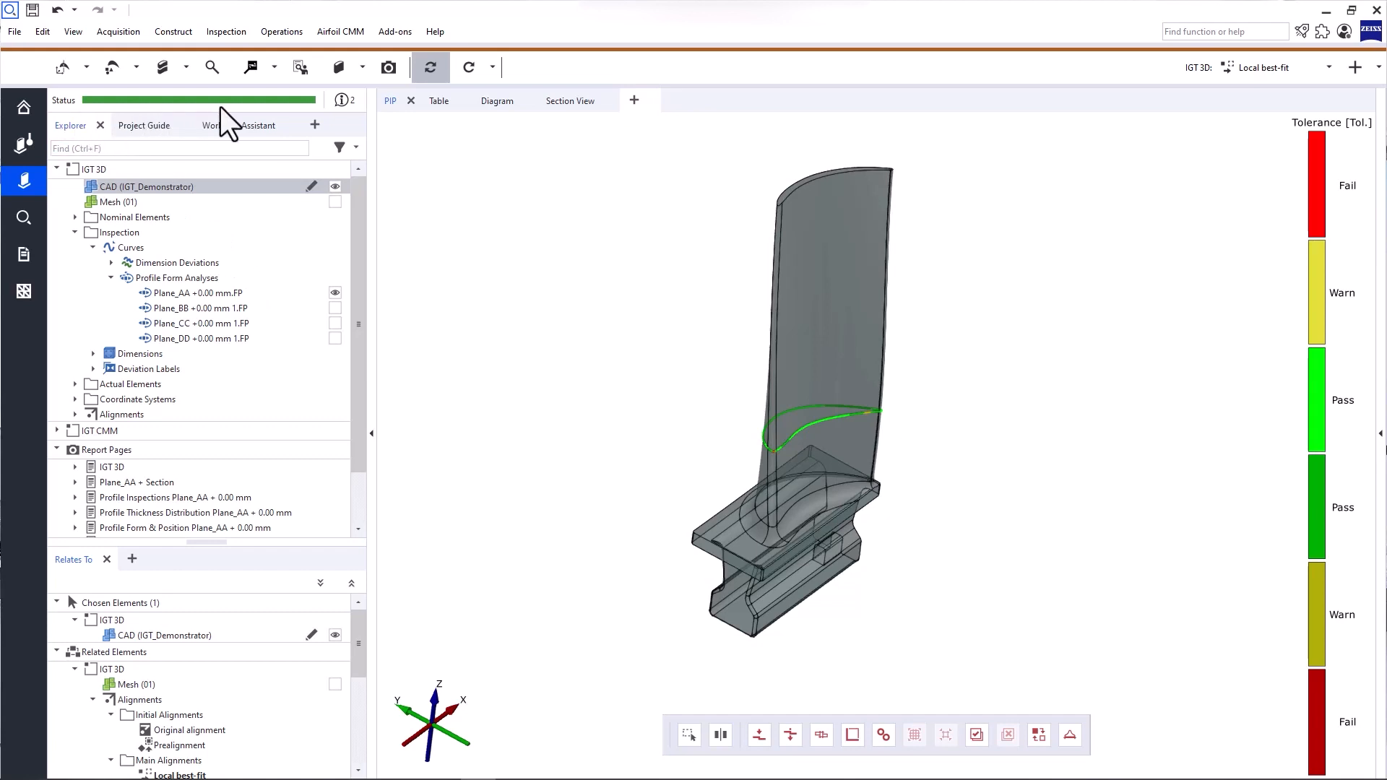
mouse_move(323, 124)
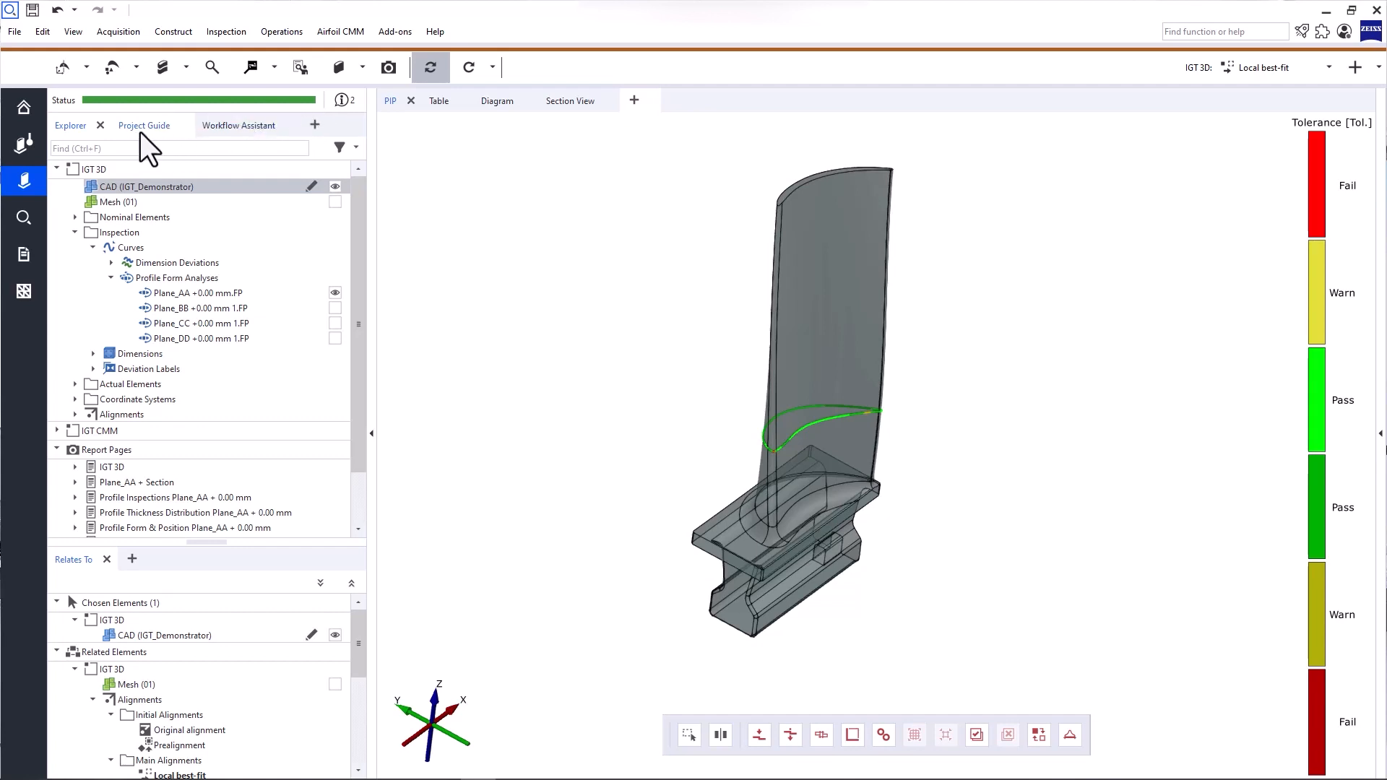
Show the Project Guide panel with its hints for the actual parts
click(143, 124)
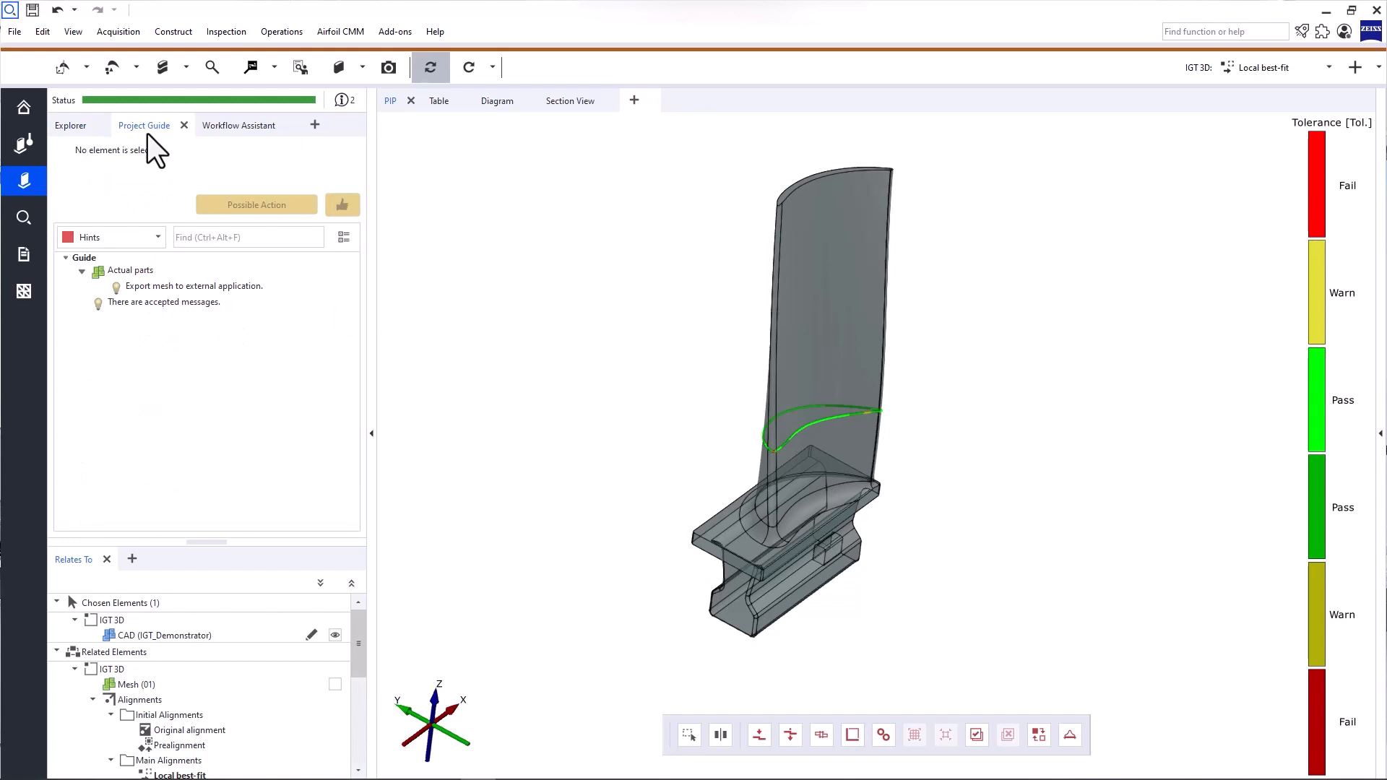
mouse_move(115, 353)
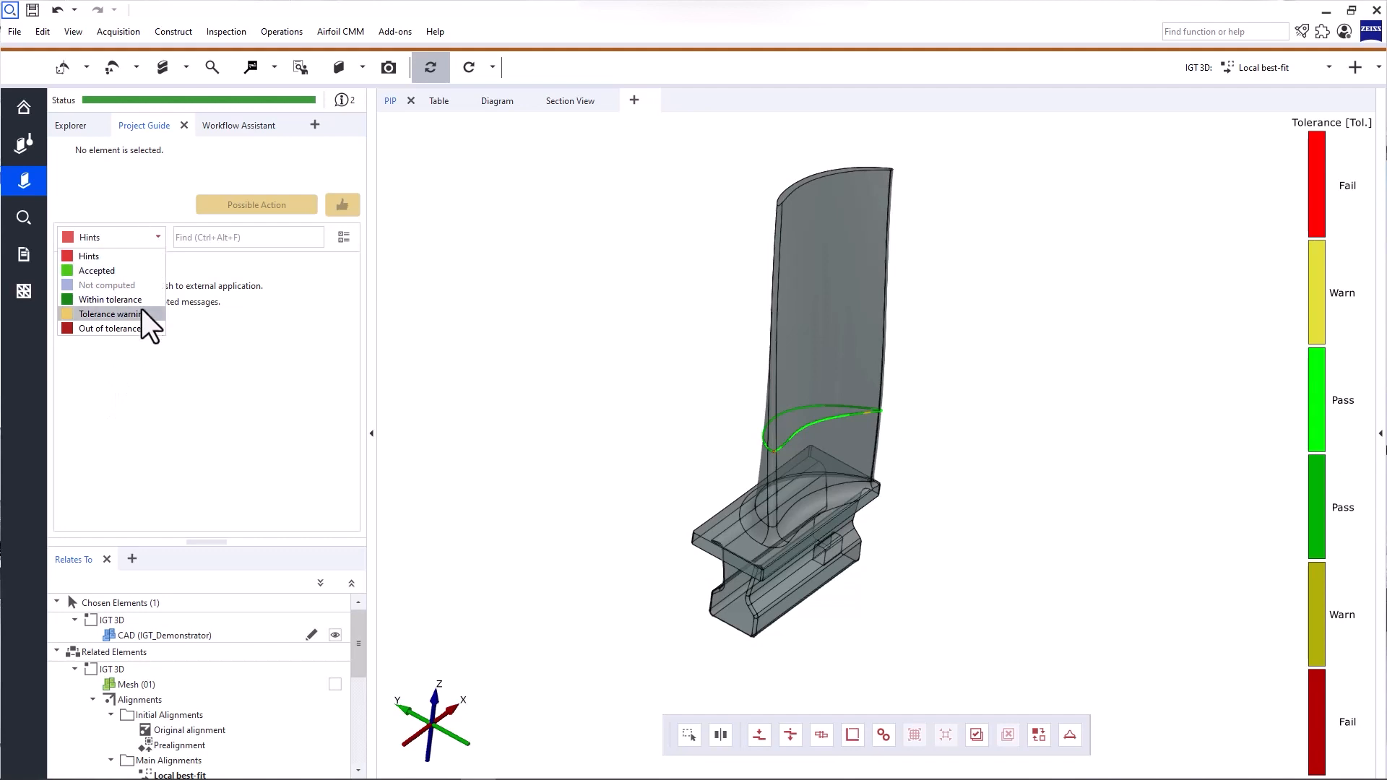
mouse_move(97, 270)
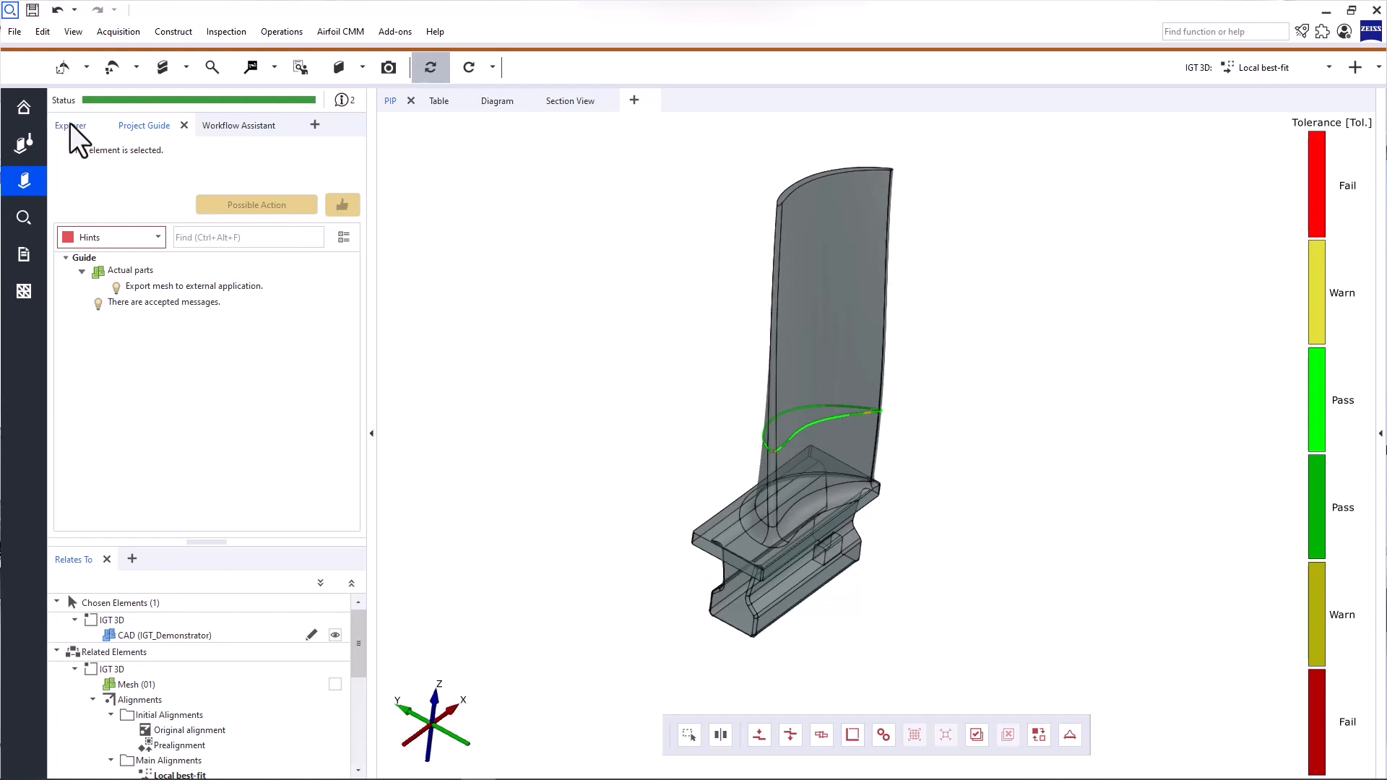
Return to the Explorer tree and try the Prealignment from the alignment list before going back to Local best-fit
click(69, 124)
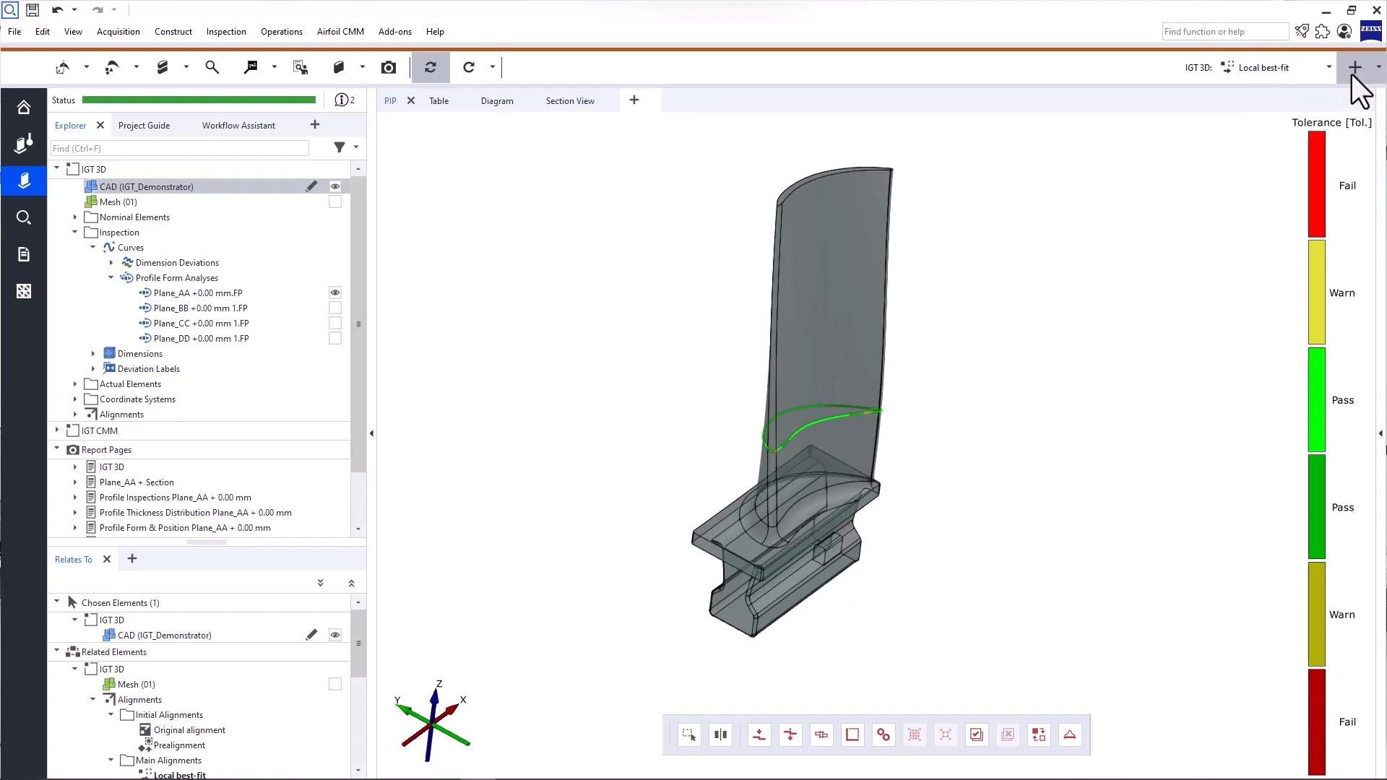
click(1353, 68)
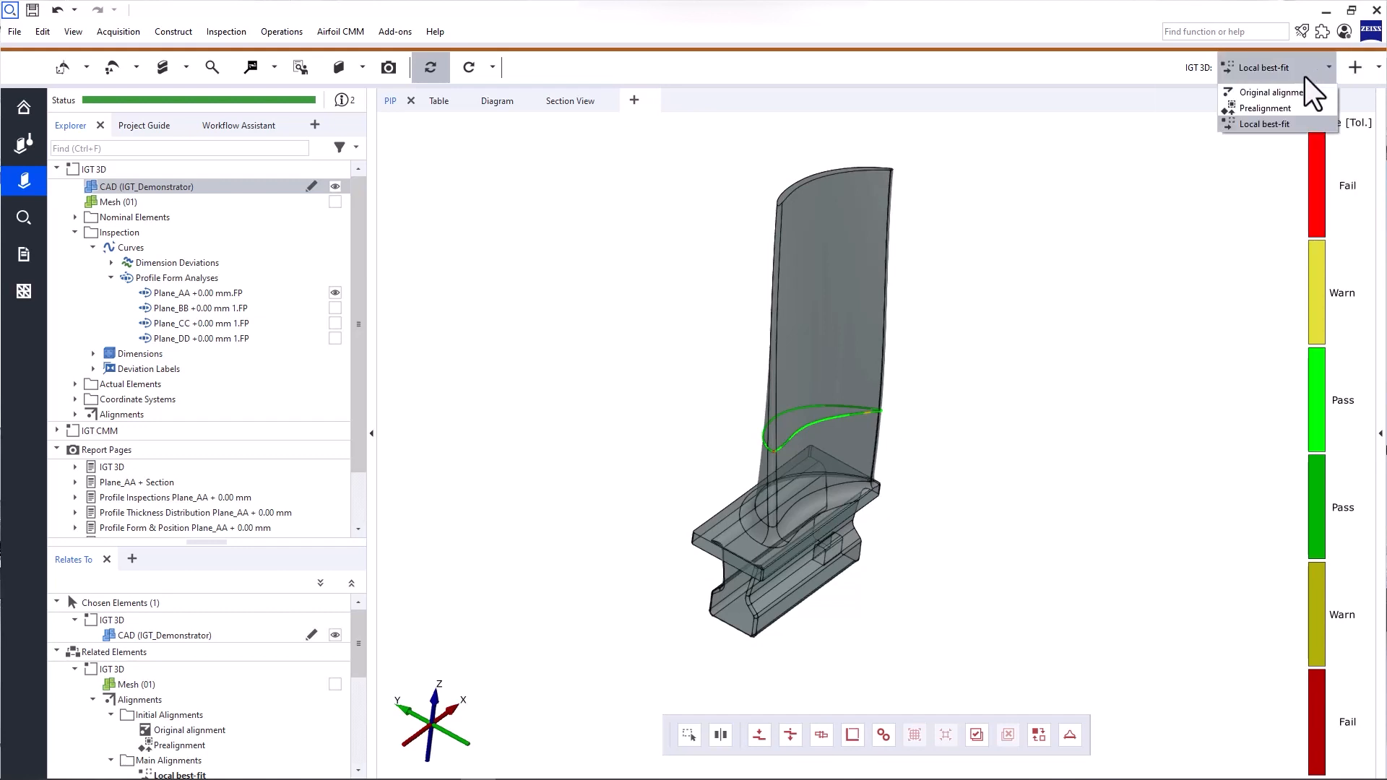
mouse_move(1266, 109)
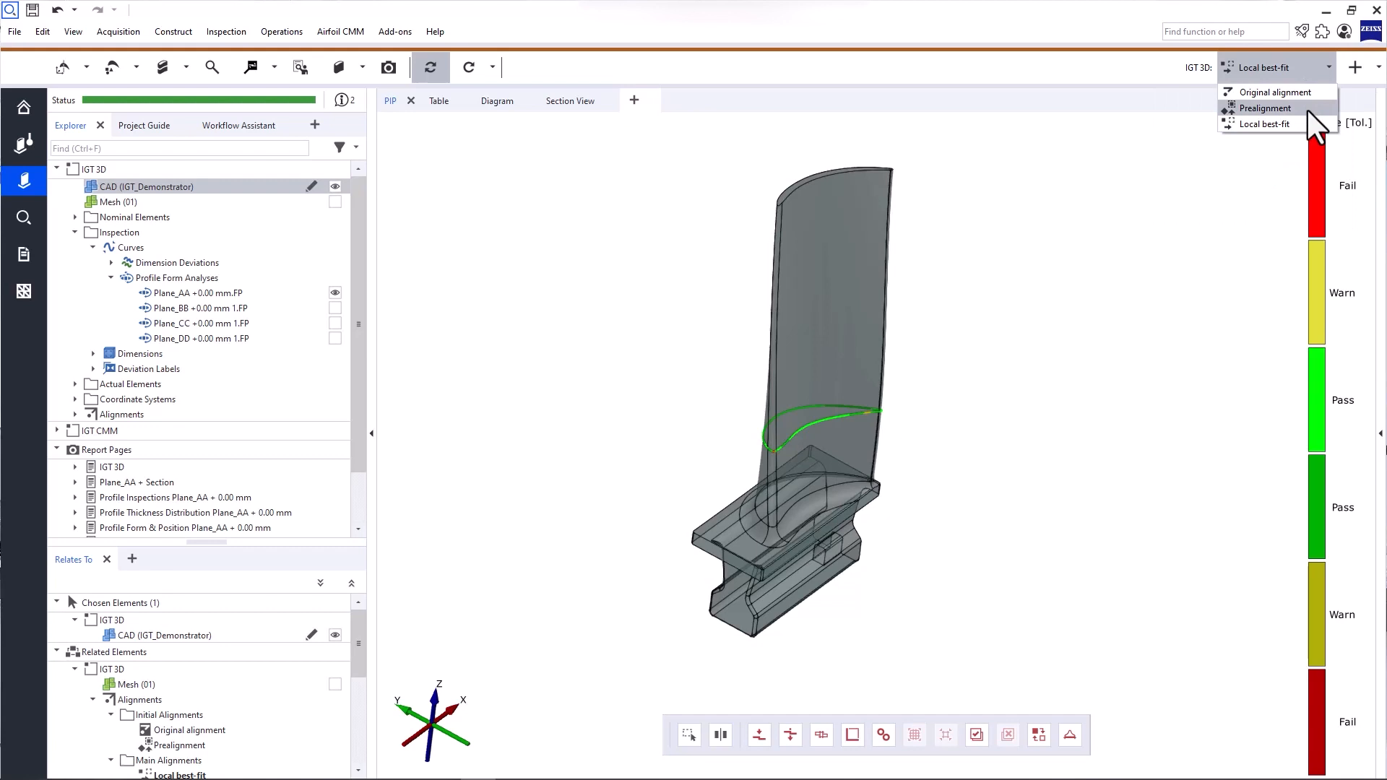
click(1267, 107)
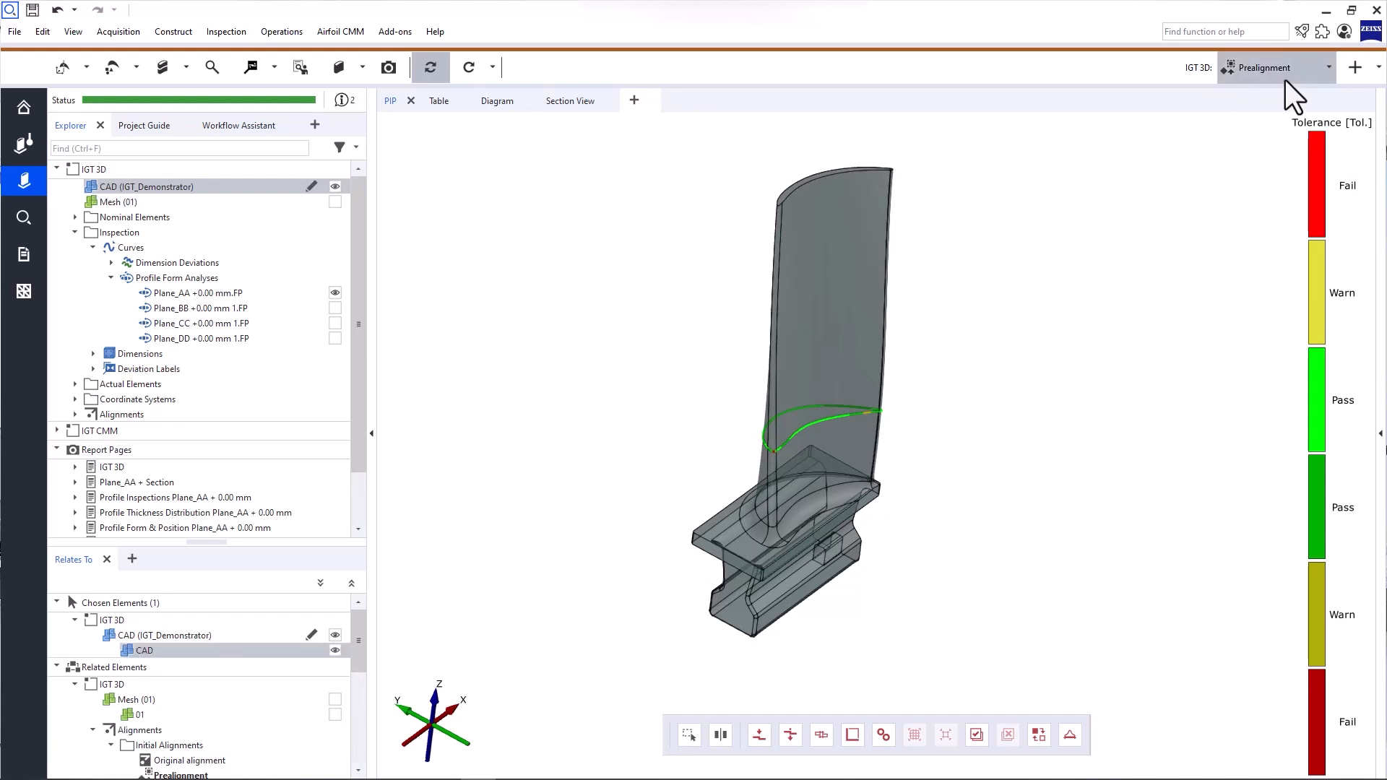
click(1274, 68)
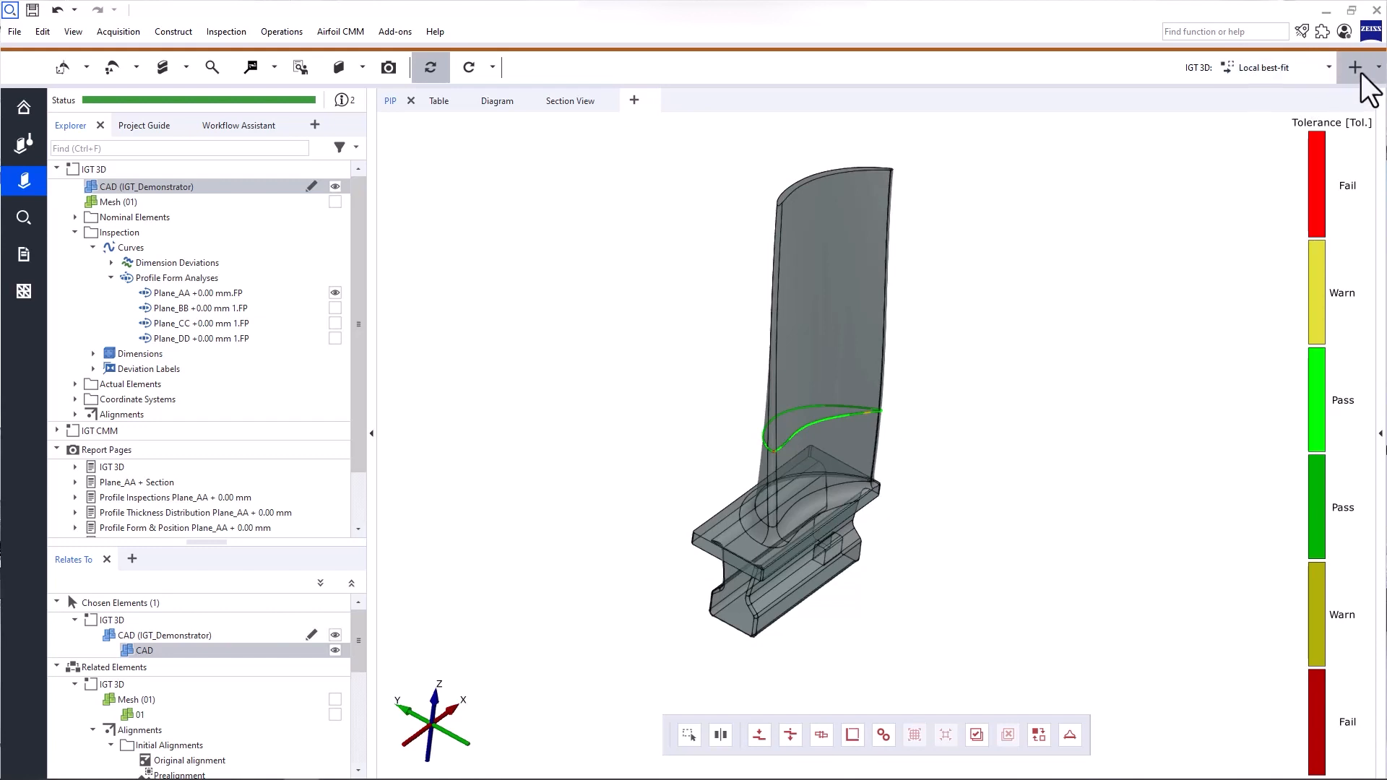
Show the scanned Mesh (01) instead of CAD and lower its transparency in the Display properties
click(1356, 68)
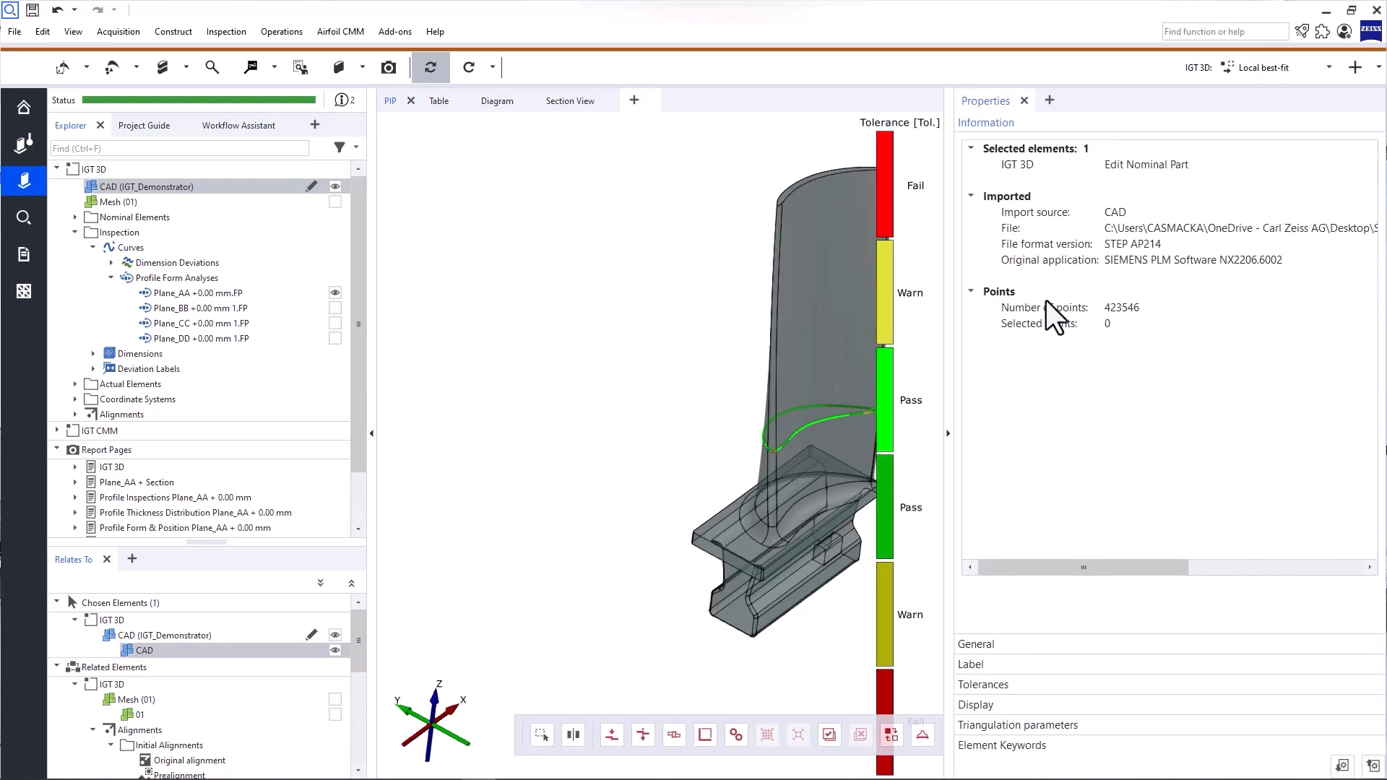
mouse_move(1049, 396)
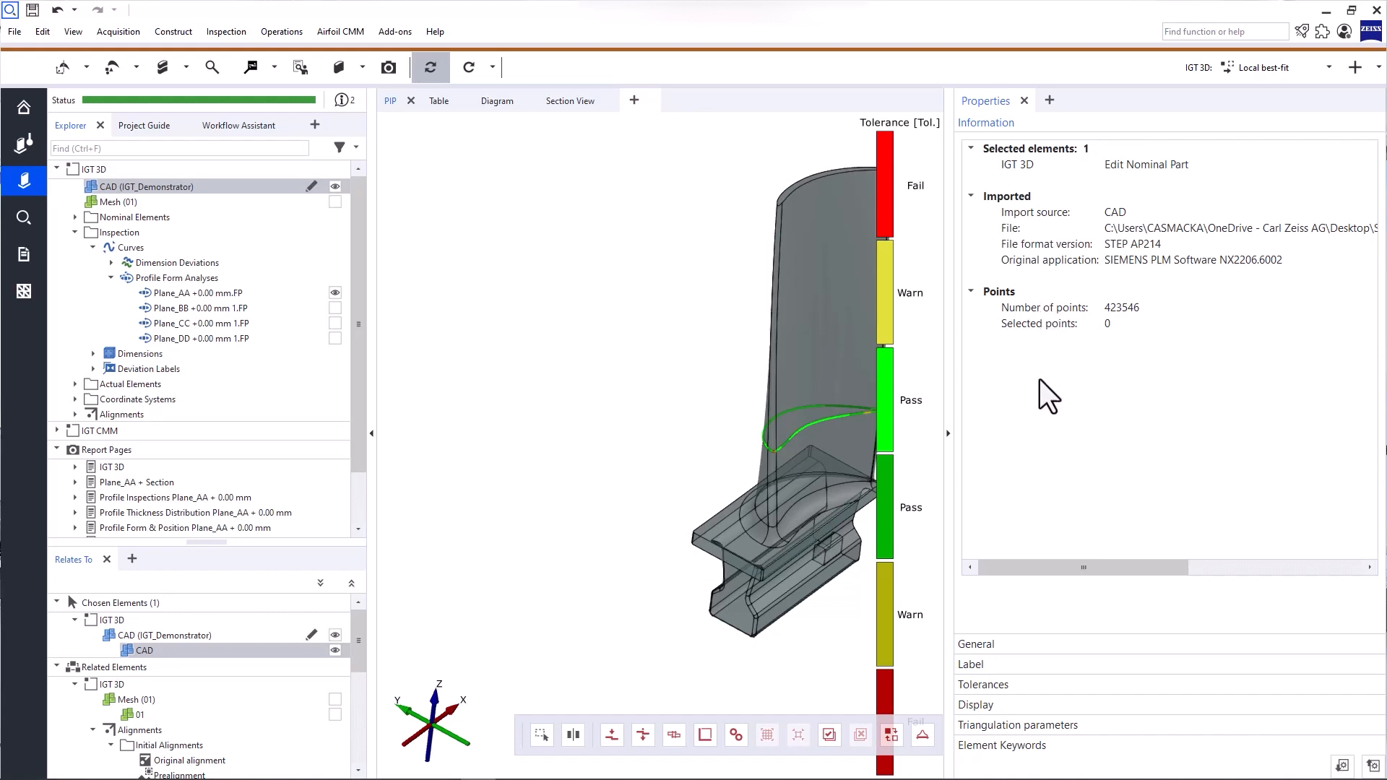
mouse_move(1022, 720)
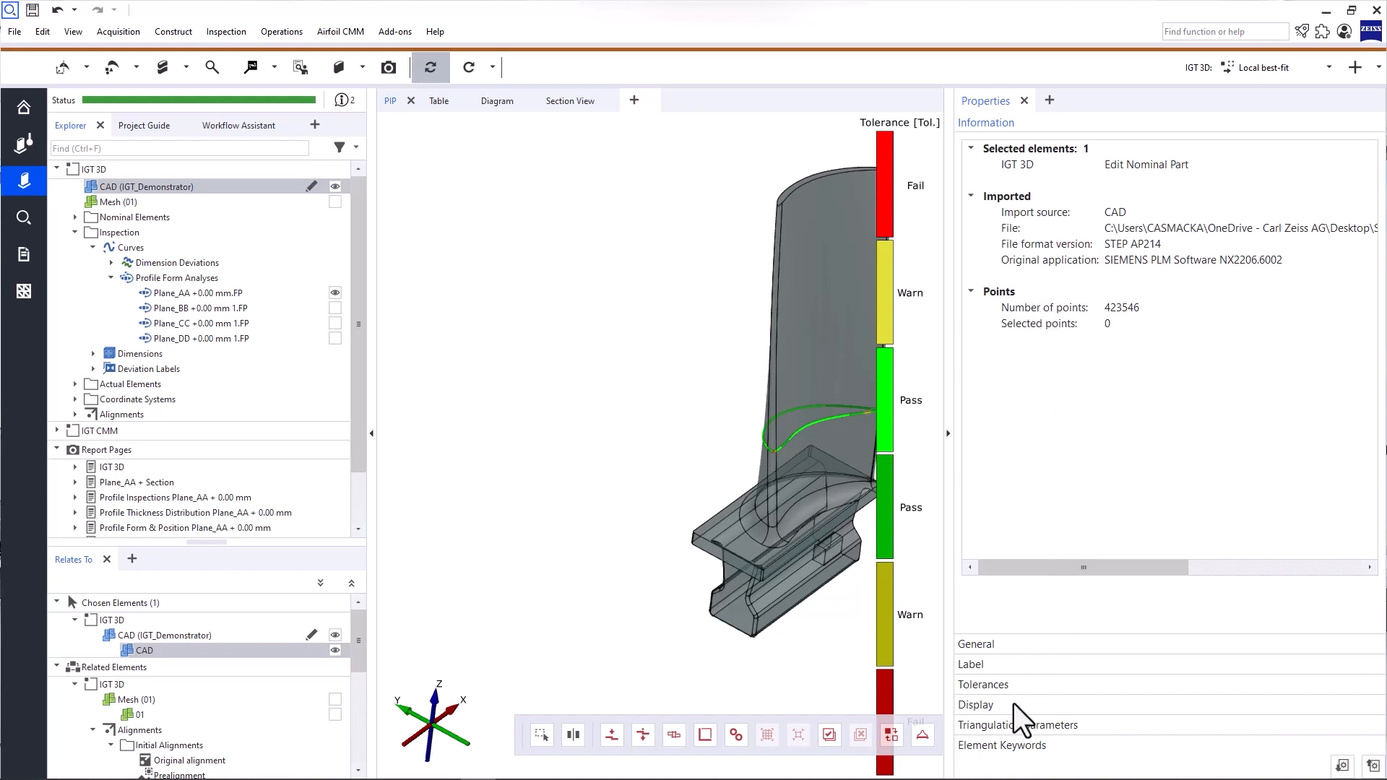
click(975, 705)
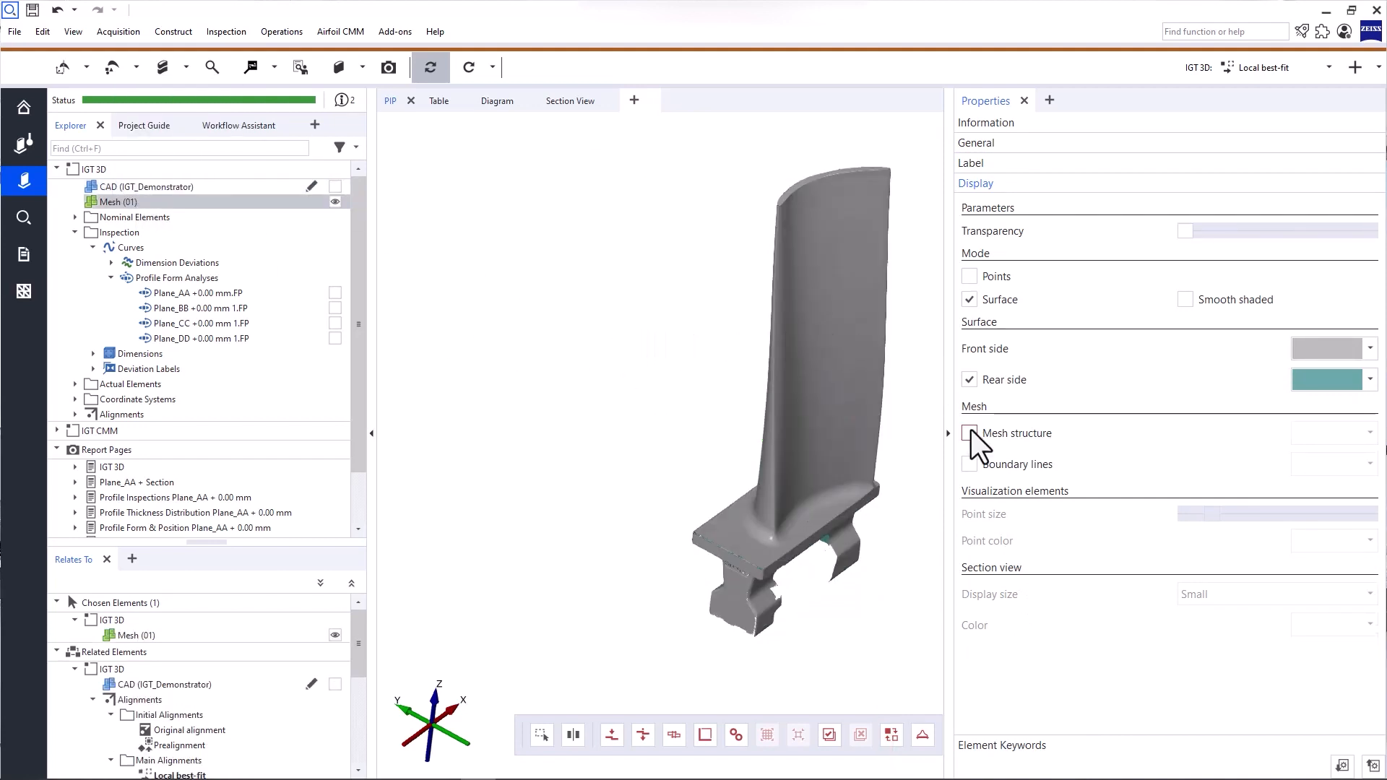
click(969, 432)
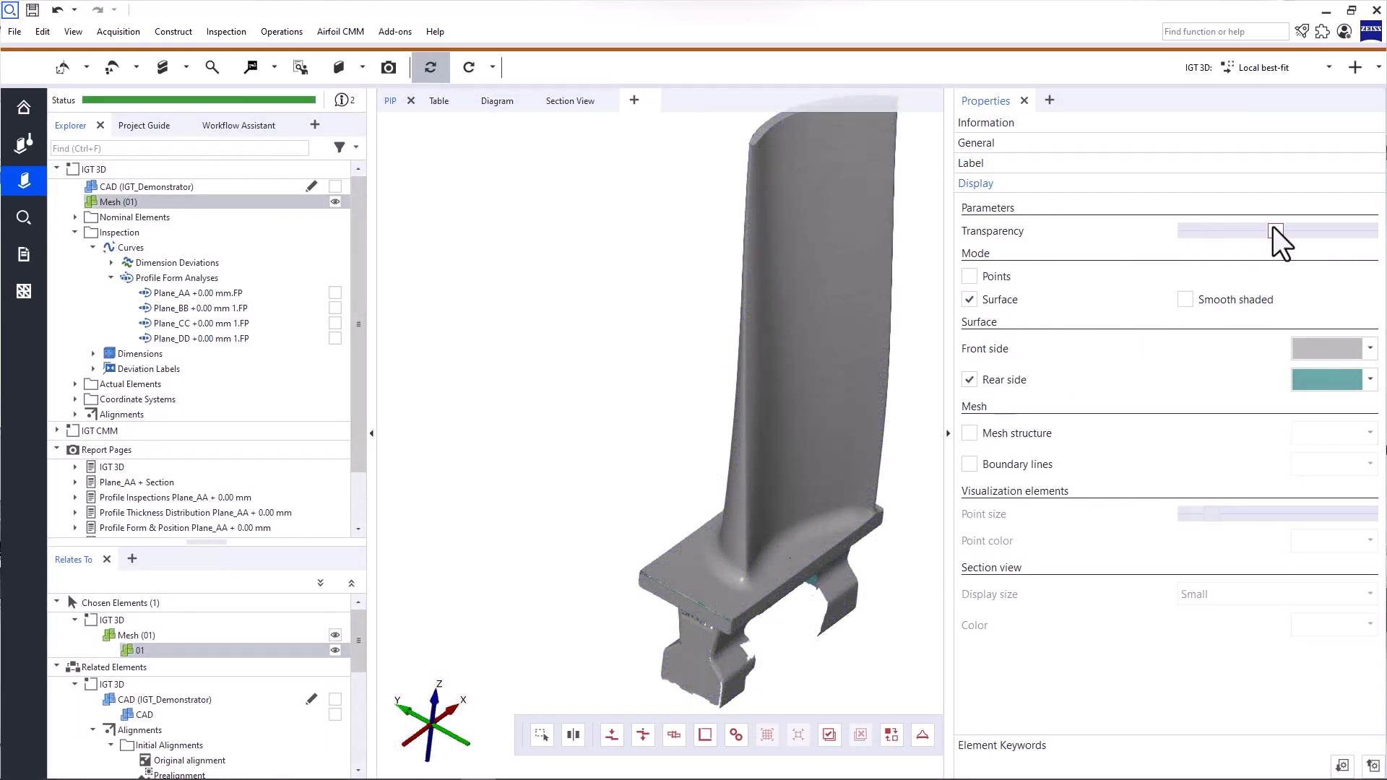
drag(1276, 231, 1185, 231)
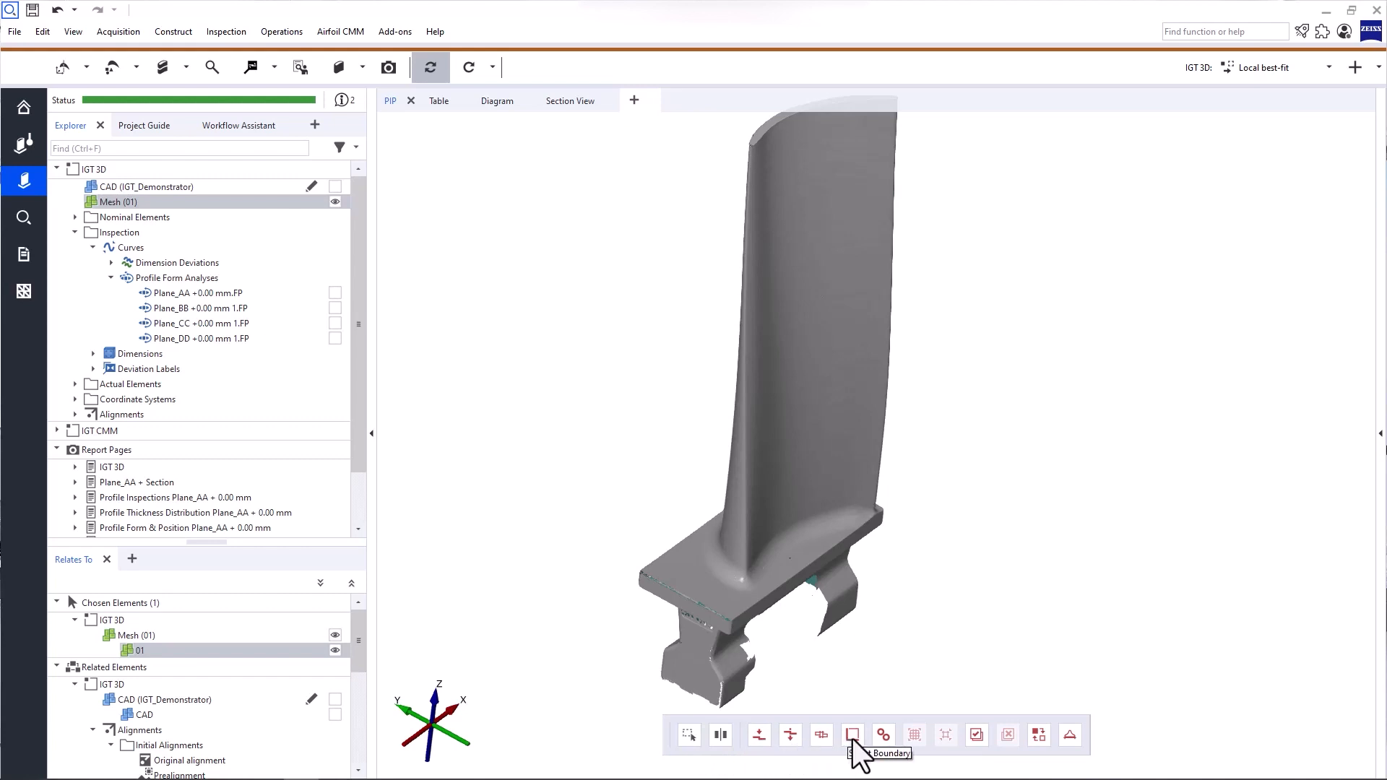
mouse_move(913, 734)
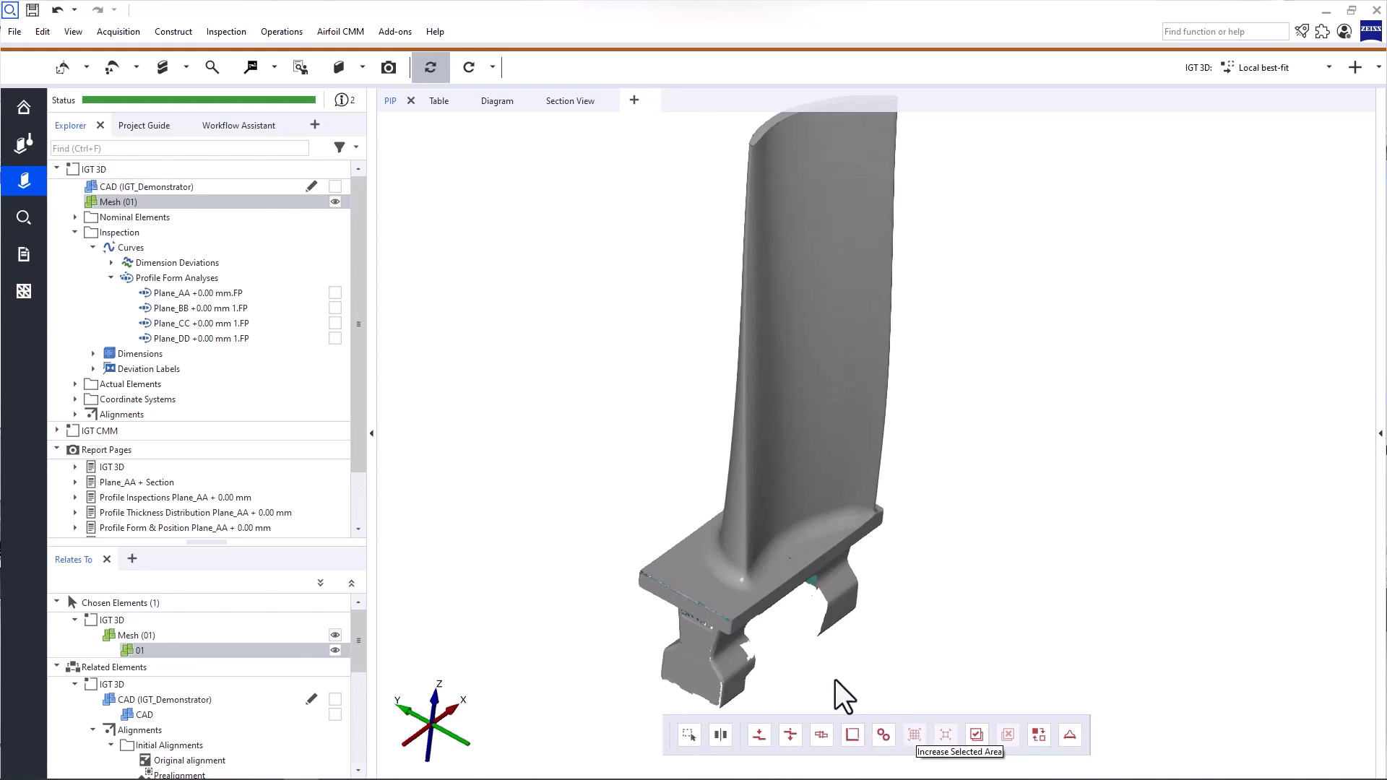
click(42, 31)
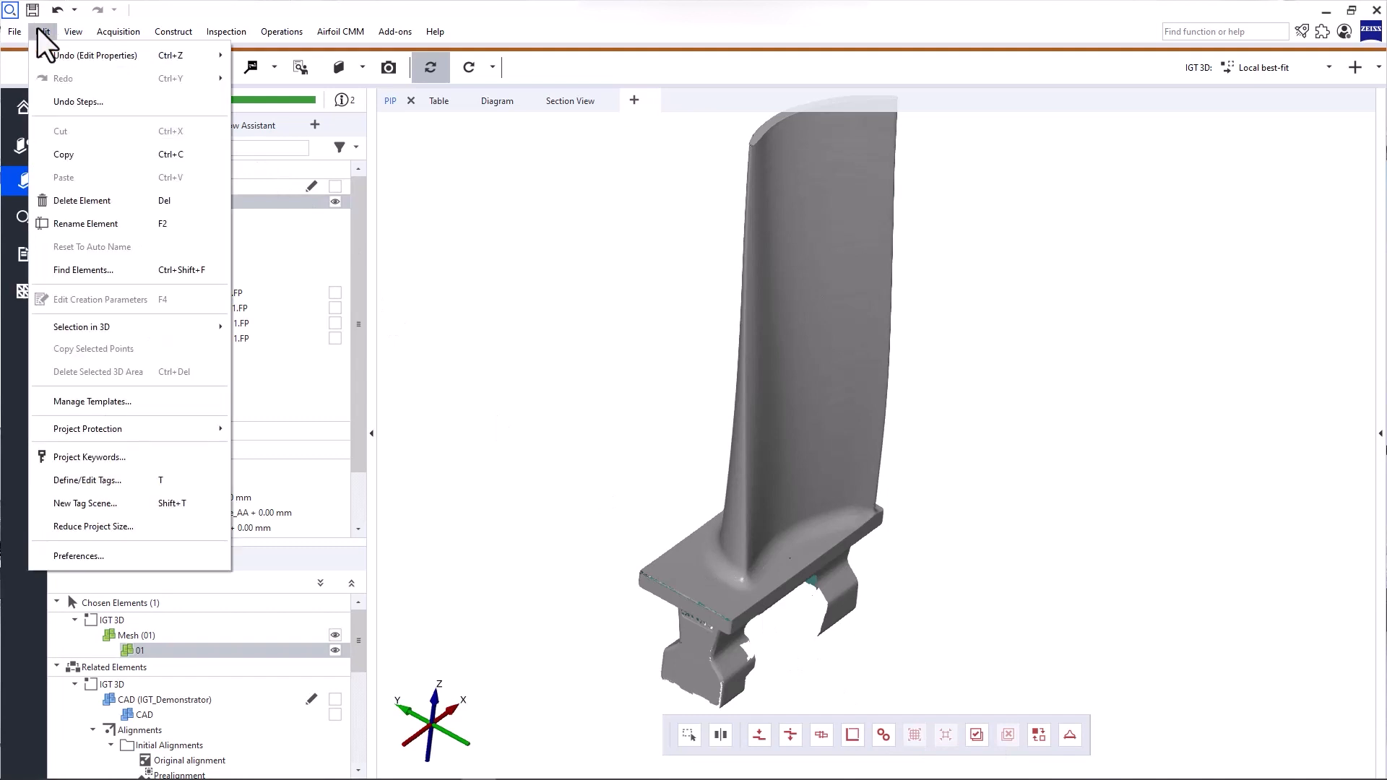
mouse_move(80, 327)
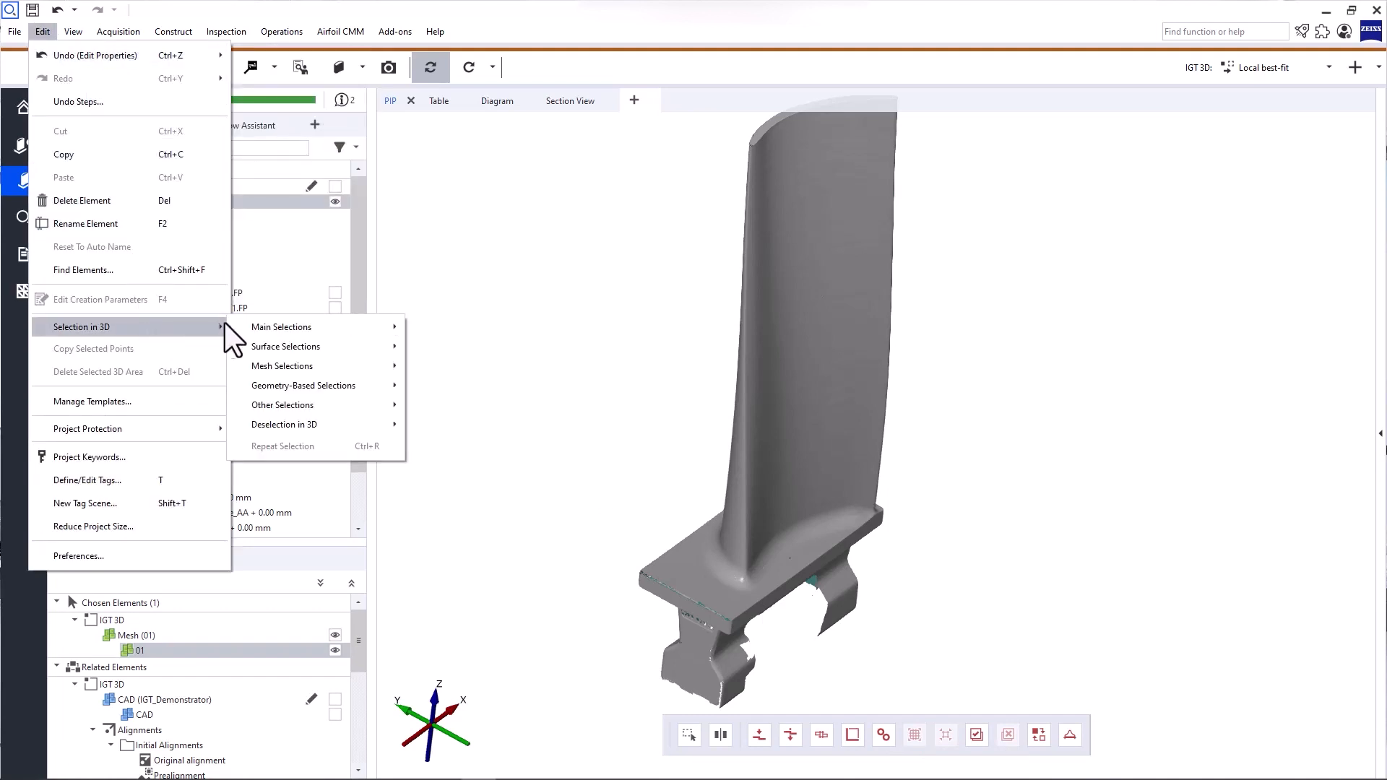
mouse_move(303, 384)
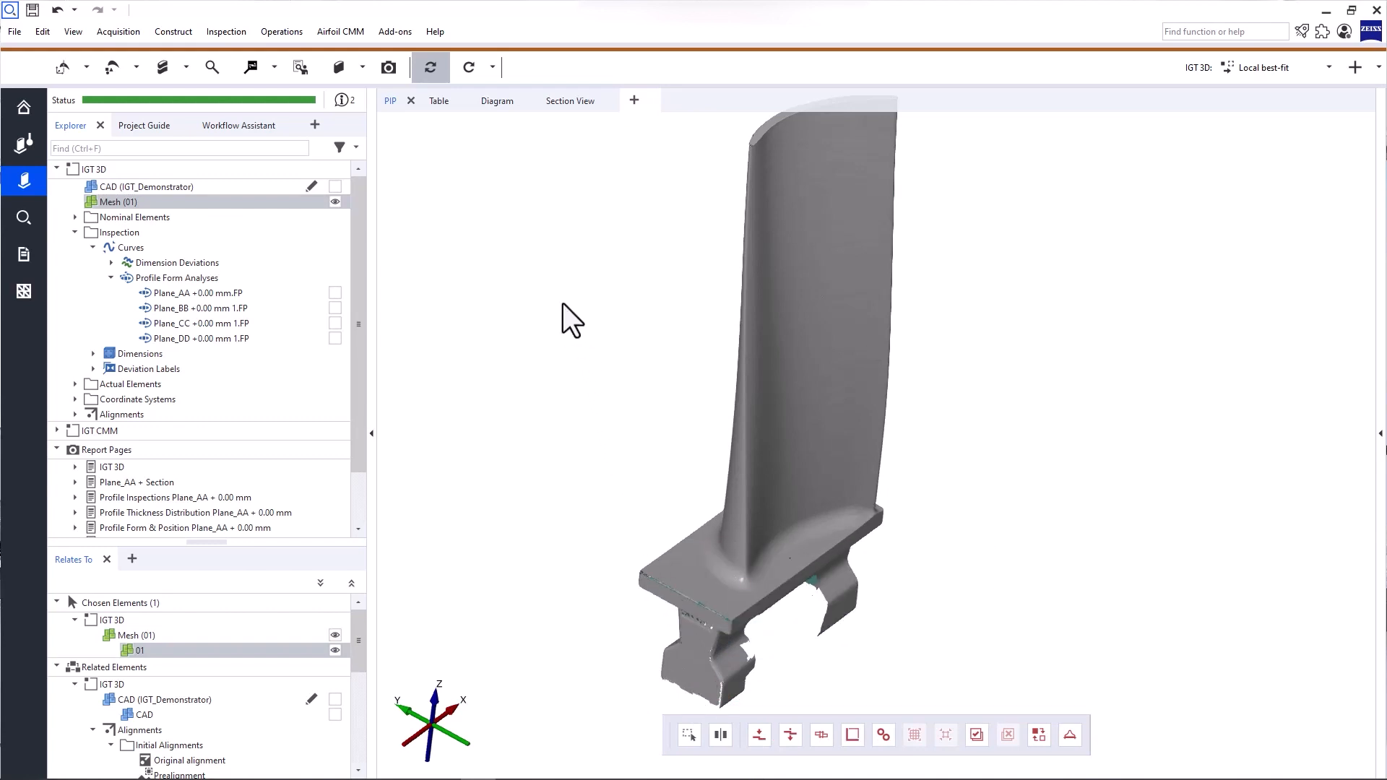
right_click(571, 317)
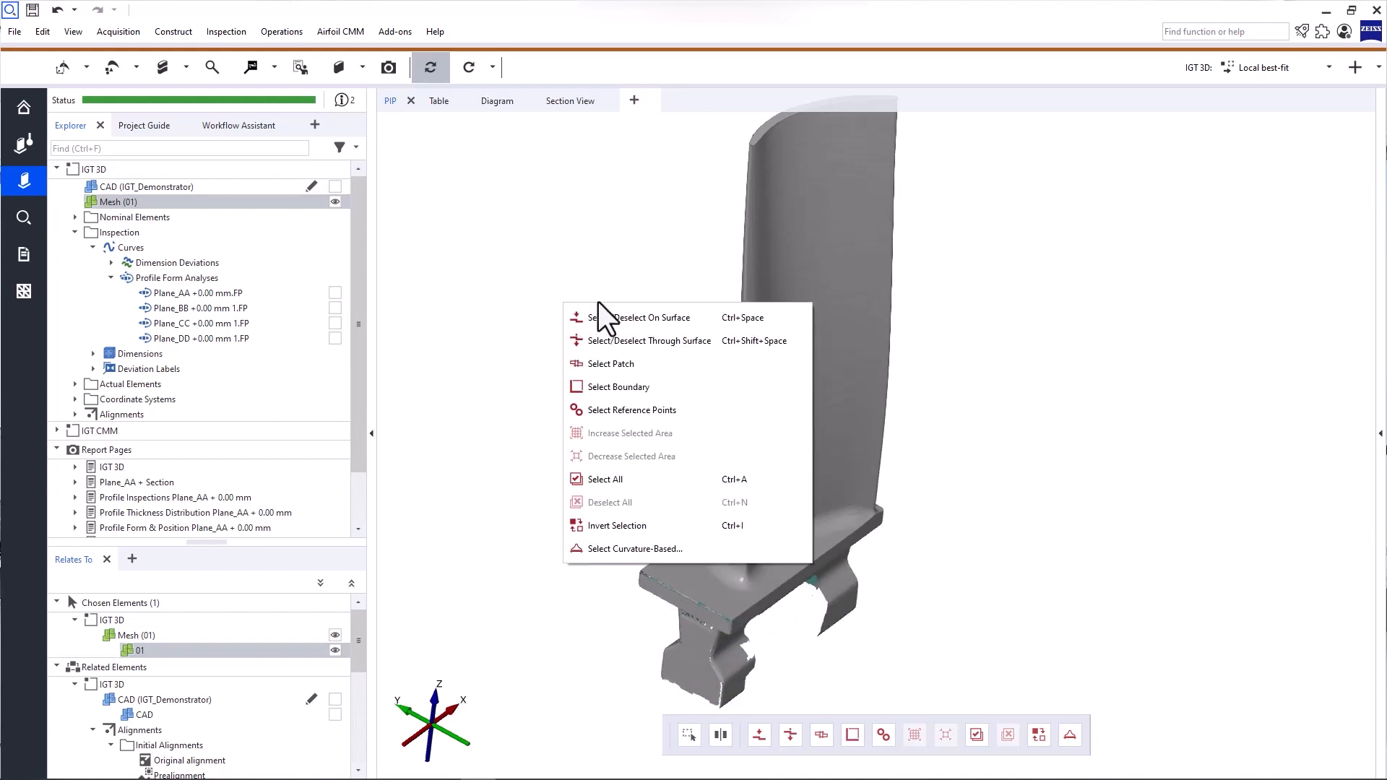
mouse_move(617, 525)
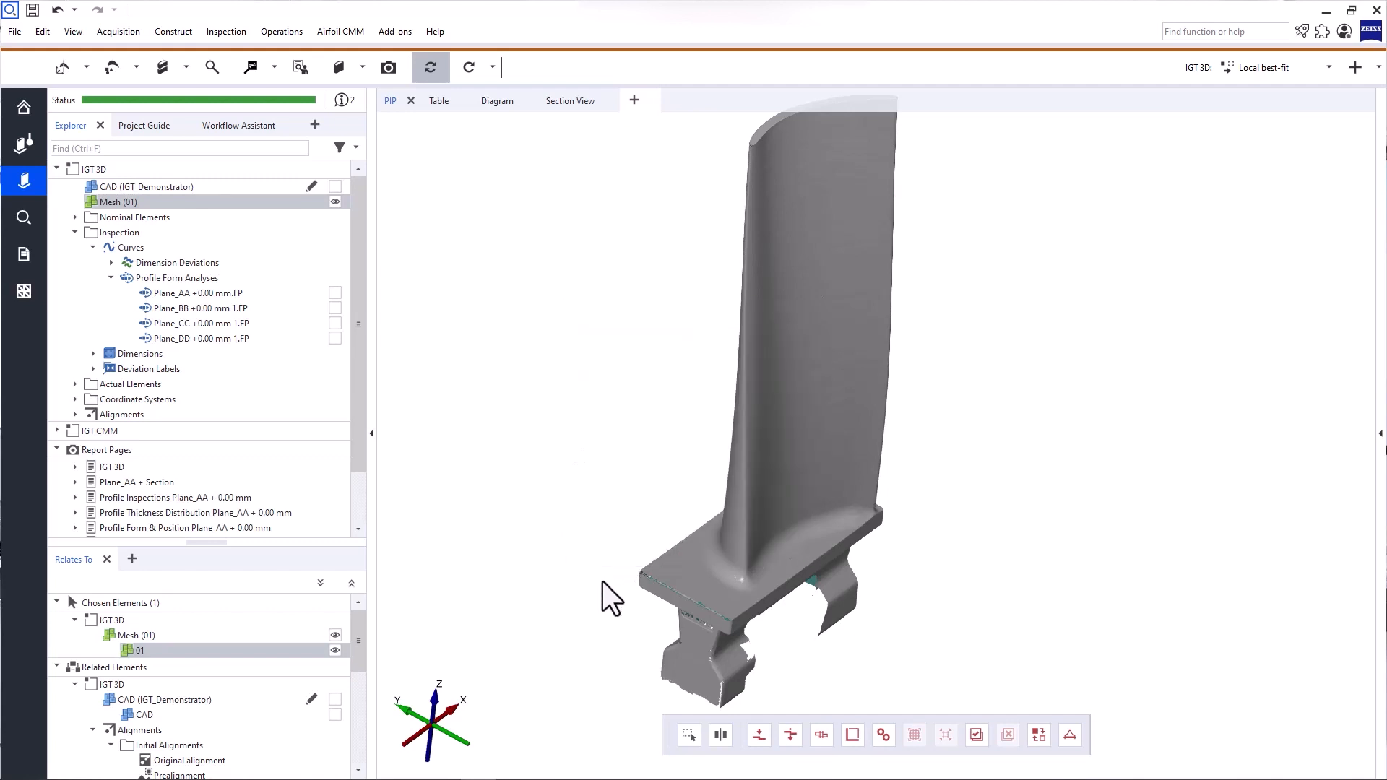
mouse_move(788, 442)
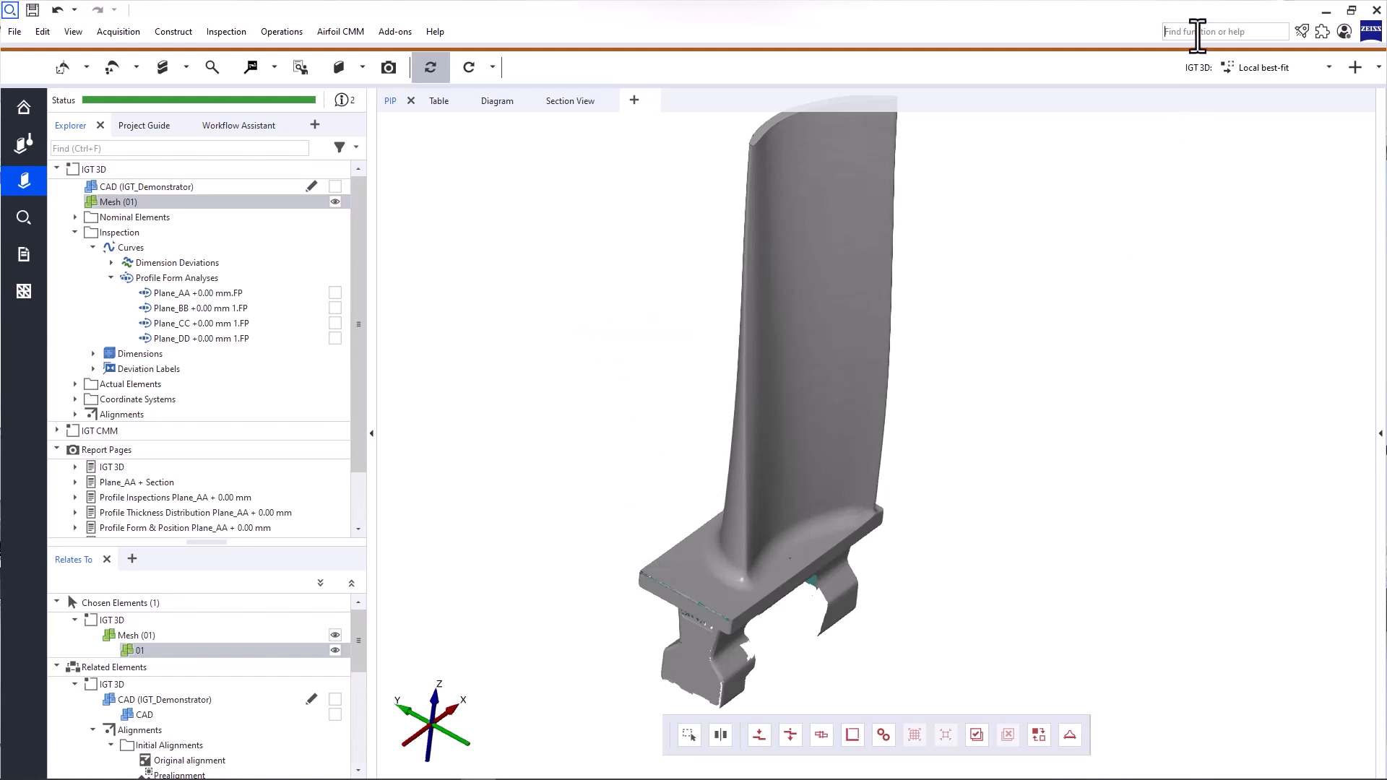
Search 'construct cylinder', start Auto Cylinder (Nominal) and look at its help
text(co)
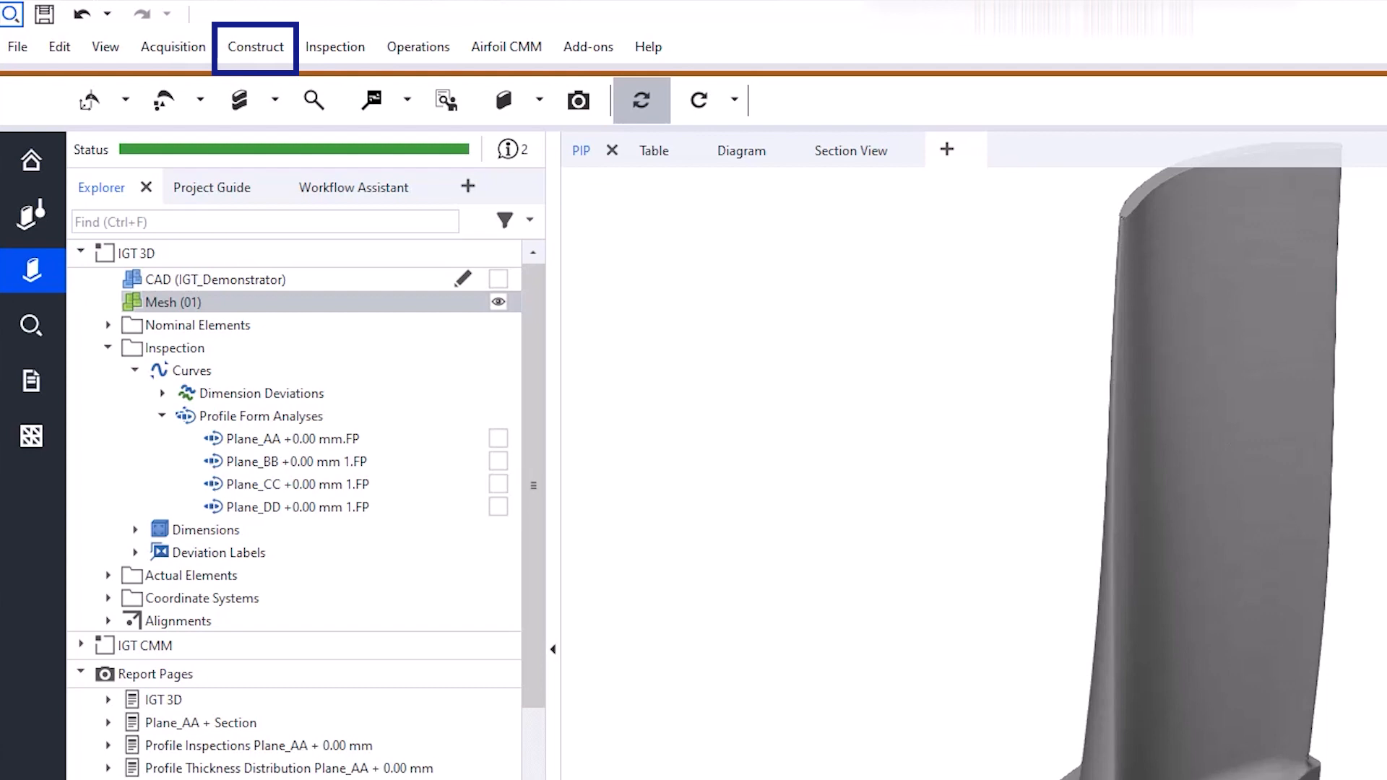
text(construct cylinder)
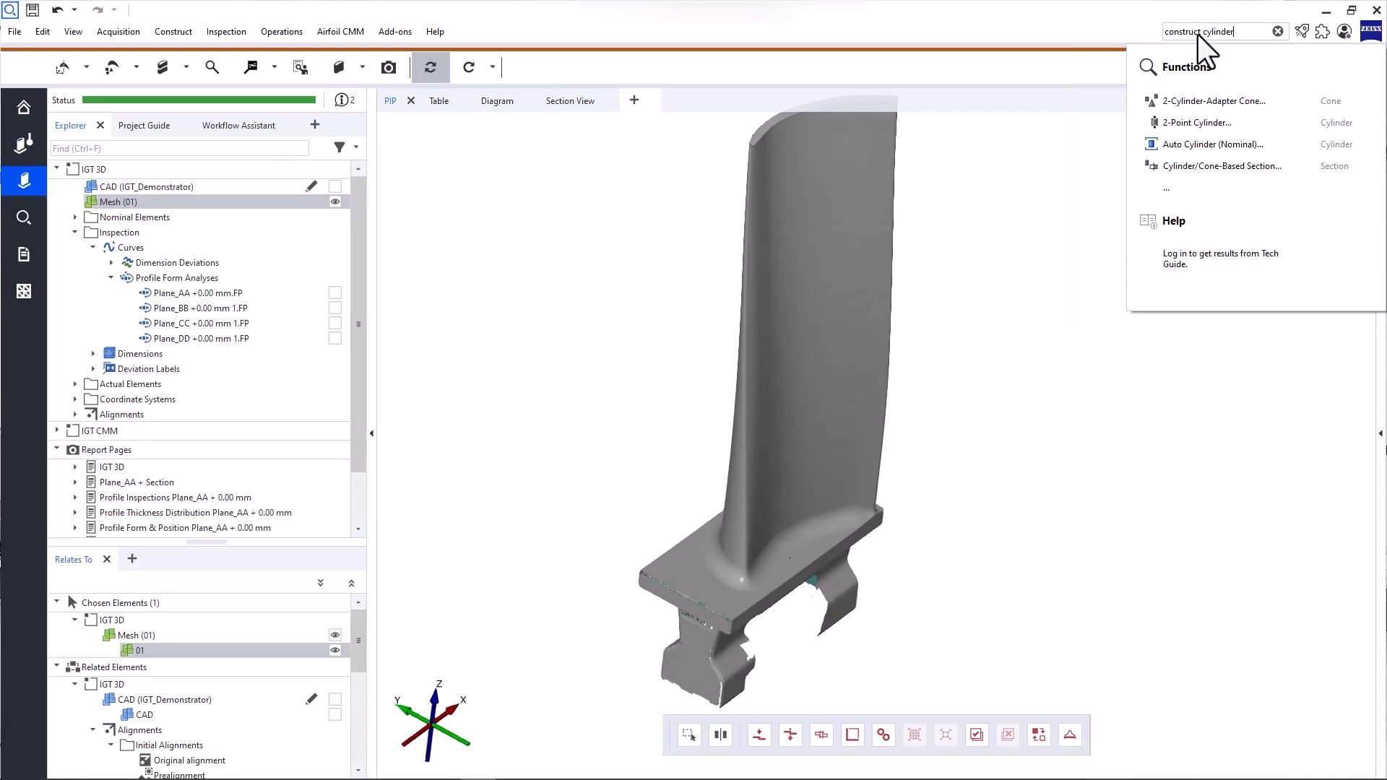
mouse_move(1224, 88)
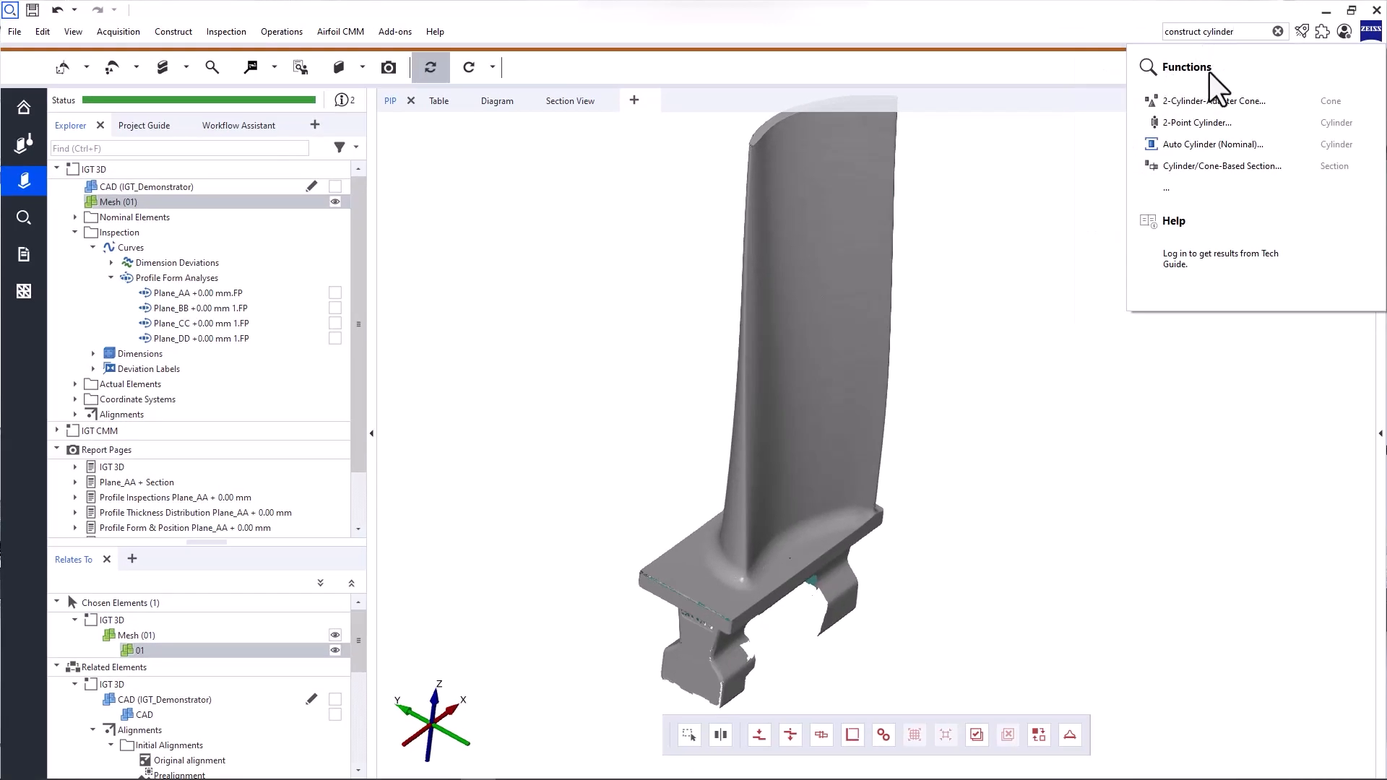
mouse_move(1223, 165)
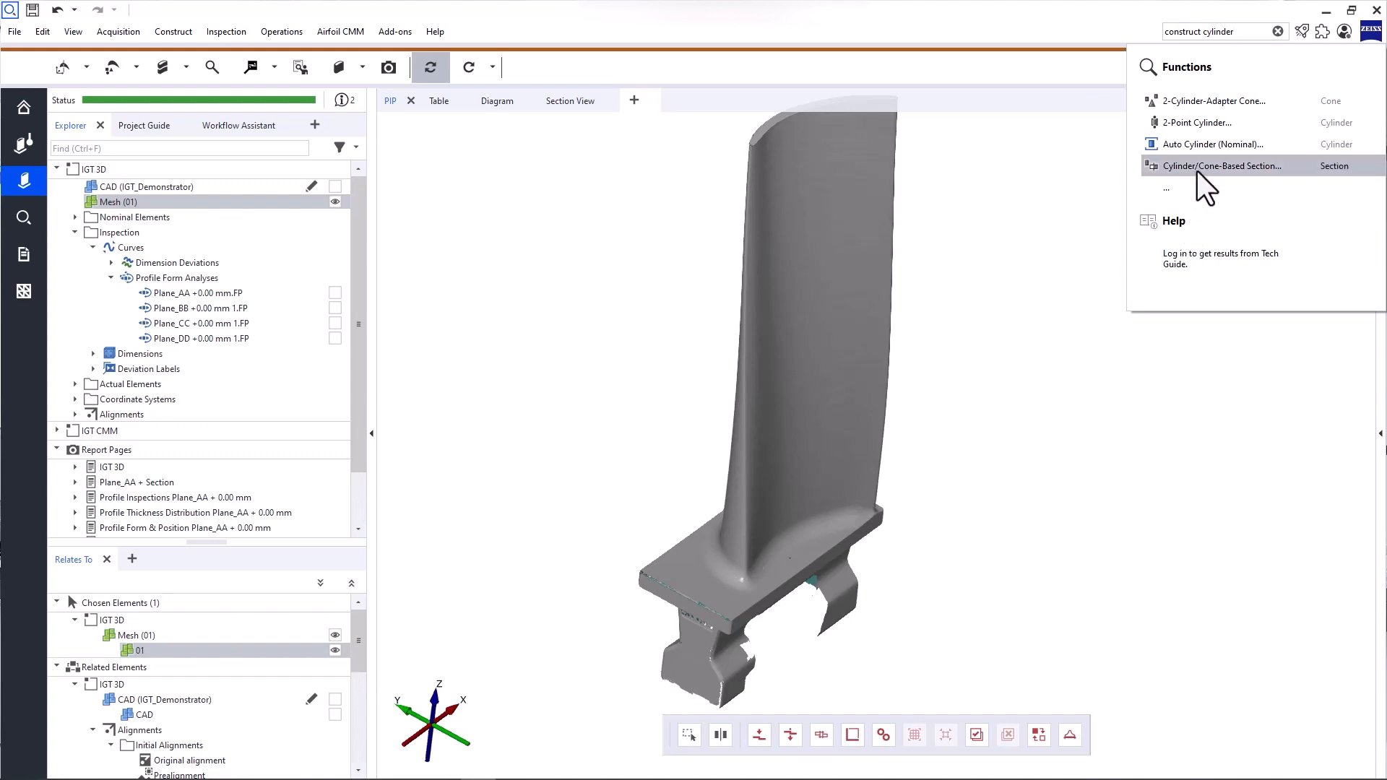
click(1212, 145)
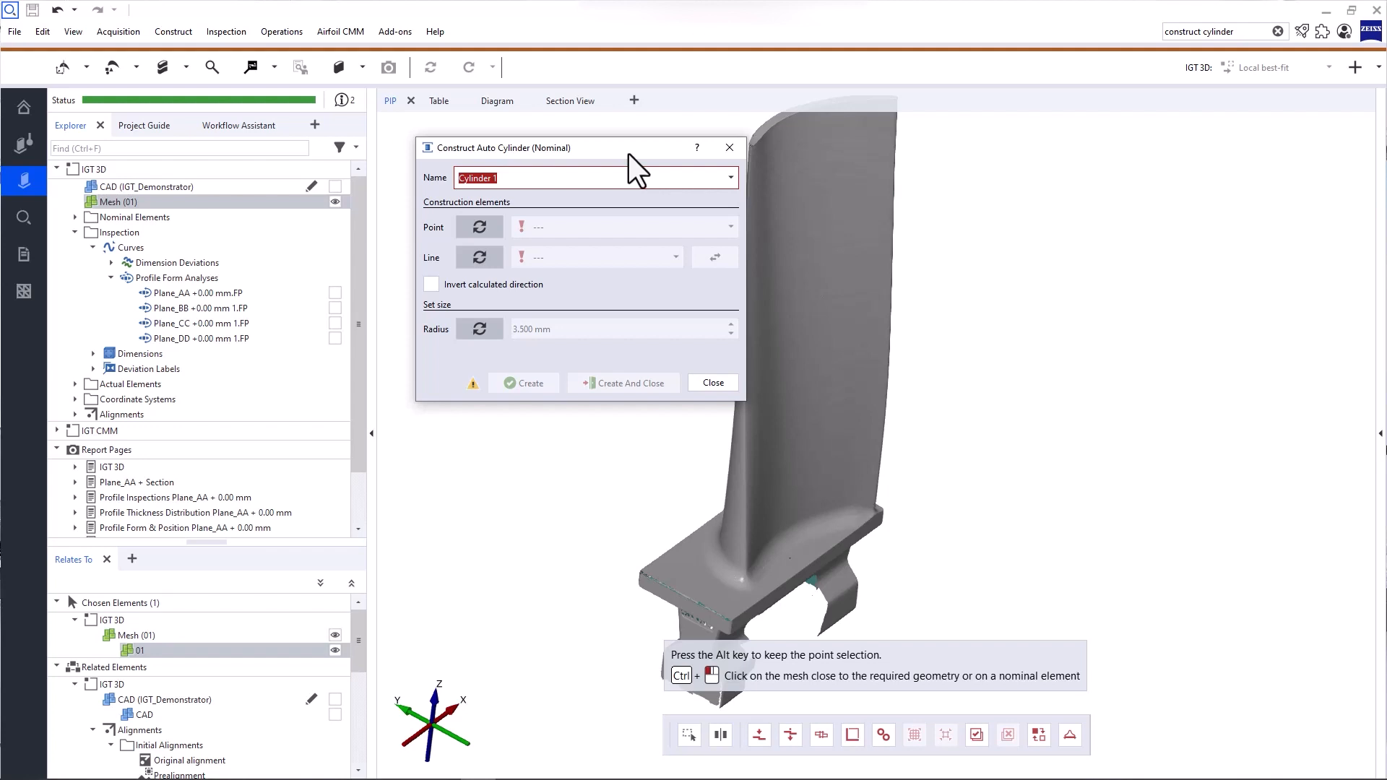
mouse_move(696, 148)
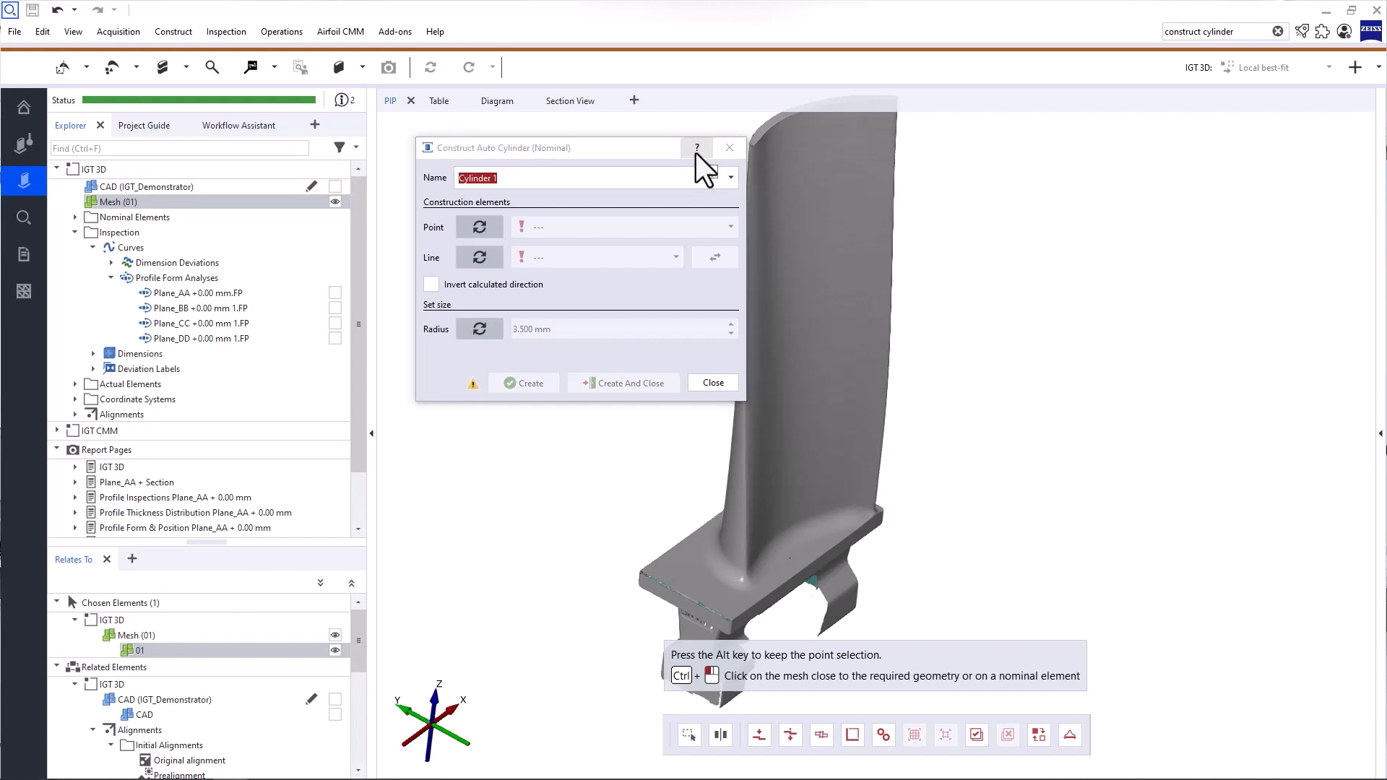
click(696, 148)
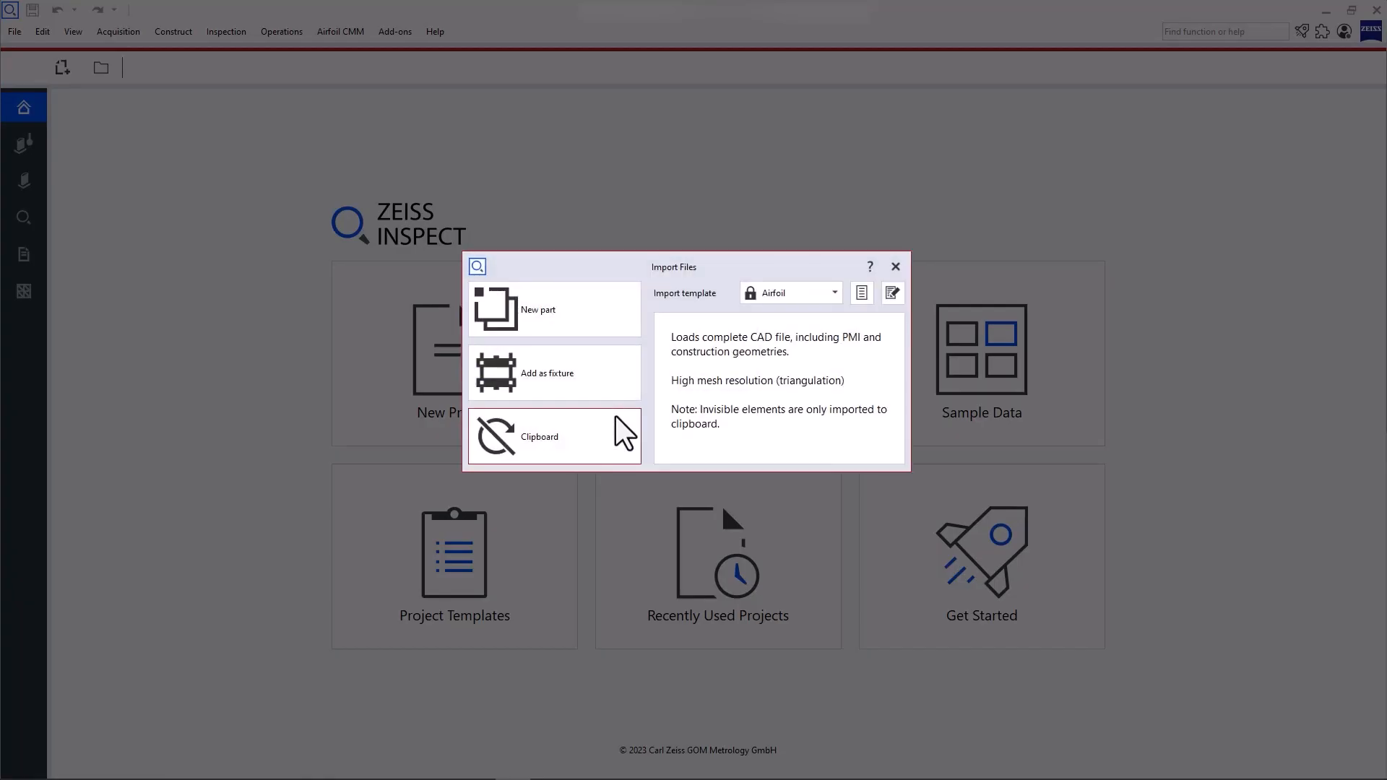
Import the demonstrator CAD file to the clipboard and select its inspection coordinate system
click(539, 436)
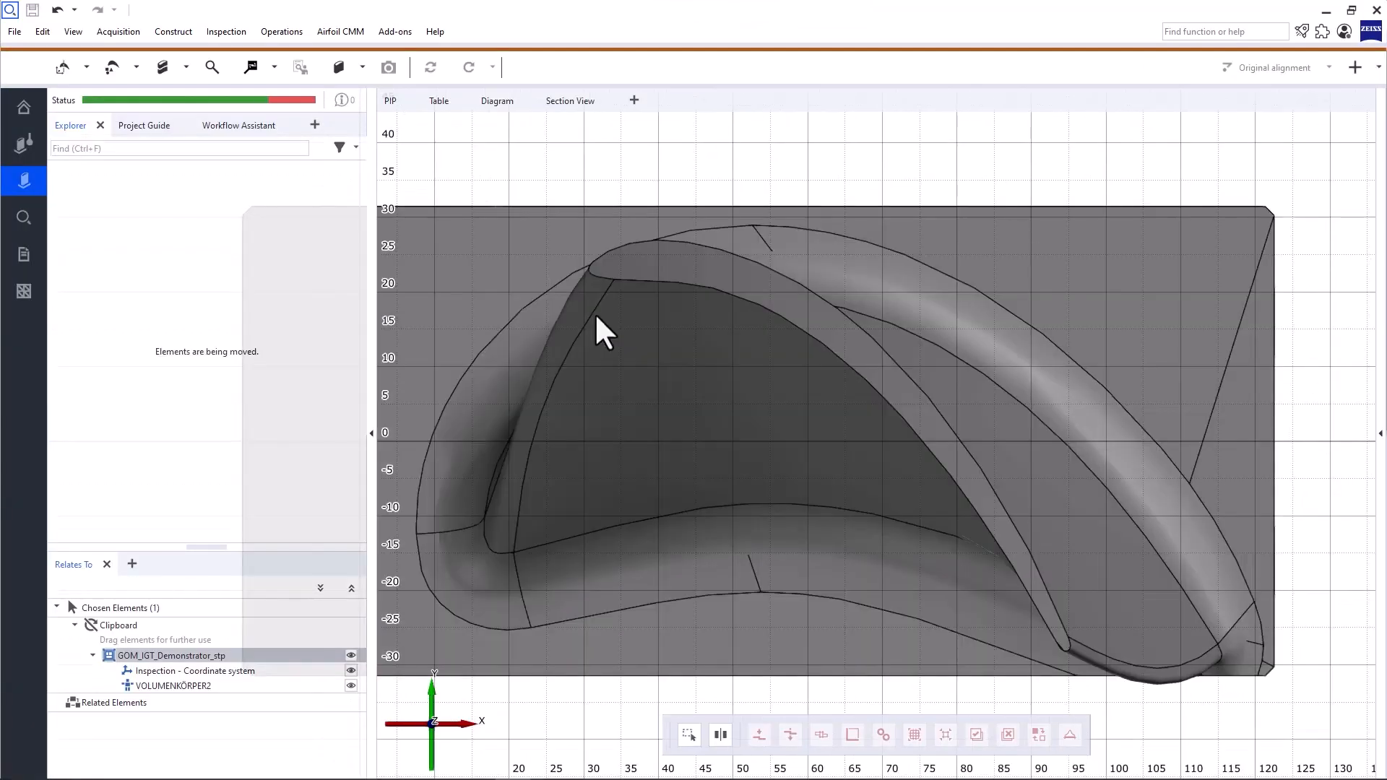
click(431, 68)
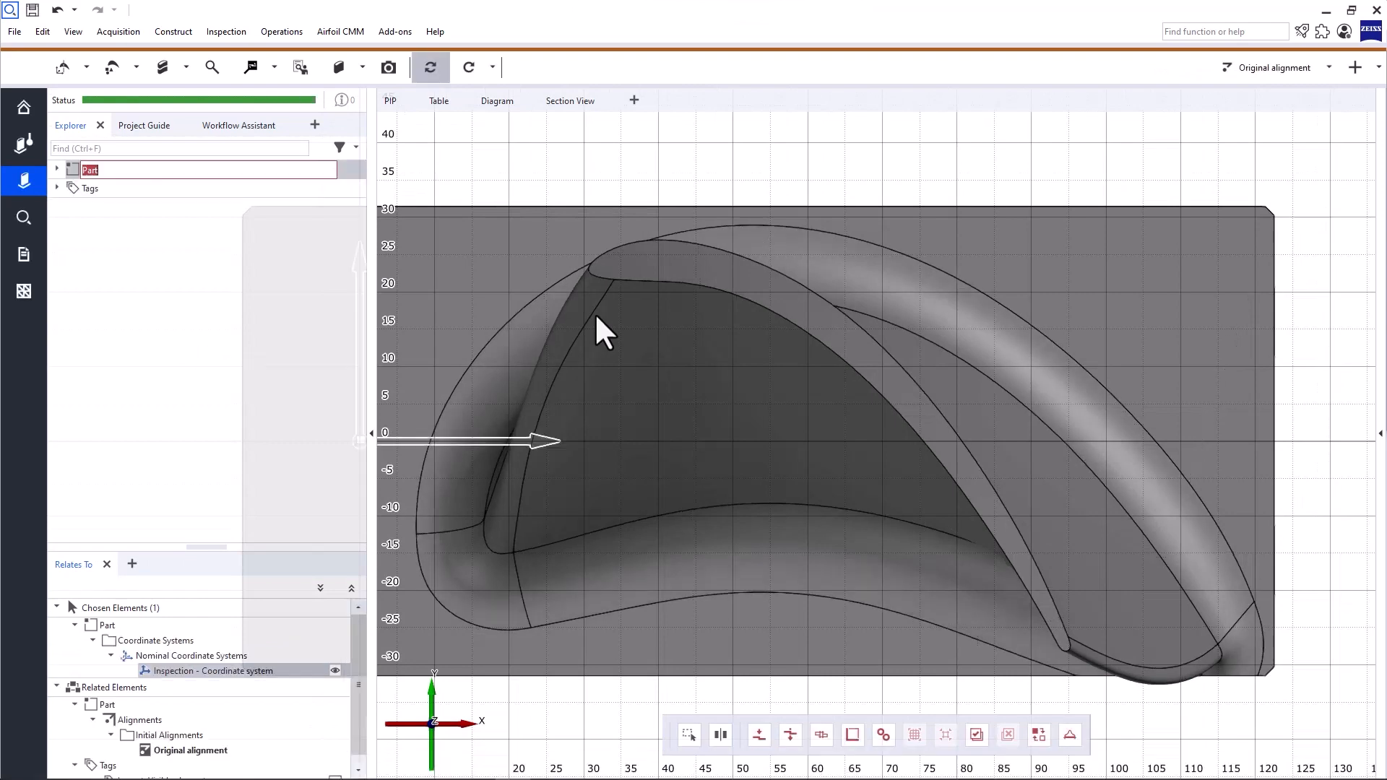